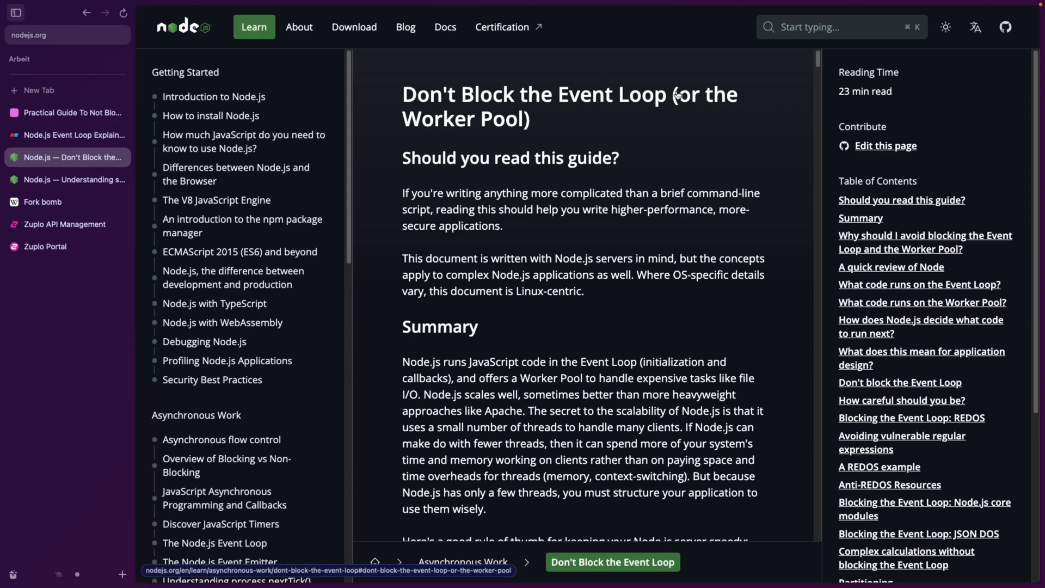
pyautogui.moveTo(624, 122)
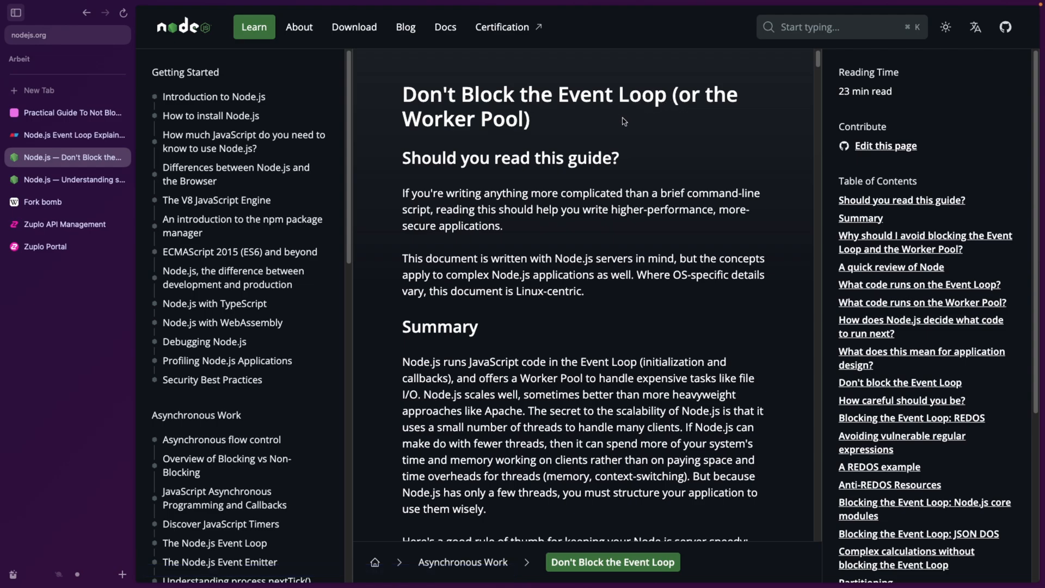
pyautogui.moveTo(799, 223)
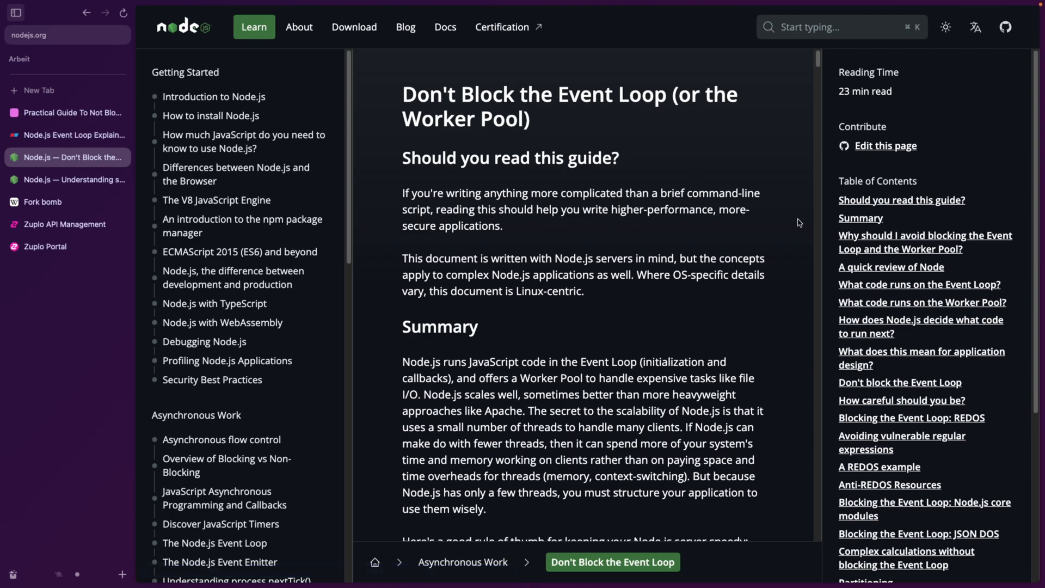
# Step: Scroll the Node.js guide, switch to the bbss.dev post, and open the Event Loop Explained diagram
pyautogui.scroll(-3)
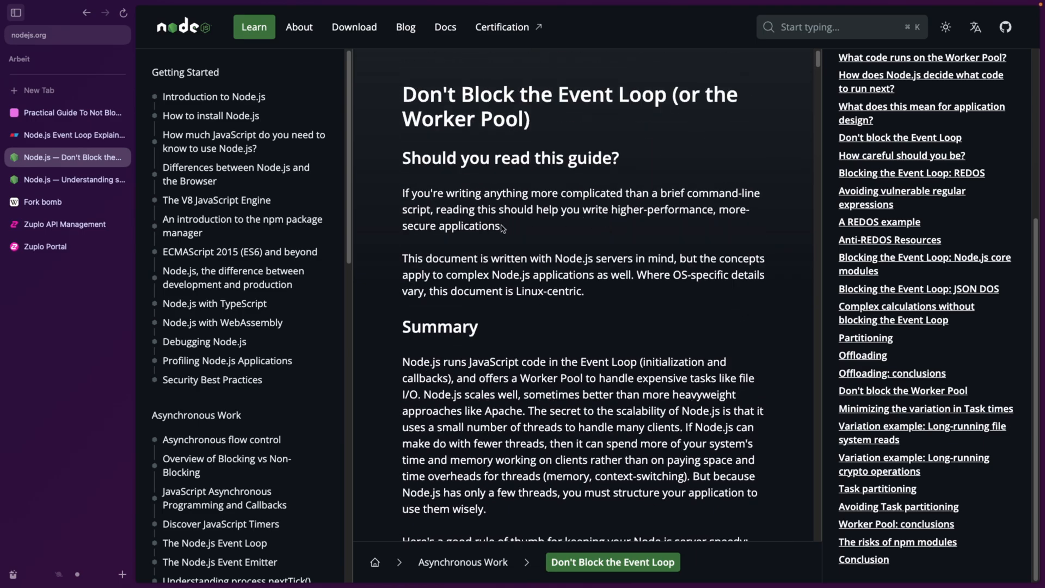
pyautogui.moveTo(407, 187)
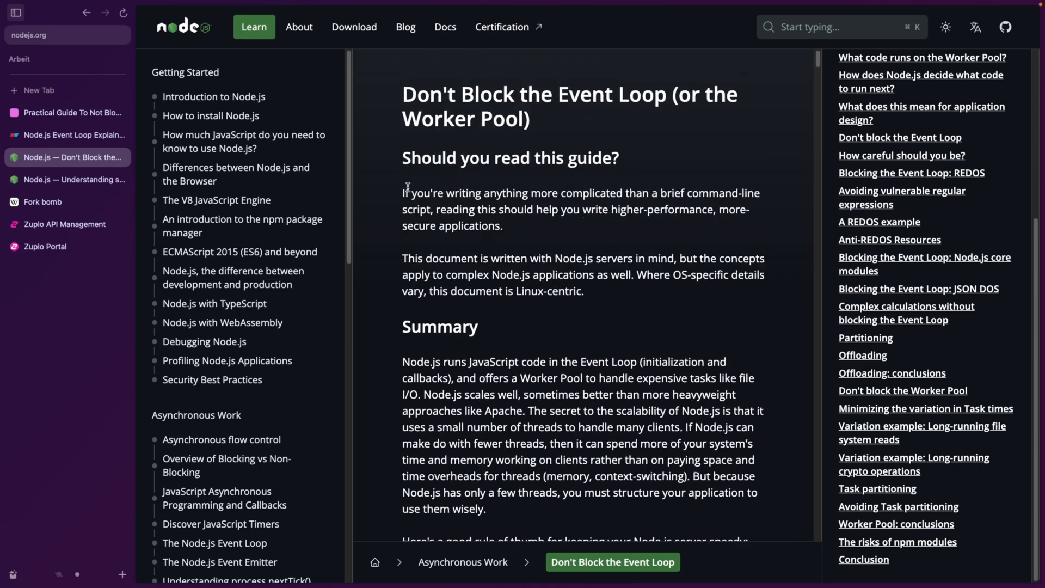
pyautogui.click(70, 112)
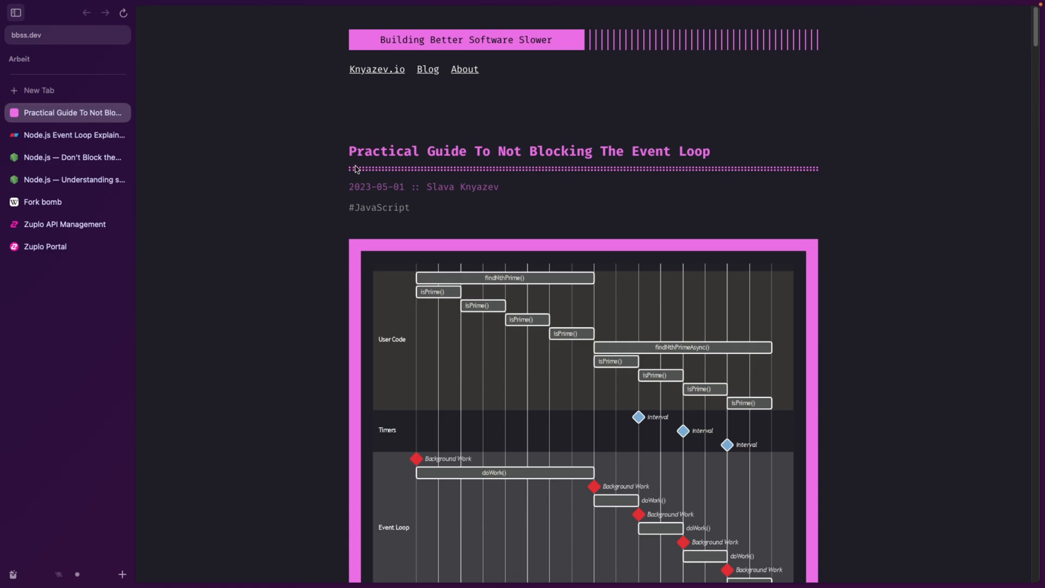
pyautogui.moveTo(637, 167)
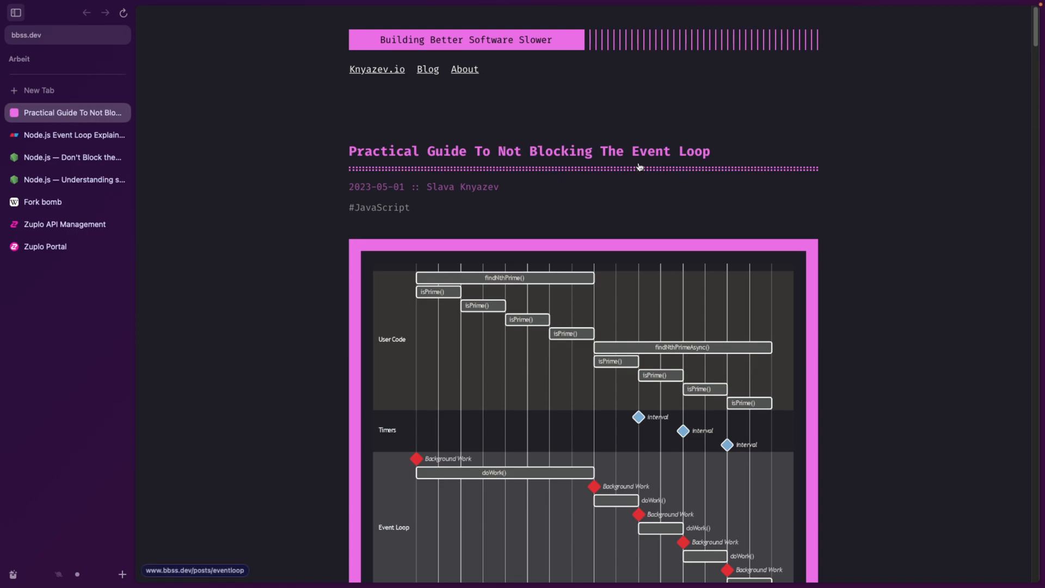
pyautogui.moveTo(526, 194)
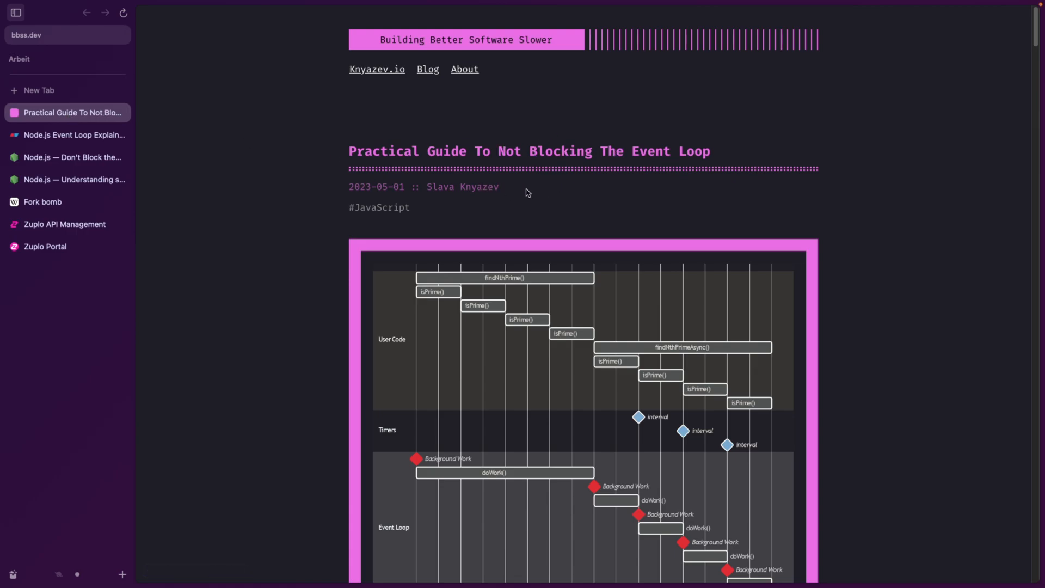
pyautogui.click(73, 134)
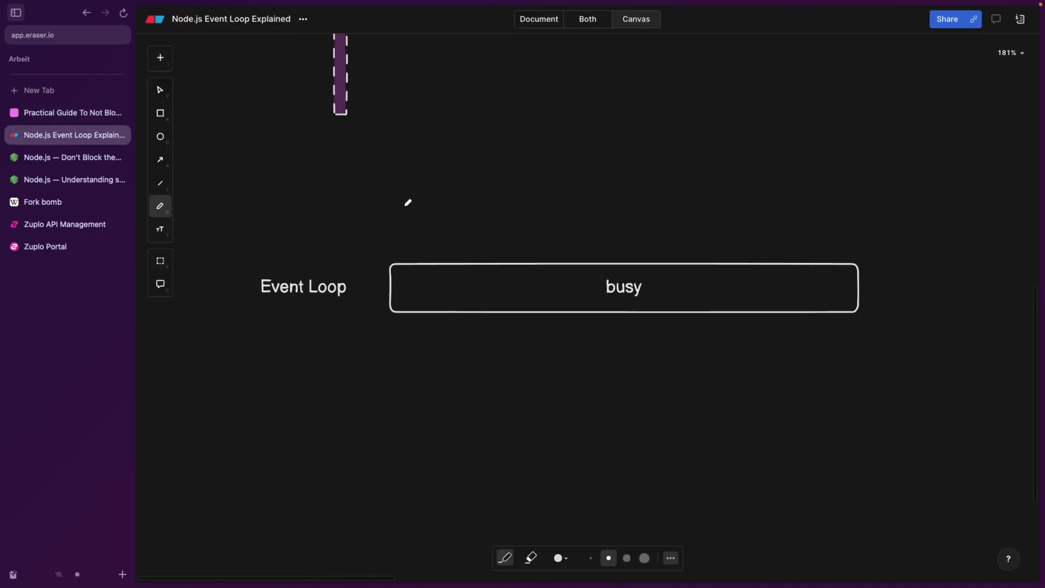
pyautogui.moveTo(507, 165)
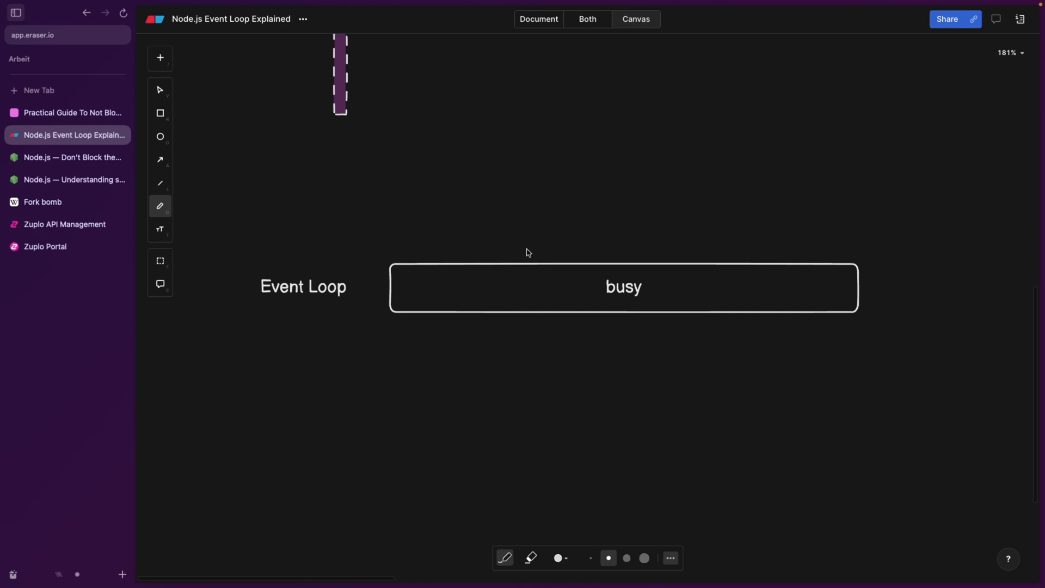
pyautogui.moveTo(169, 192)
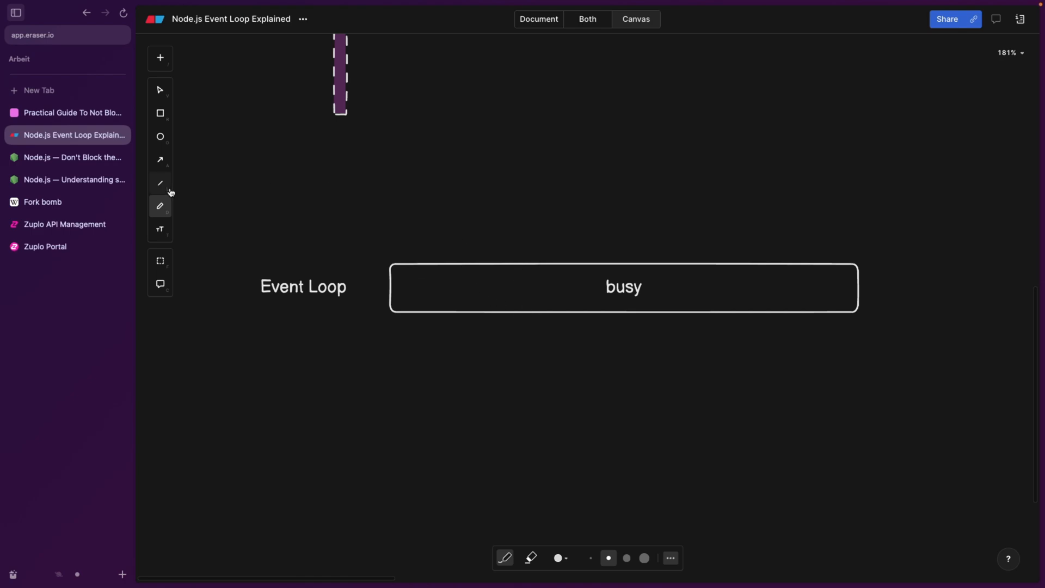
# Step: Draw two downward arrows onto the busy block in the Event Loop row
pyautogui.moveTo(503, 126); pyautogui.dragTo(499, 173)
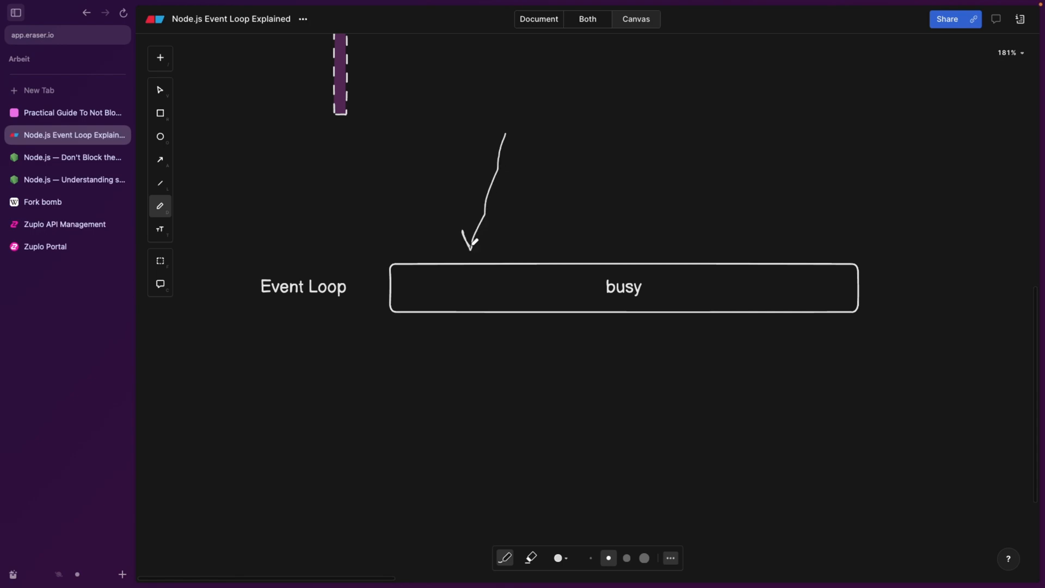
pyautogui.moveTo(619, 140); pyautogui.dragTo(589, 253)
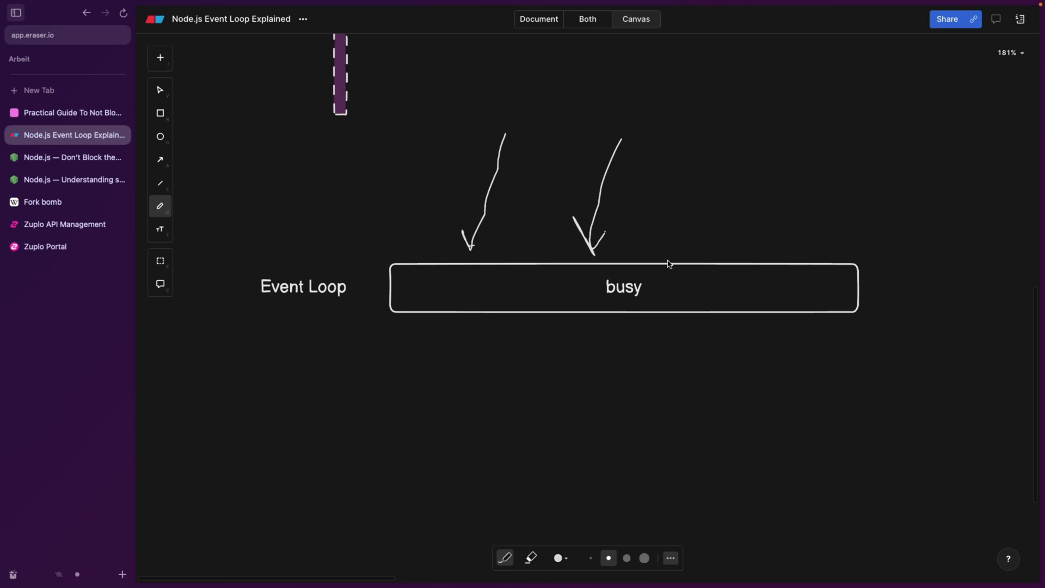
pyautogui.moveTo(580, 308)
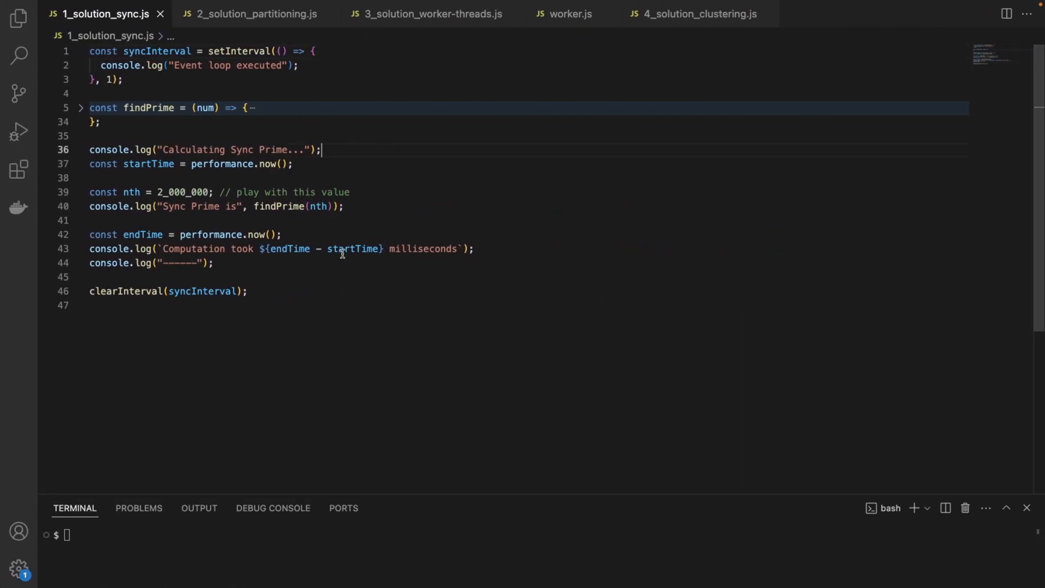
# Step: Run node 1_solution_sync.js, finding prime 32452843 in about 1893 ms
pyautogui.write('n')
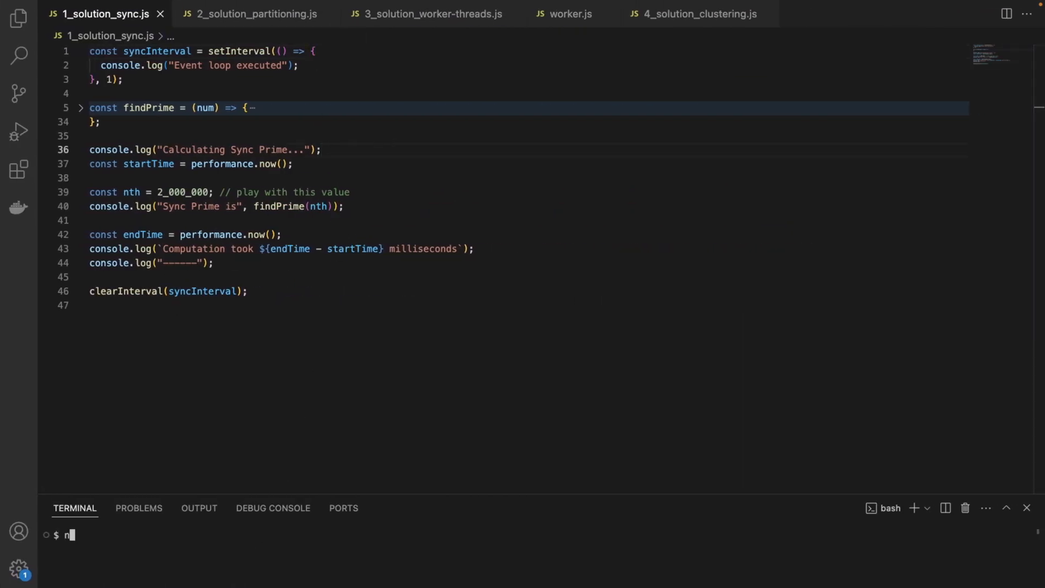
pyautogui.write('ode 1_solution_sync.js')
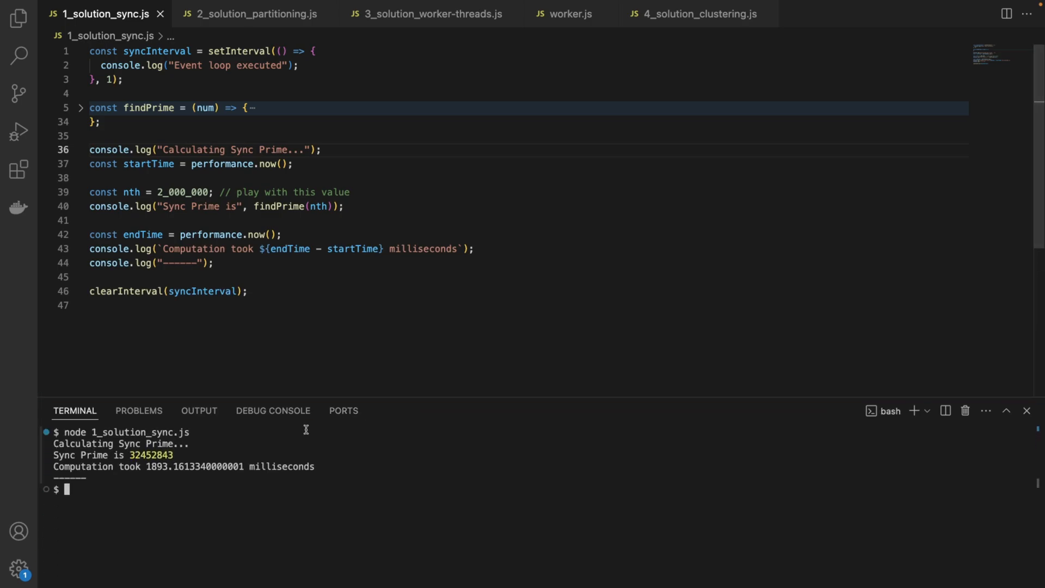
pyautogui.moveTo(174, 446)
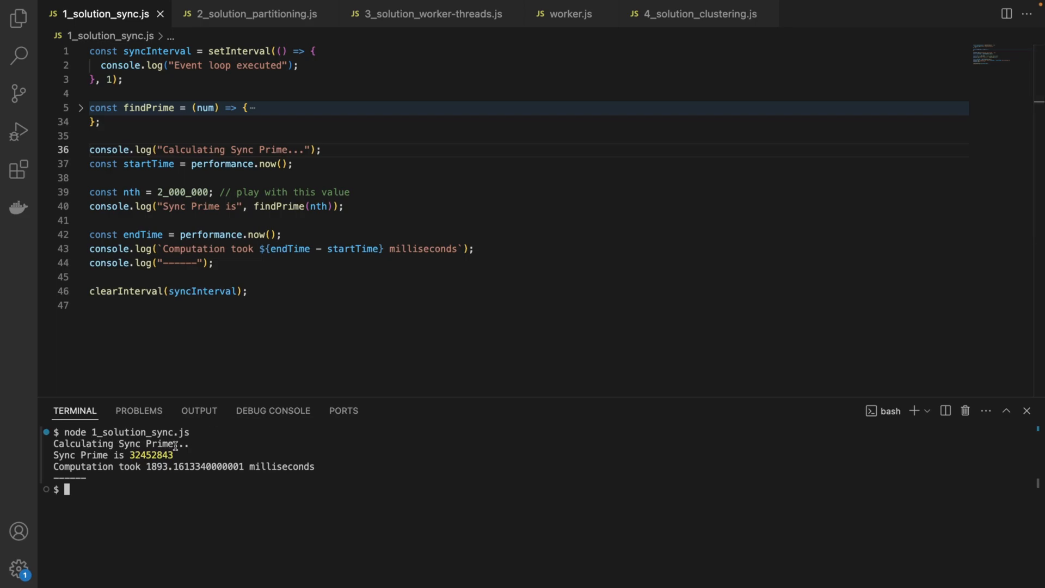
pyautogui.moveTo(183, 178)
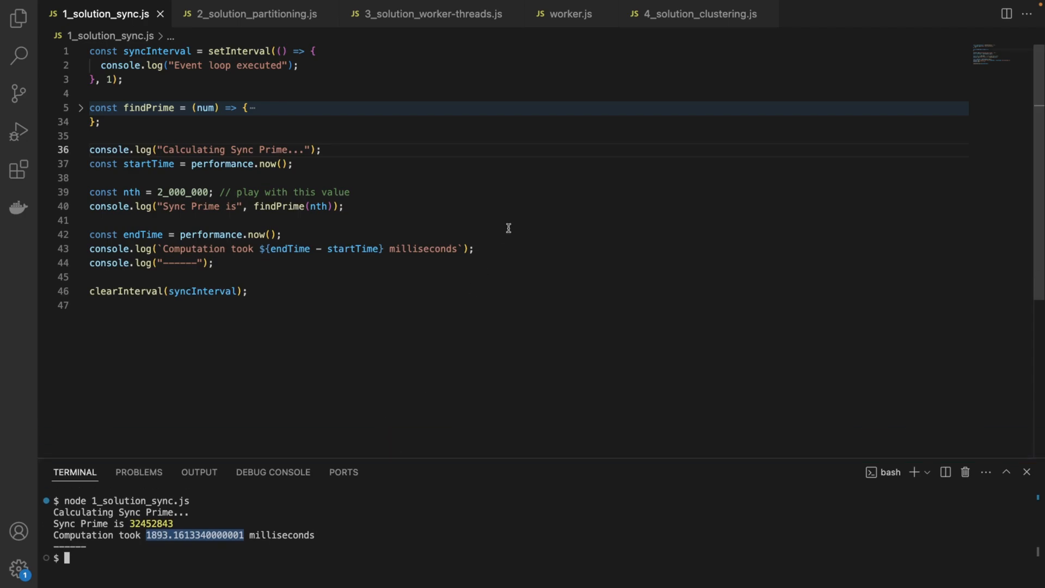
# Step: Unfold findPrime on line 5 and its nested isPrime helper on line 10
pyautogui.click(282, 234)
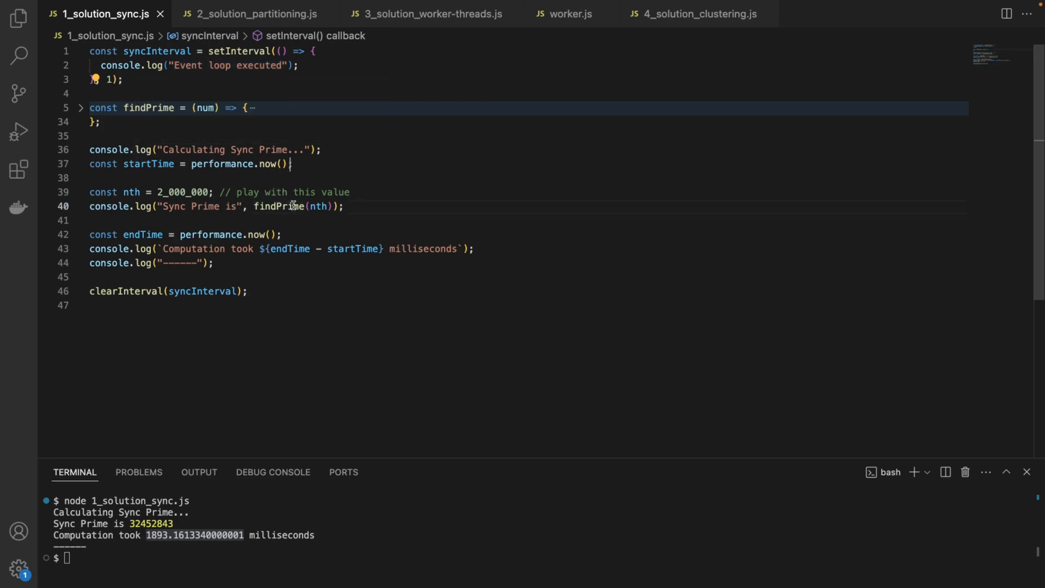
pyautogui.doubleClick(183, 192)
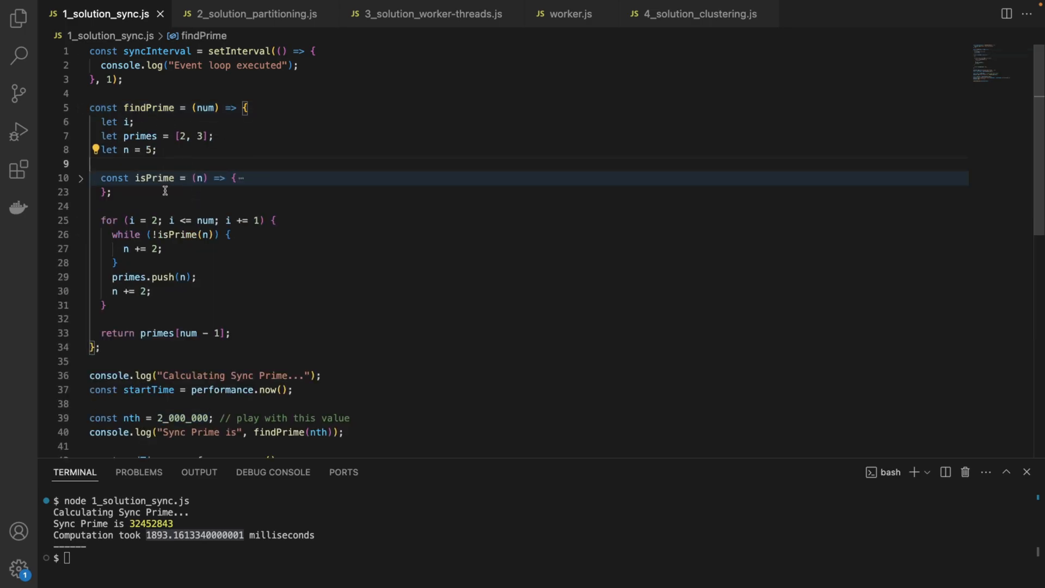
pyautogui.click(80, 178)
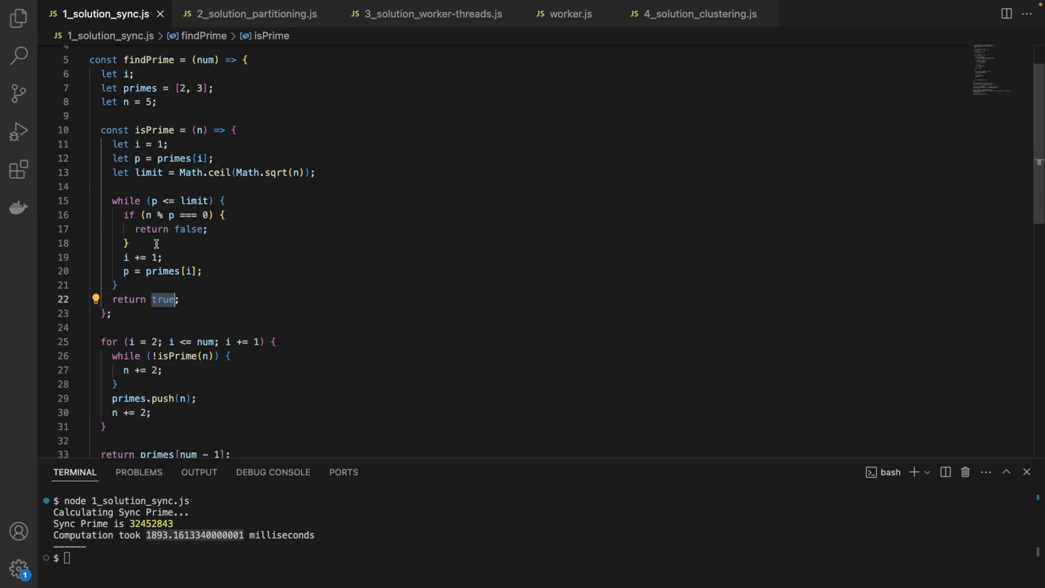
pyautogui.moveTo(128, 134)
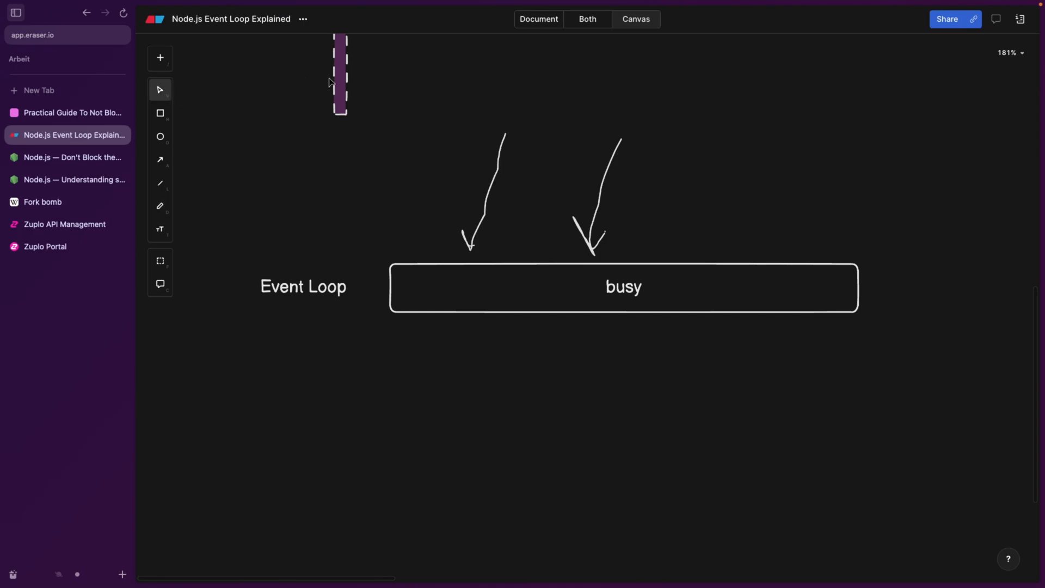
# Step: Move the dashed task bar off the Event Loop and remove the hand-drawn arrows
pyautogui.moveTo(339, 73); pyautogui.dragTo(370, 233)
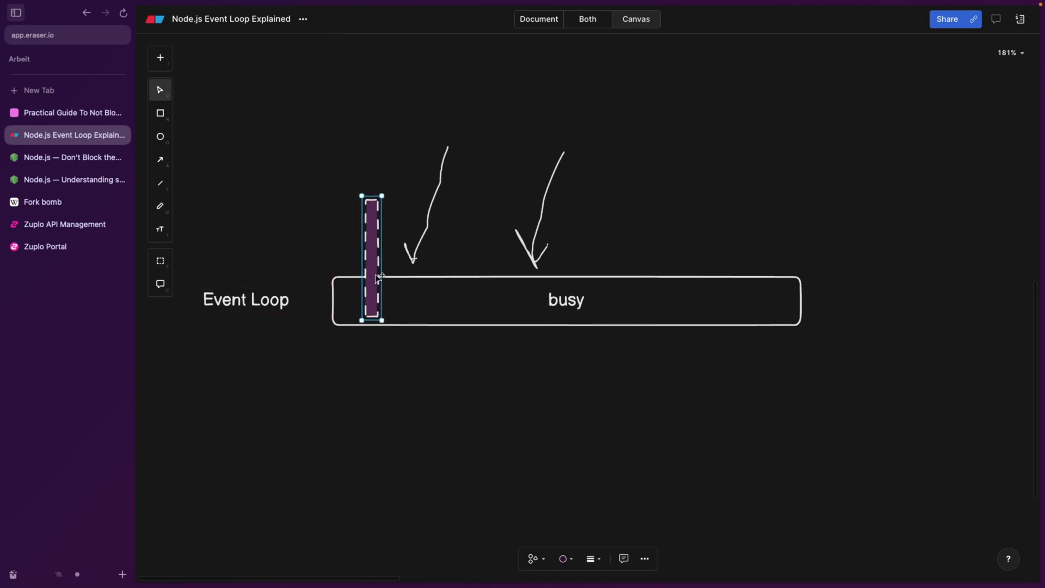
pyautogui.click(160, 206)
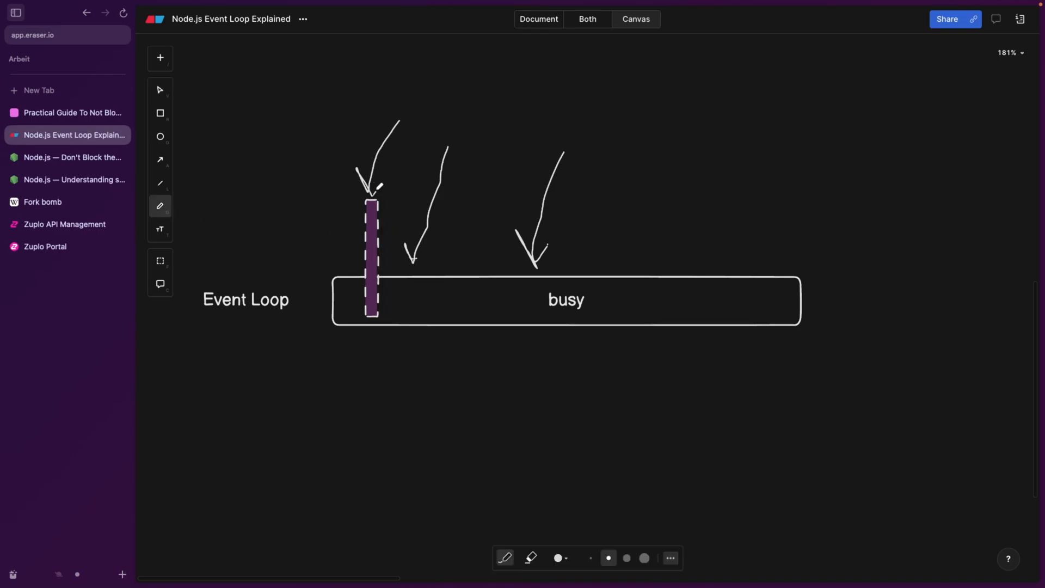
pyautogui.click(160, 90)
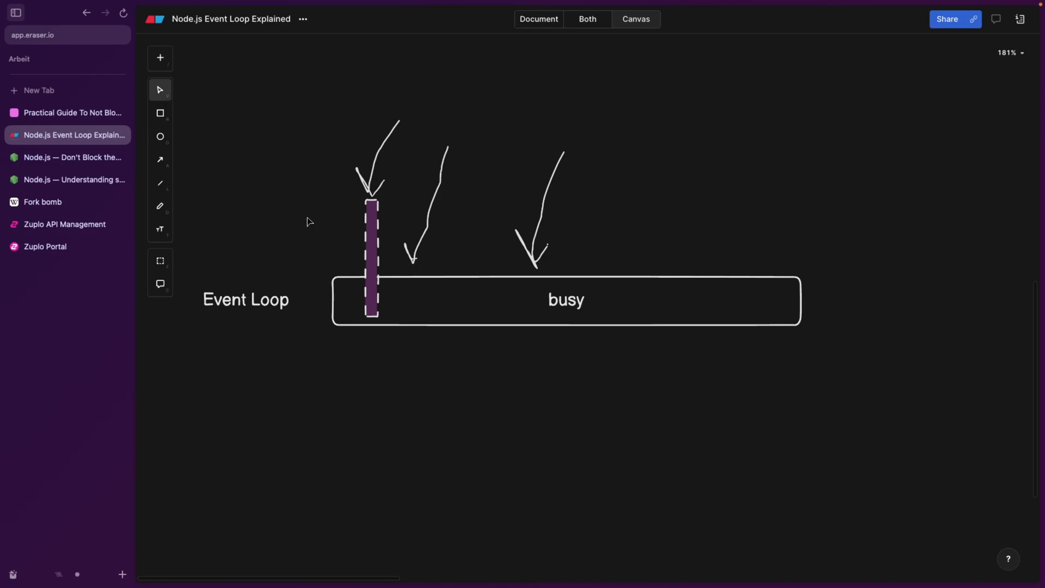
pyautogui.moveTo(371, 258); pyautogui.dragTo(287, 163)
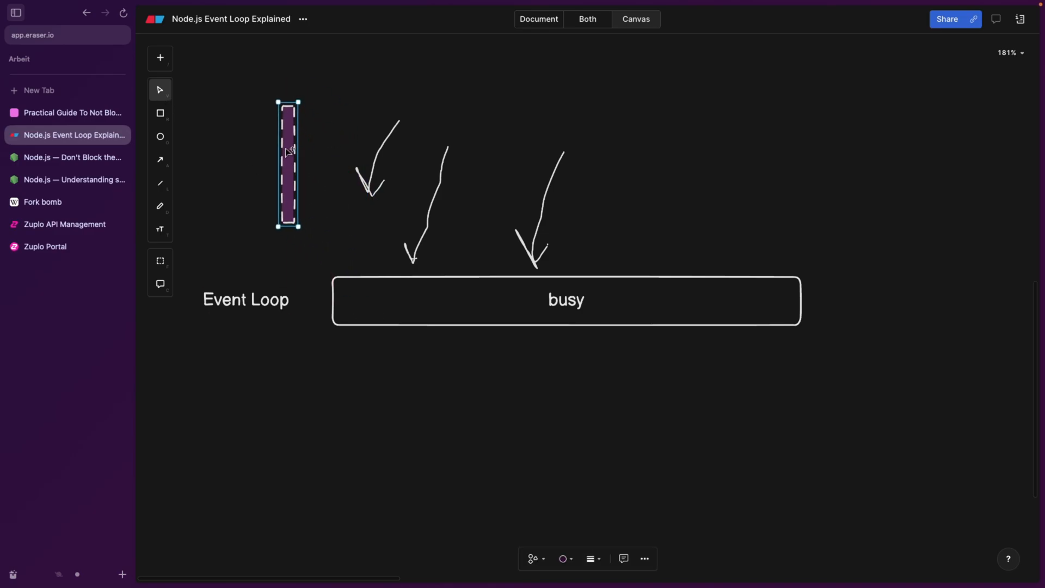
pyautogui.moveTo(288, 163); pyautogui.dragTo(266, 141)
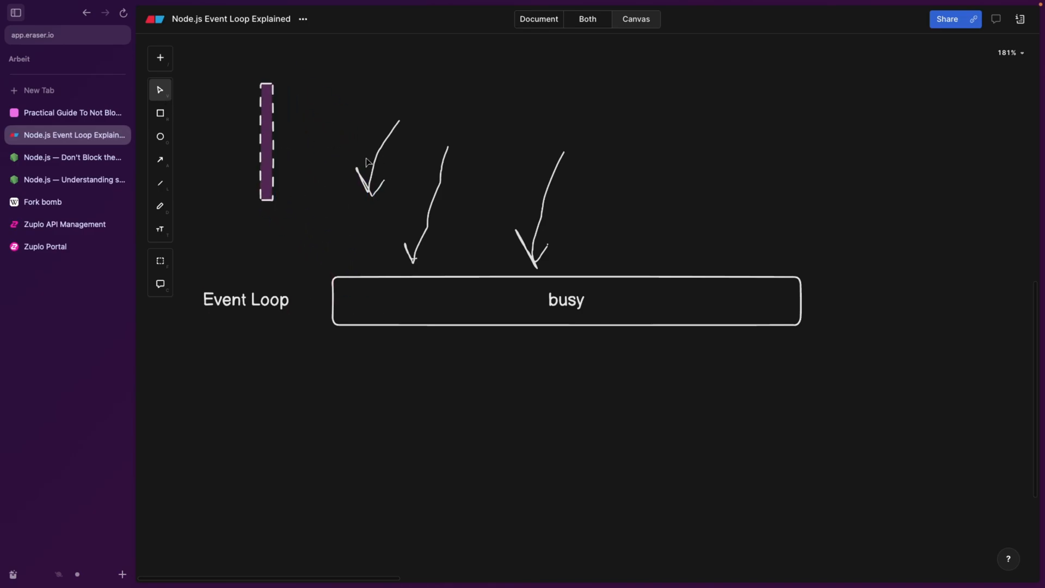
pyautogui.click(373, 160)
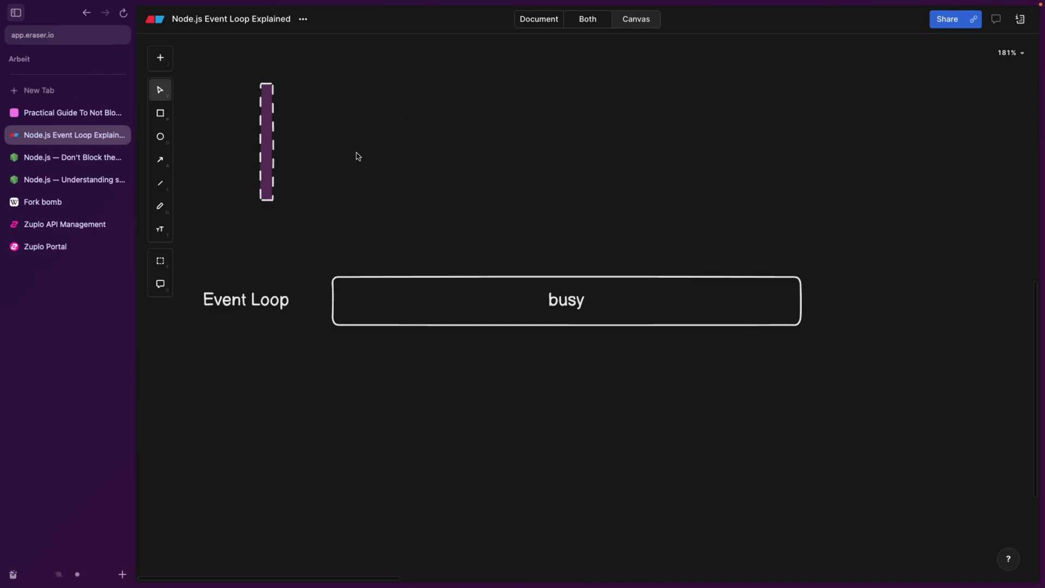
# Step: Place three dashed task bars spaced out along the Event Loop row
pyautogui.moveTo(266, 141); pyautogui.dragTo(388, 261)
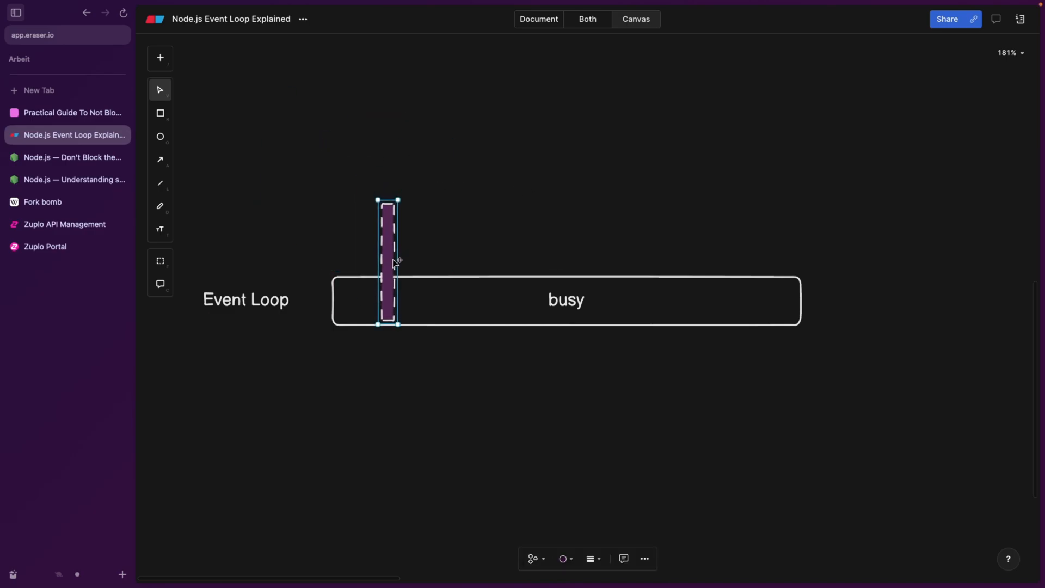
pyautogui.moveTo(388, 261); pyautogui.dragTo(508, 275)
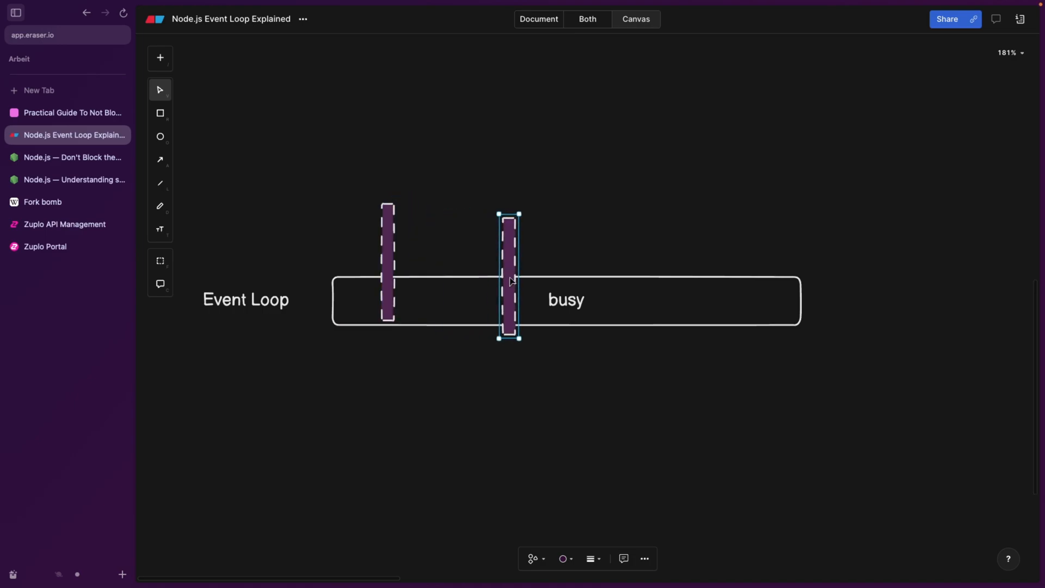
pyautogui.moveTo(508, 273); pyautogui.dragTo(619, 260)
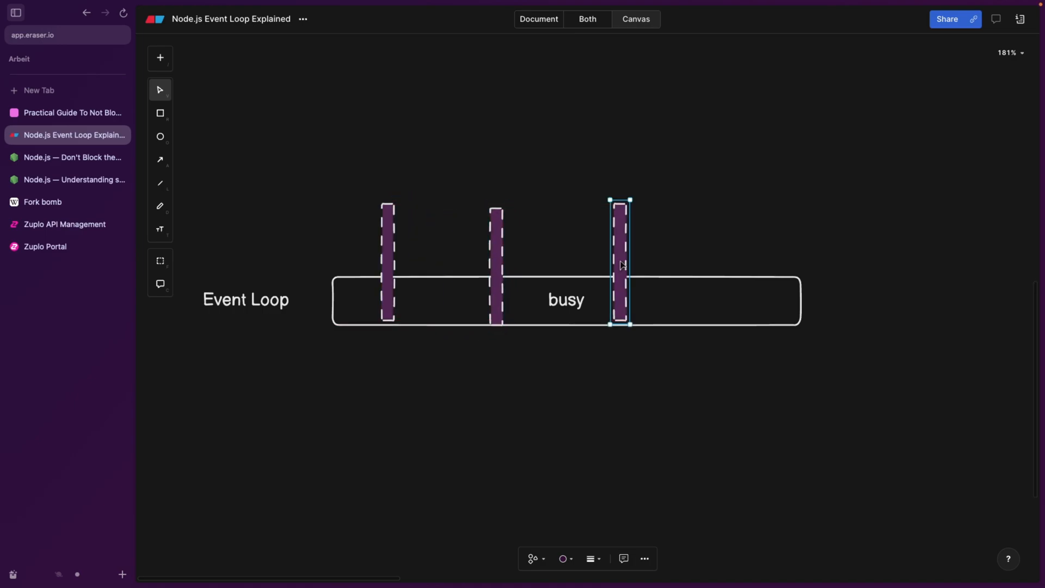
pyautogui.moveTo(619, 263); pyautogui.dragTo(736, 263)
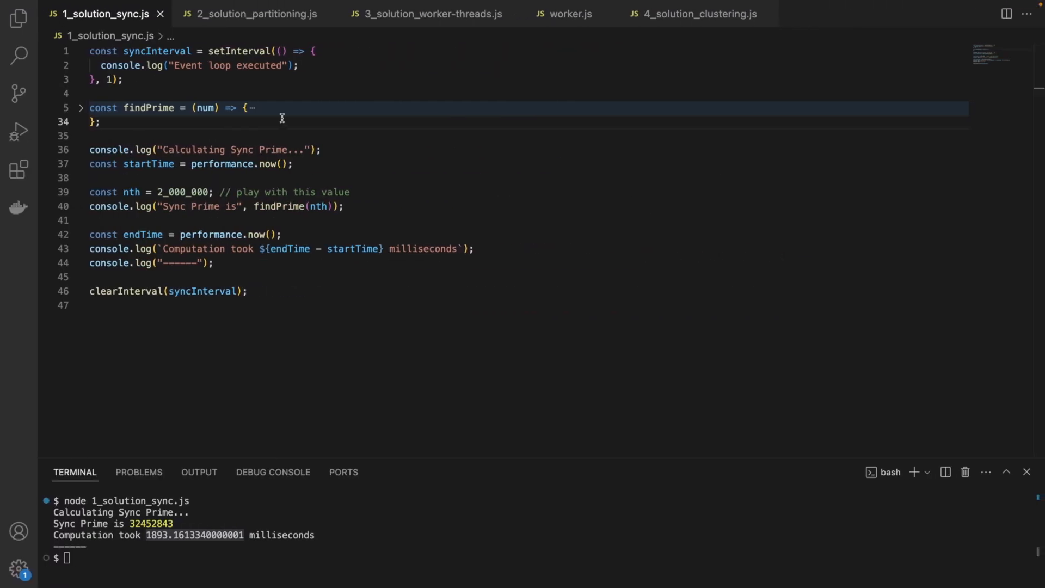
# Step: Open 2_solution_partitioning.js, unfold findPrimeAsync, then open the Node.js setImmediate guide
pyautogui.click(255, 13)
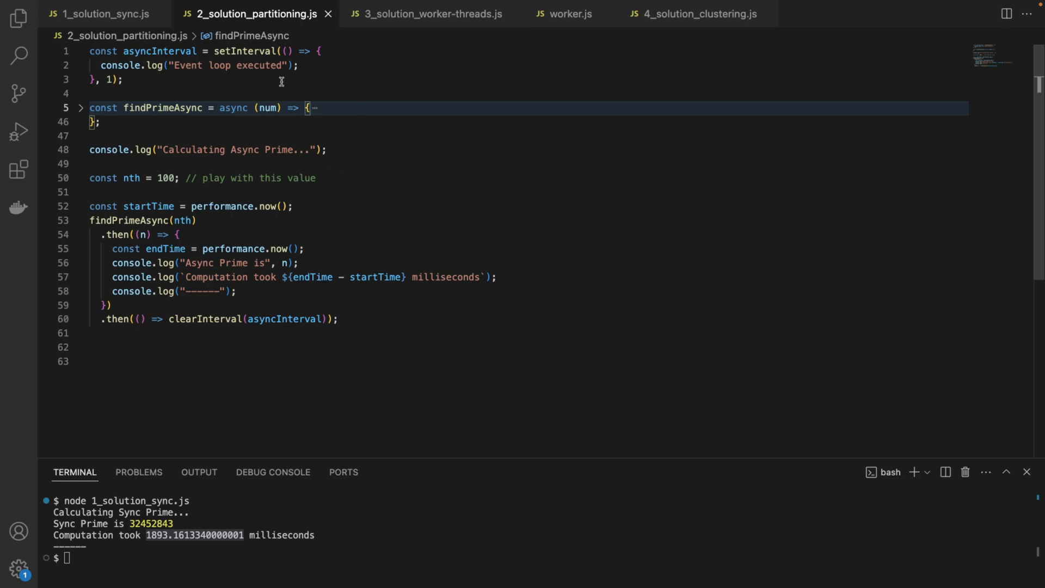
pyautogui.moveTo(165, 146)
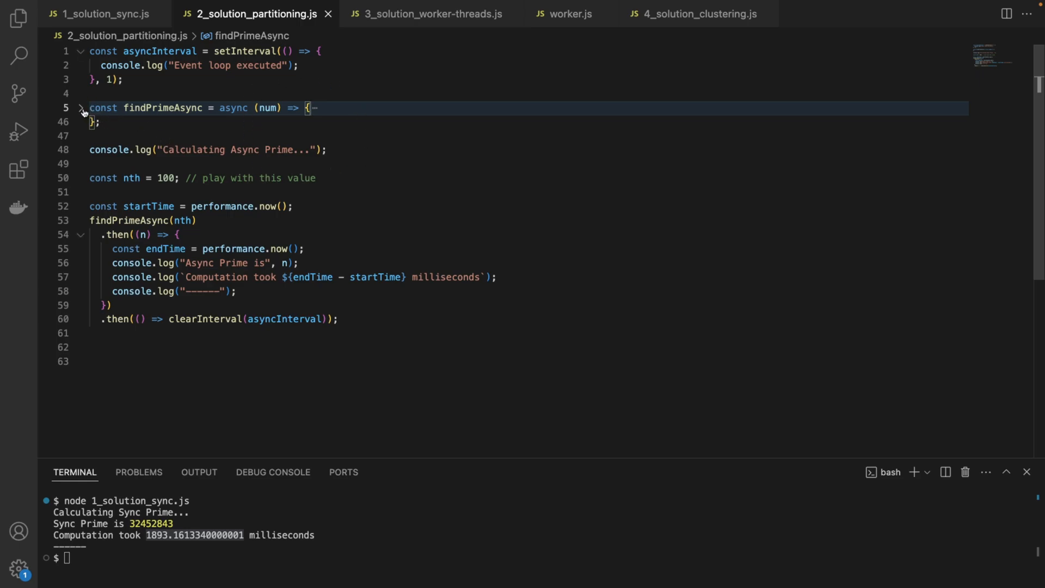
pyautogui.moveTo(82, 111)
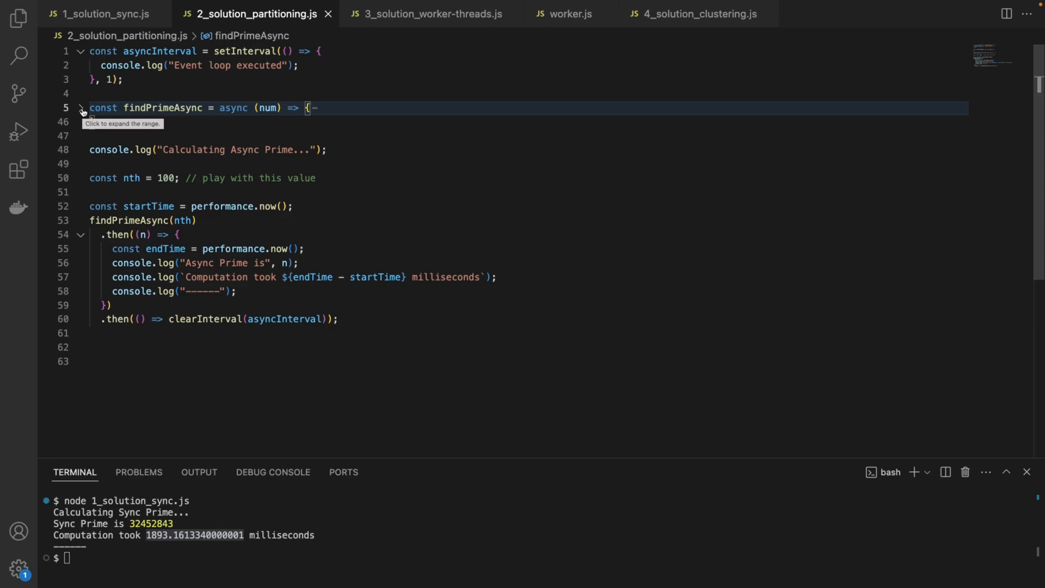
pyautogui.click(80, 108)
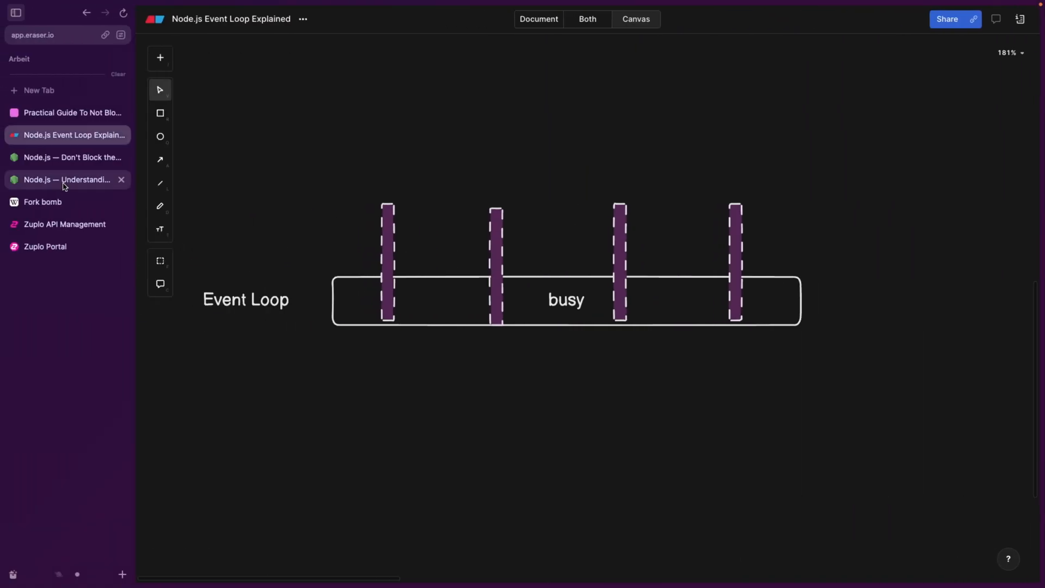
pyautogui.click(67, 179)
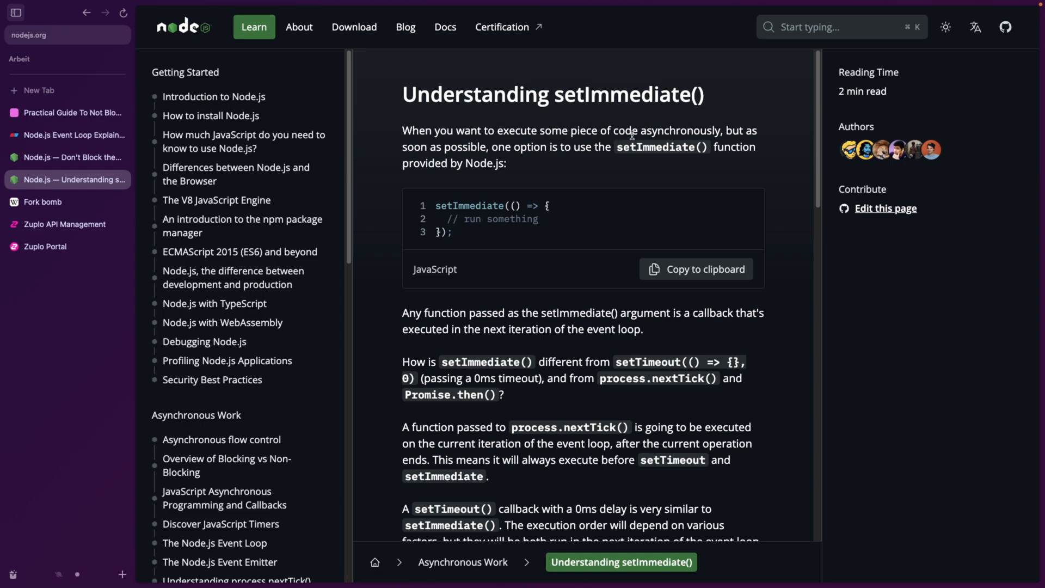
pyautogui.moveTo(419, 145)
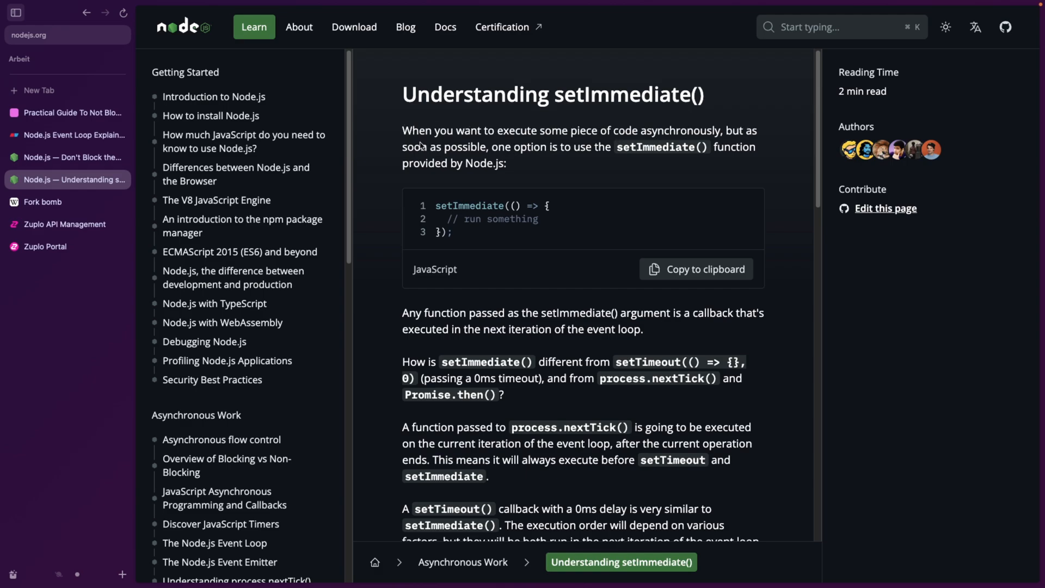
# Step: Open the Trennbar page and scroll down to its 'How it works?' section
pyautogui.click(66, 113)
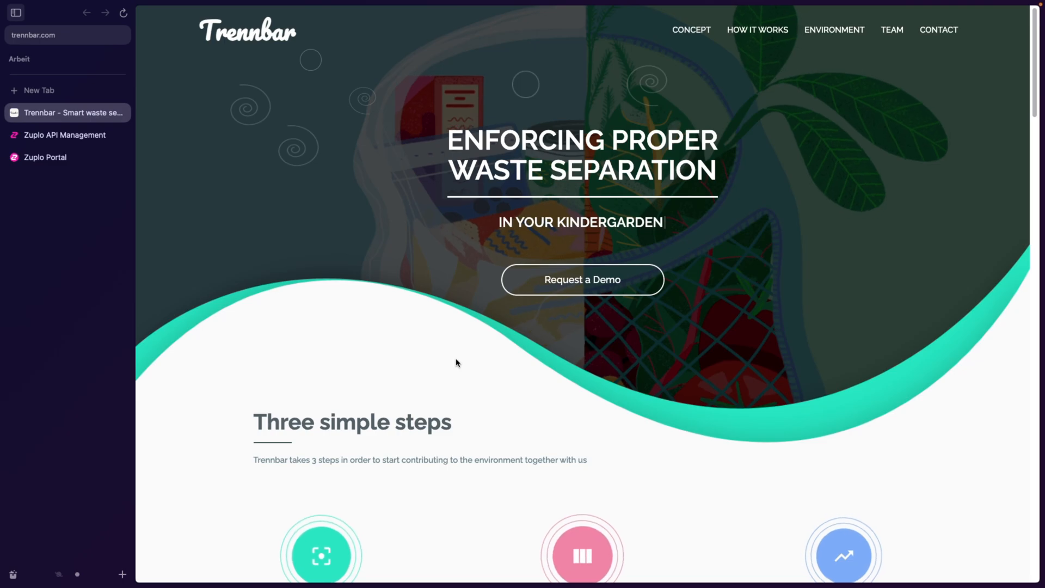
pyautogui.scroll(-3)
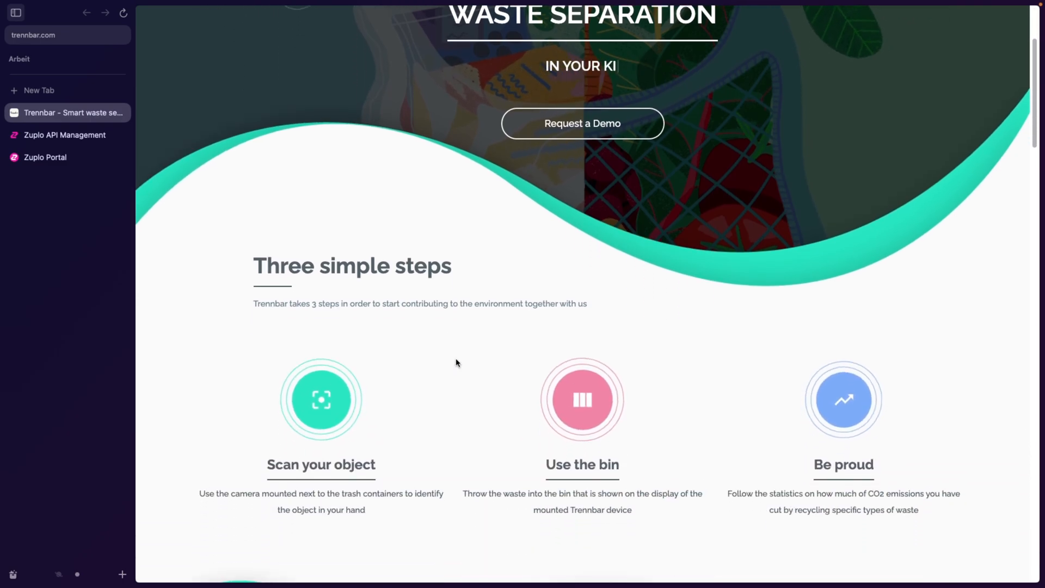
pyautogui.scroll(-3)
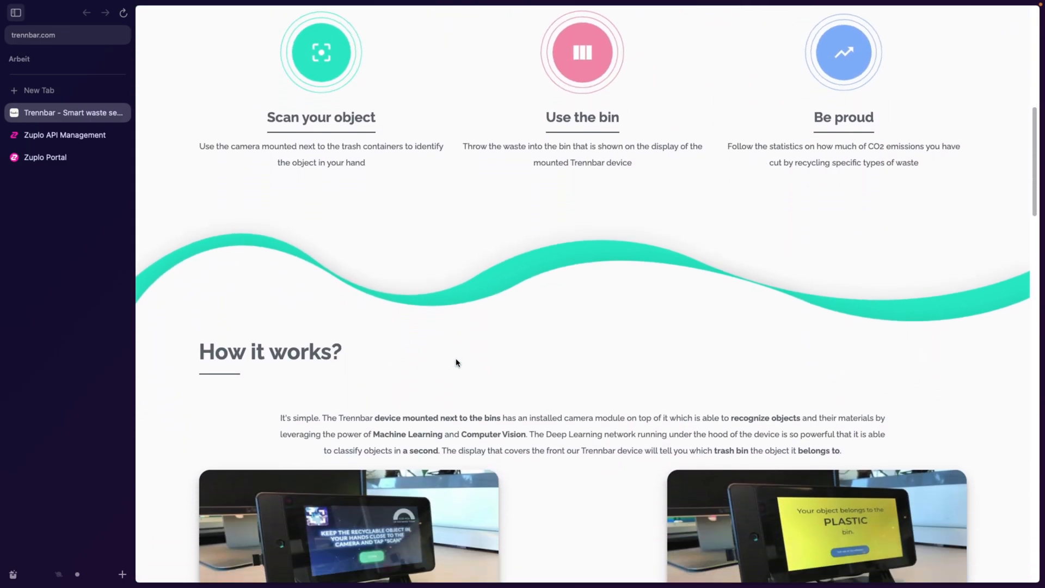
pyautogui.scroll(-3)
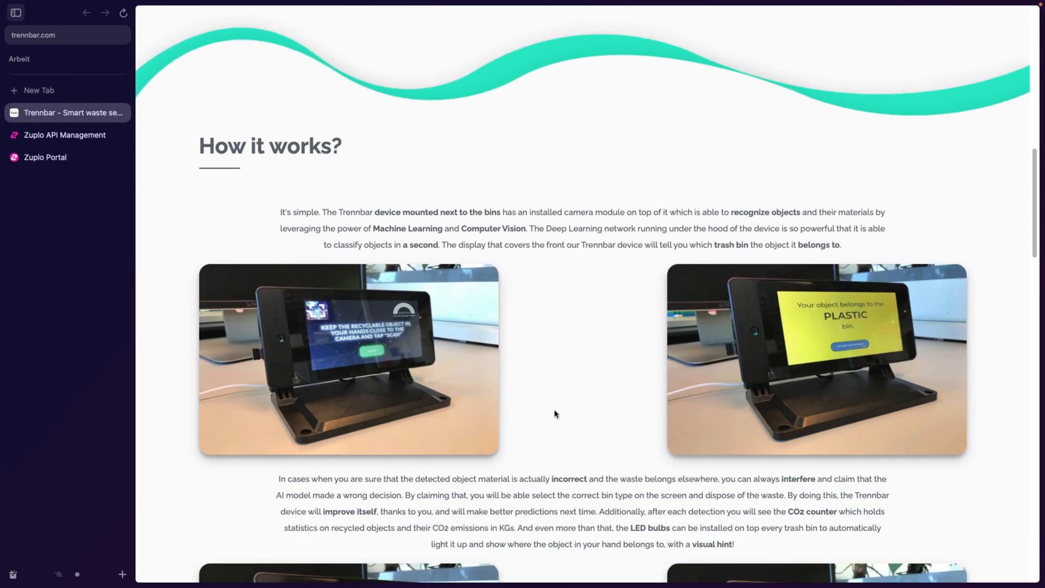
pyautogui.scroll(-3)
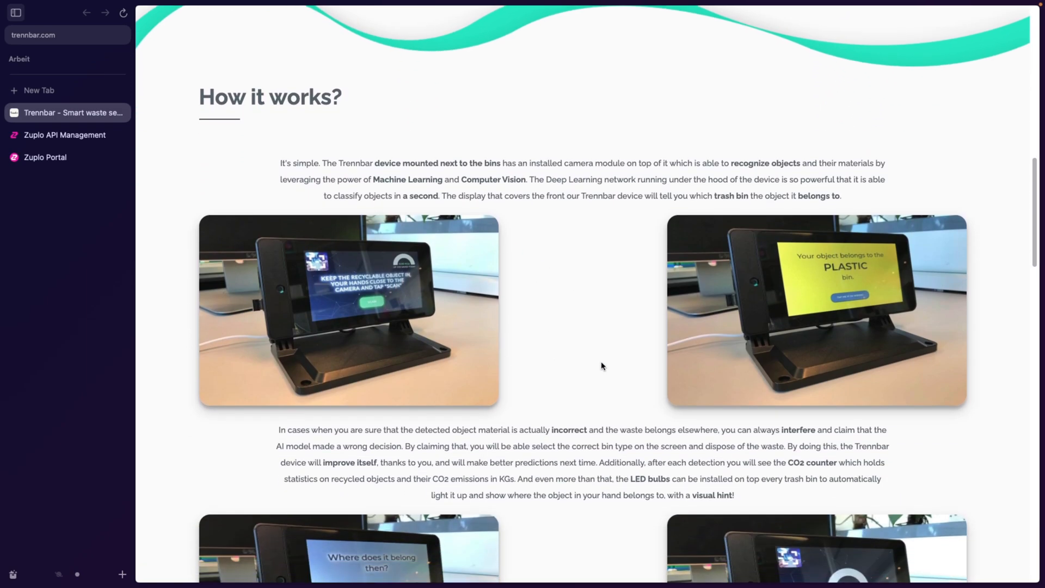
pyautogui.scroll(-3)
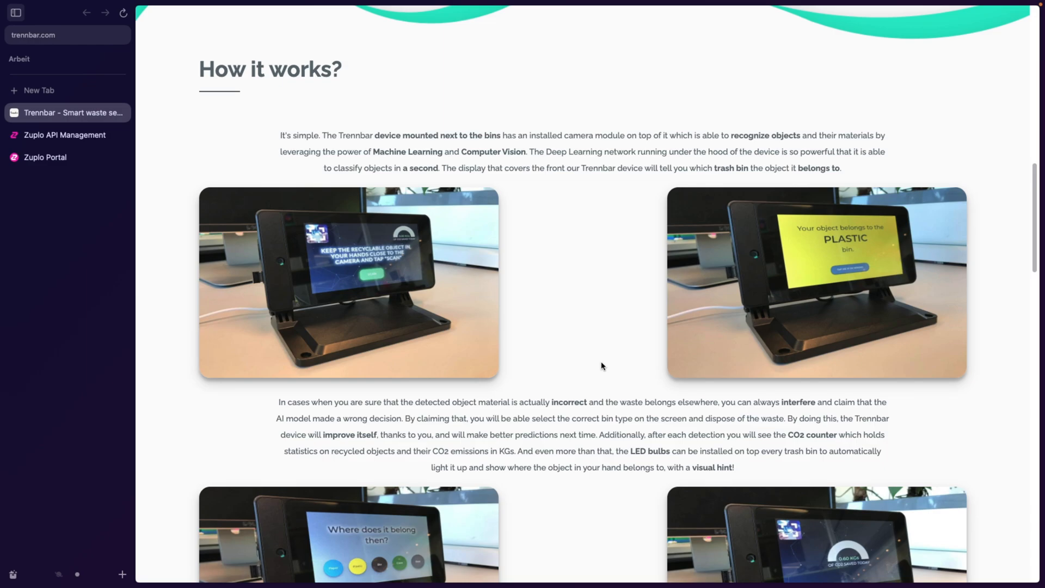
# Step: View Zuplo's API Gateway homepage and Product dropdown, then open the Portal Projects page
pyautogui.click(65, 135)
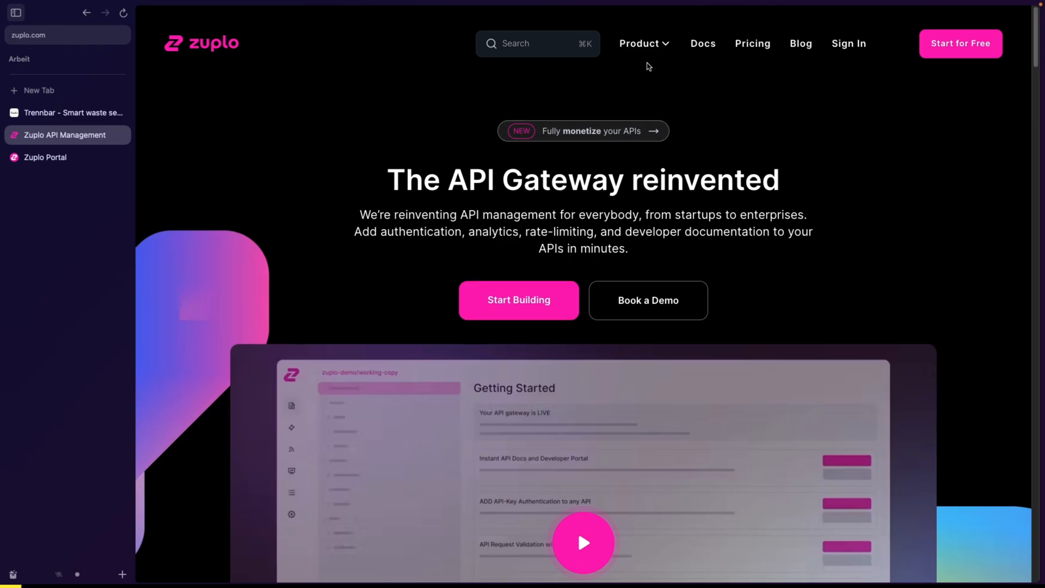
pyautogui.click(643, 44)
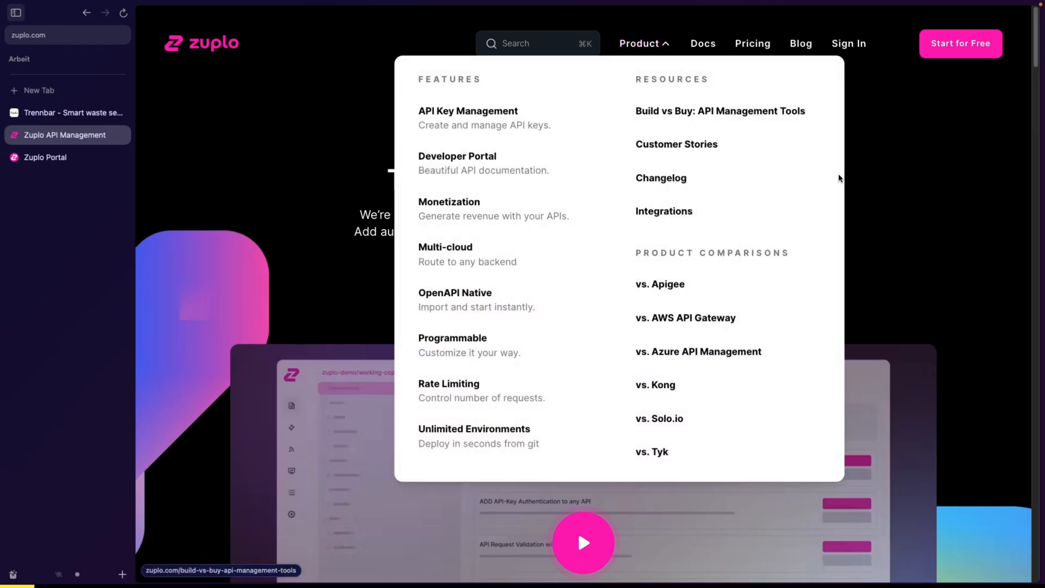
pyautogui.click(643, 43)
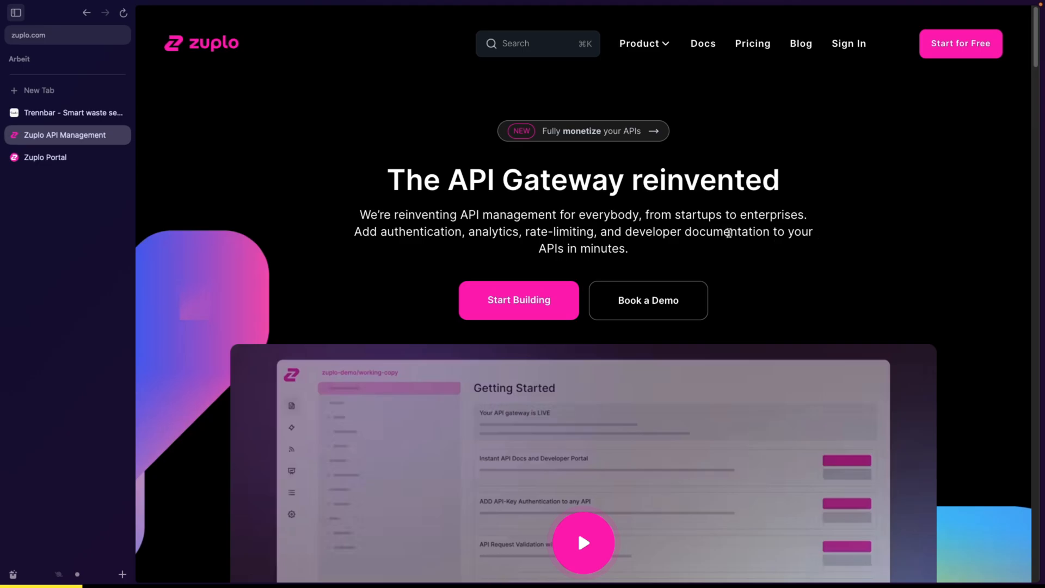
pyautogui.moveTo(377, 269)
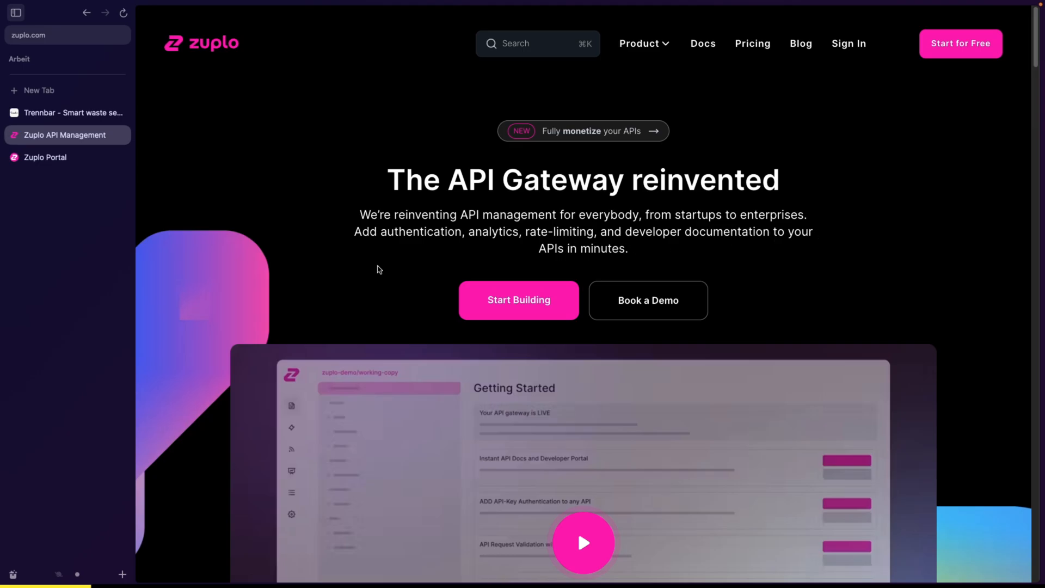
pyautogui.click(45, 157)
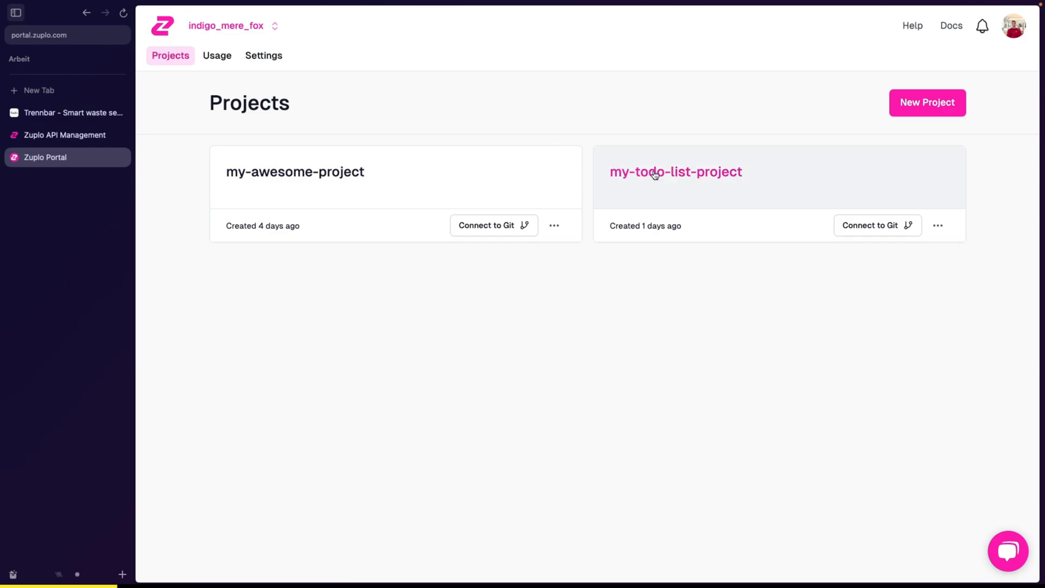
pyautogui.moveTo(647, 194)
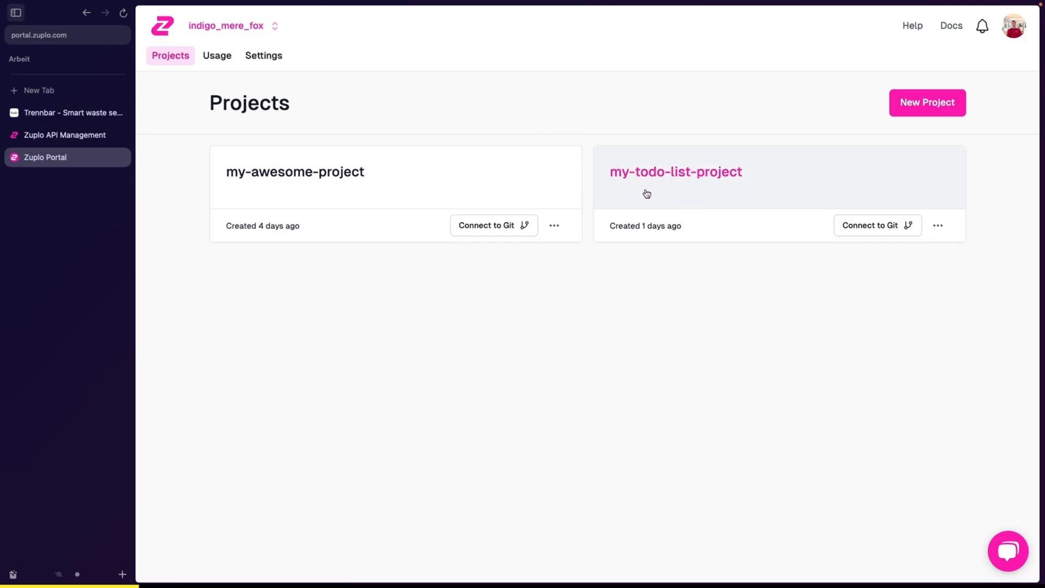
pyautogui.moveTo(674, 195)
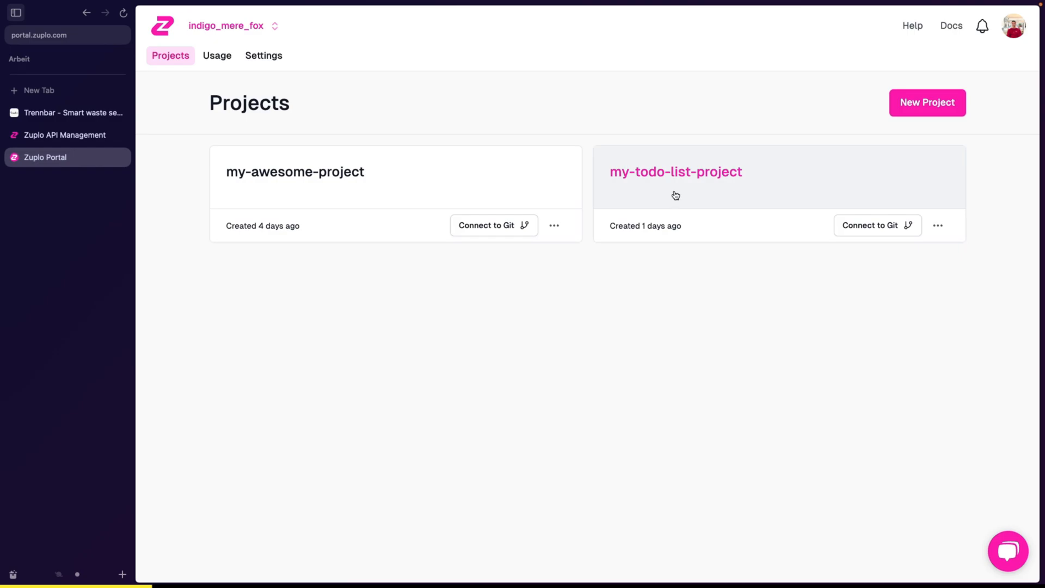
# Step: Open my-todo-list-project's routes.oas.json and test Get all todos, returning 200 OK
pyautogui.click(675, 172)
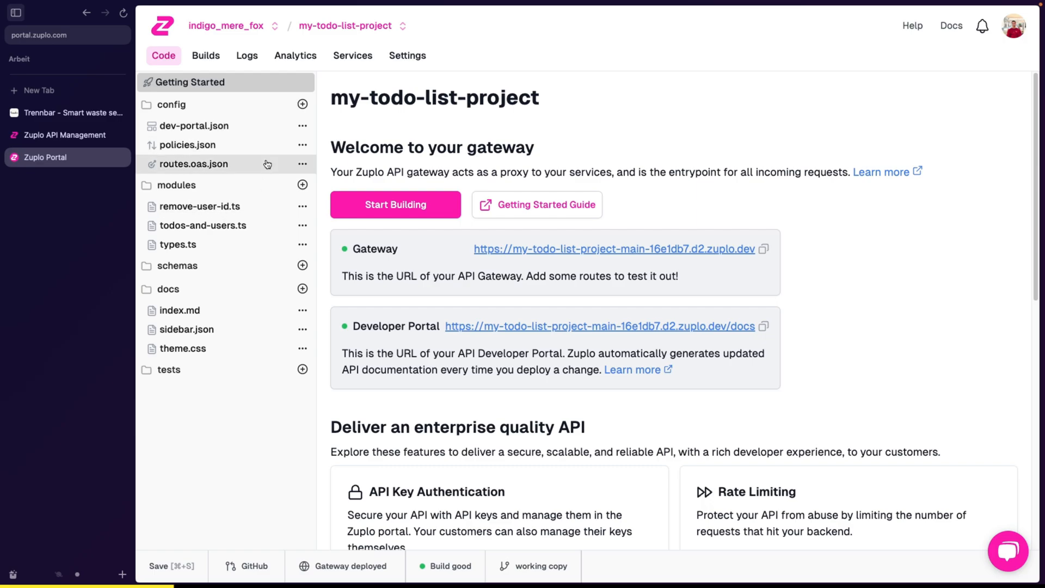
pyautogui.moveTo(193, 125)
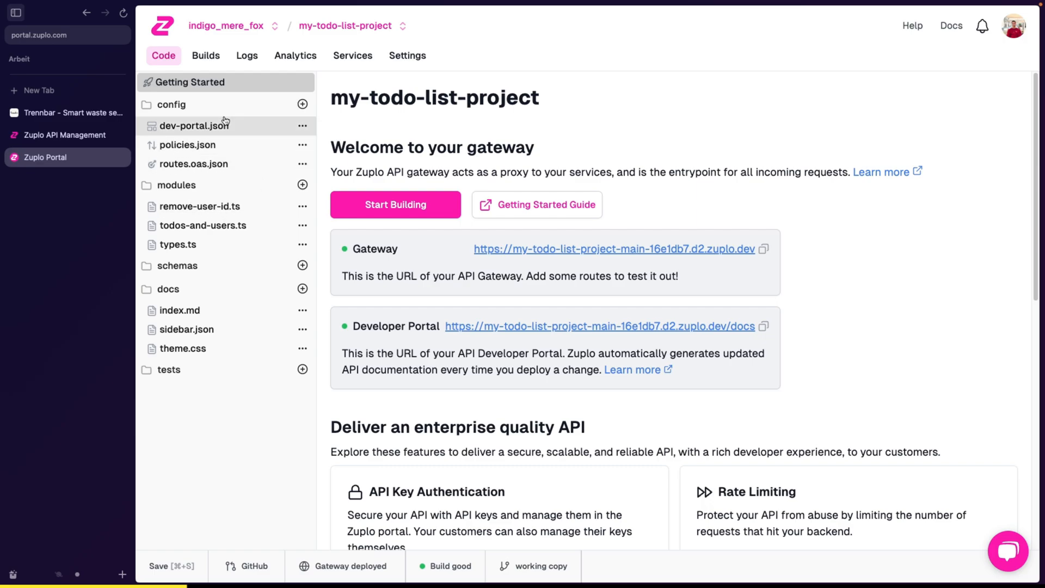
pyautogui.moveTo(201, 189)
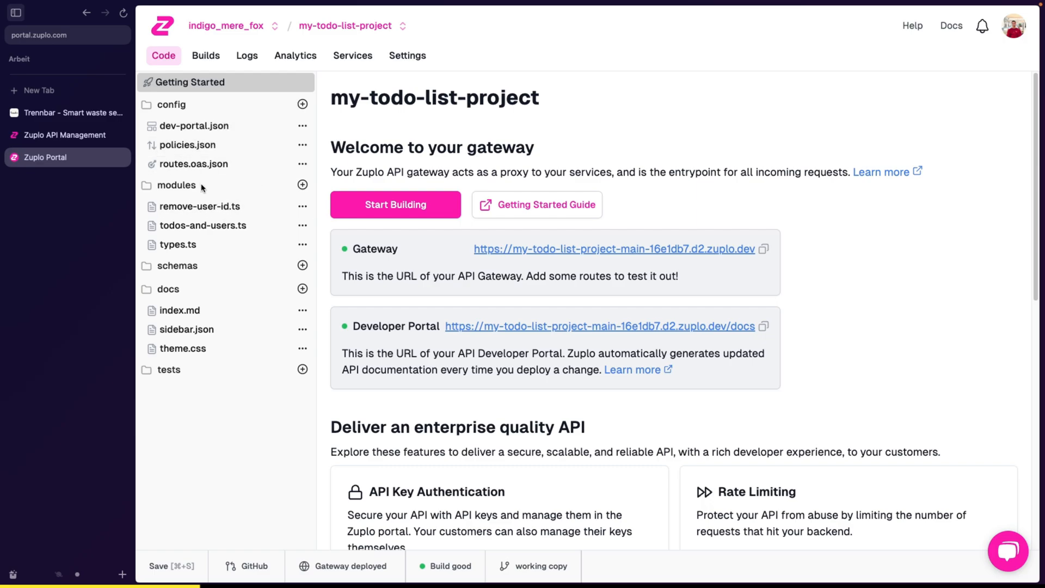
pyautogui.click(199, 164)
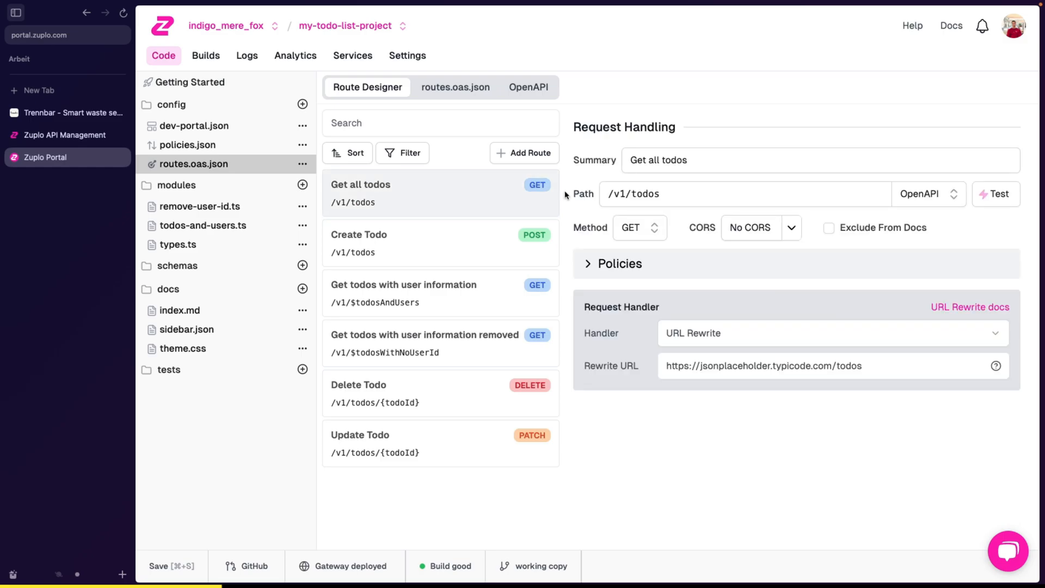
pyautogui.click(995, 194)
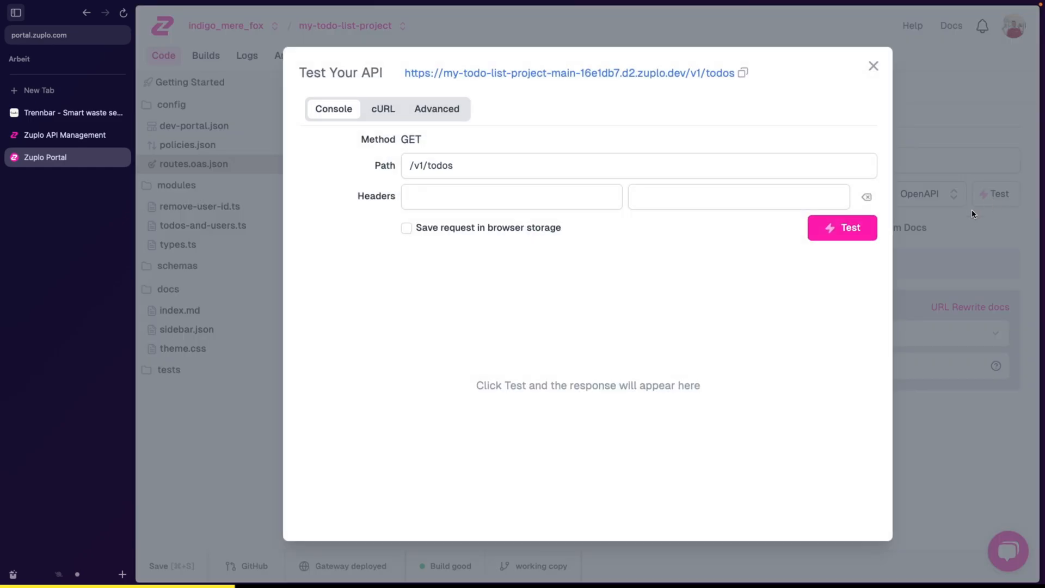
pyautogui.click(841, 227)
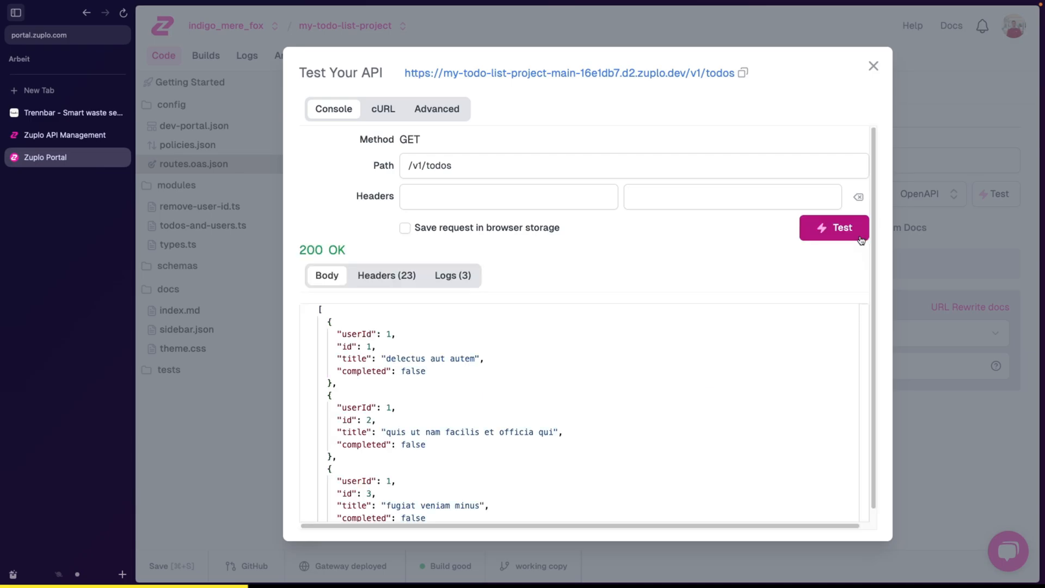
pyautogui.click(872, 66)
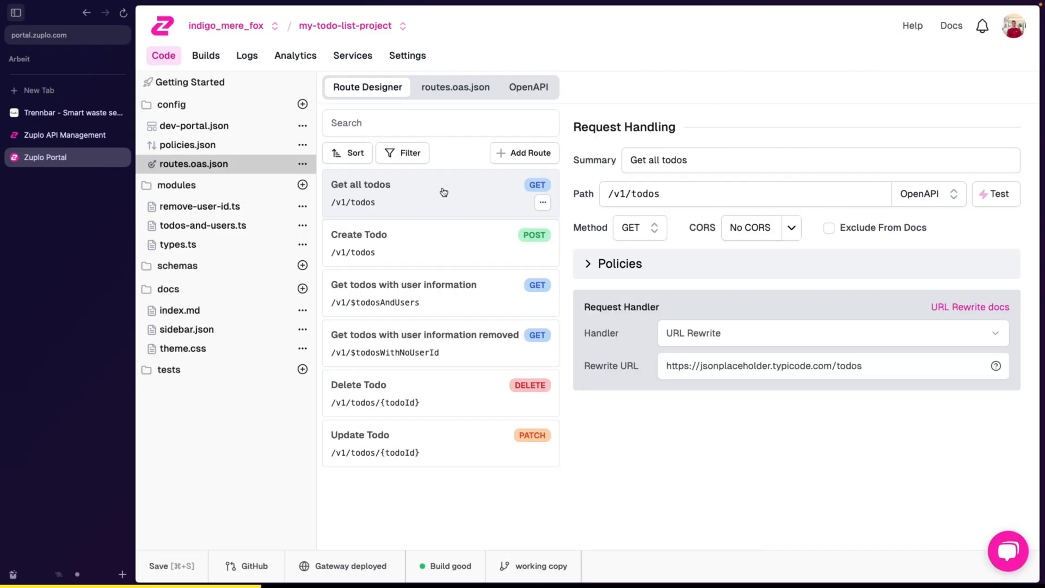
# Step: Create a Rate Limiting inbound policy named rate-limit-inbound
pyautogui.click(187, 145)
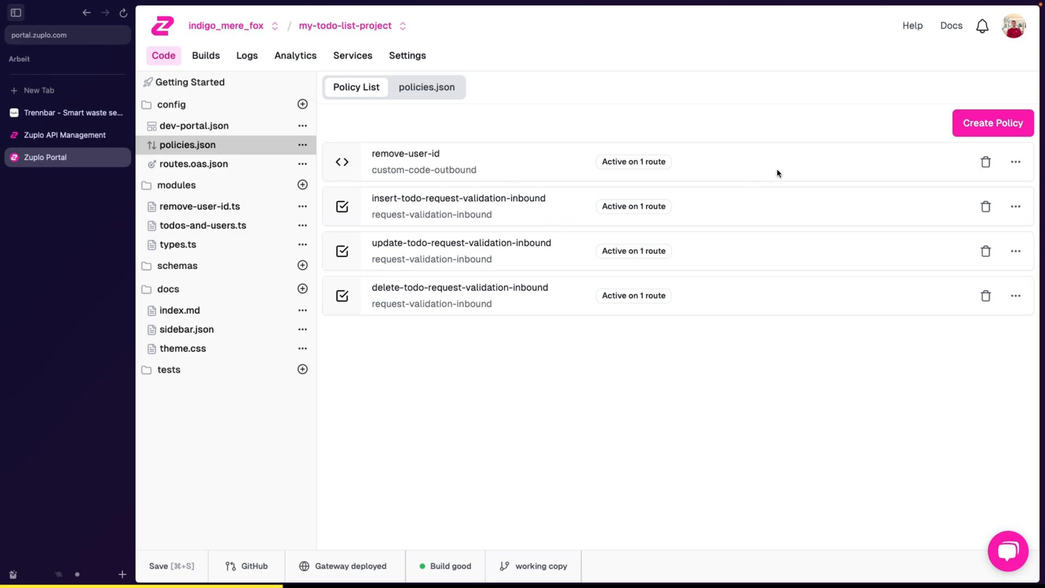
pyautogui.click(992, 123)
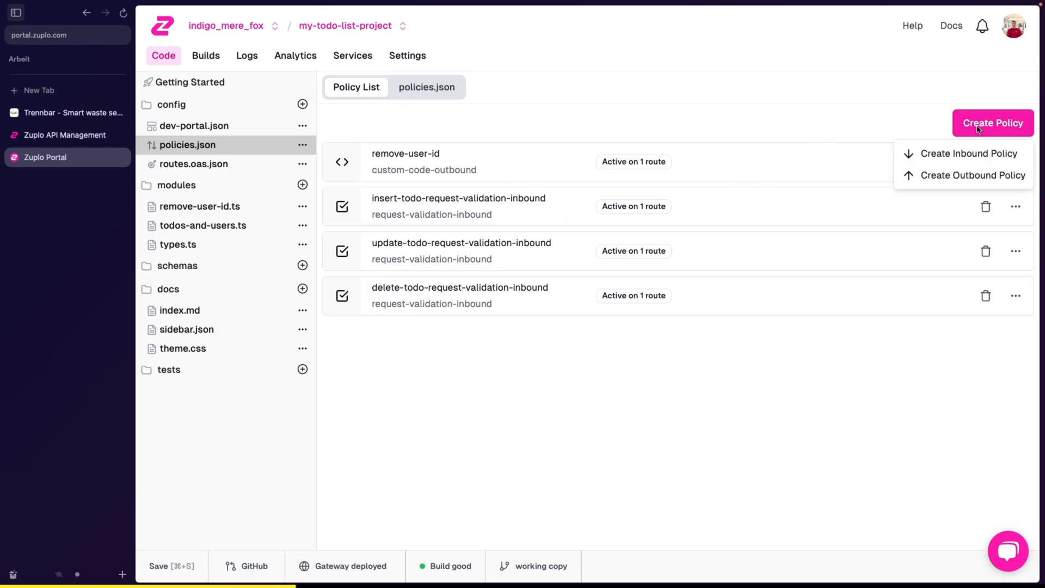
pyautogui.click(967, 153)
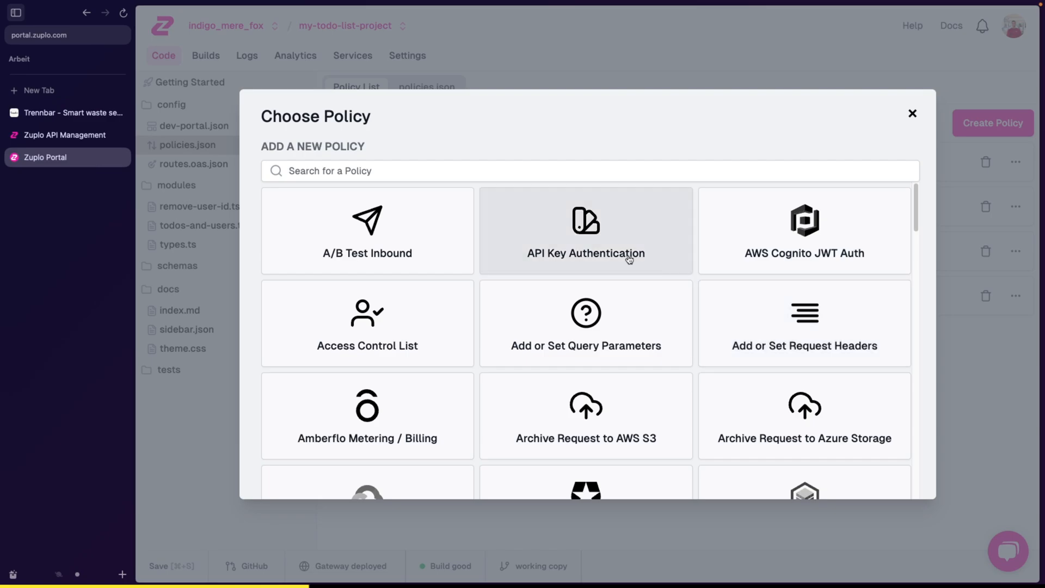
pyautogui.scroll(-3)
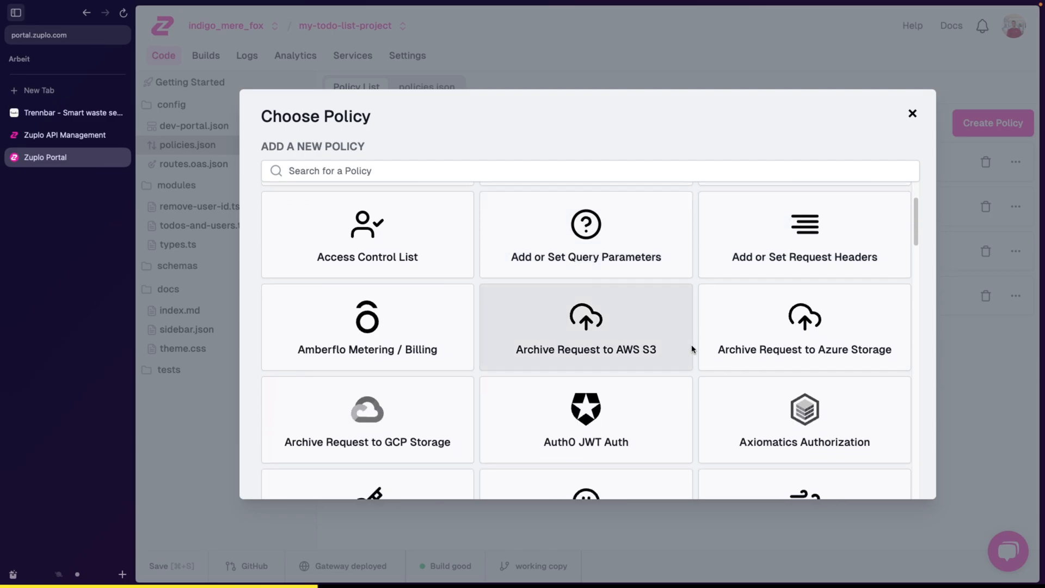
pyautogui.scroll(-3)
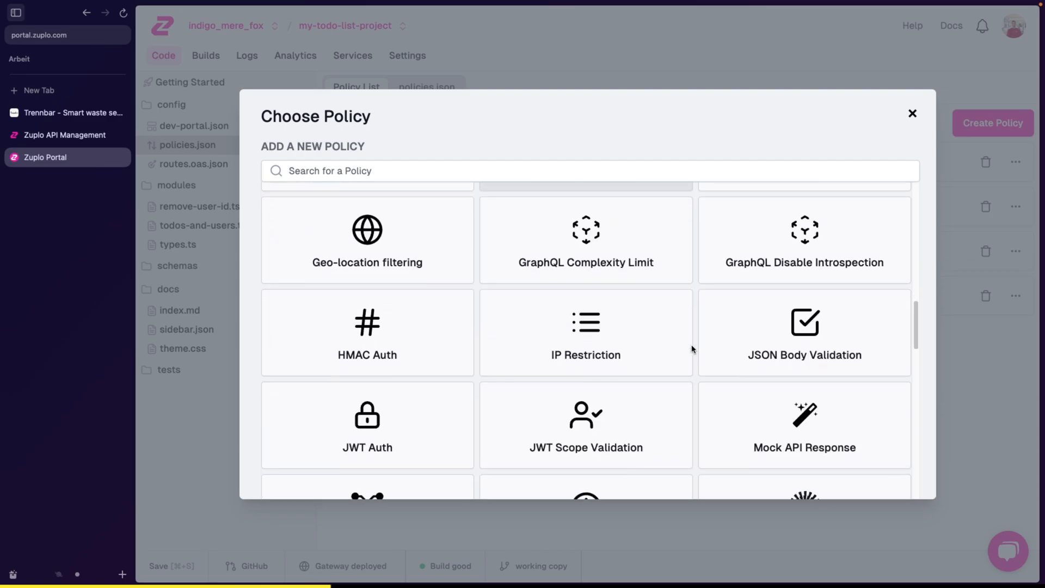
pyautogui.scroll(-3)
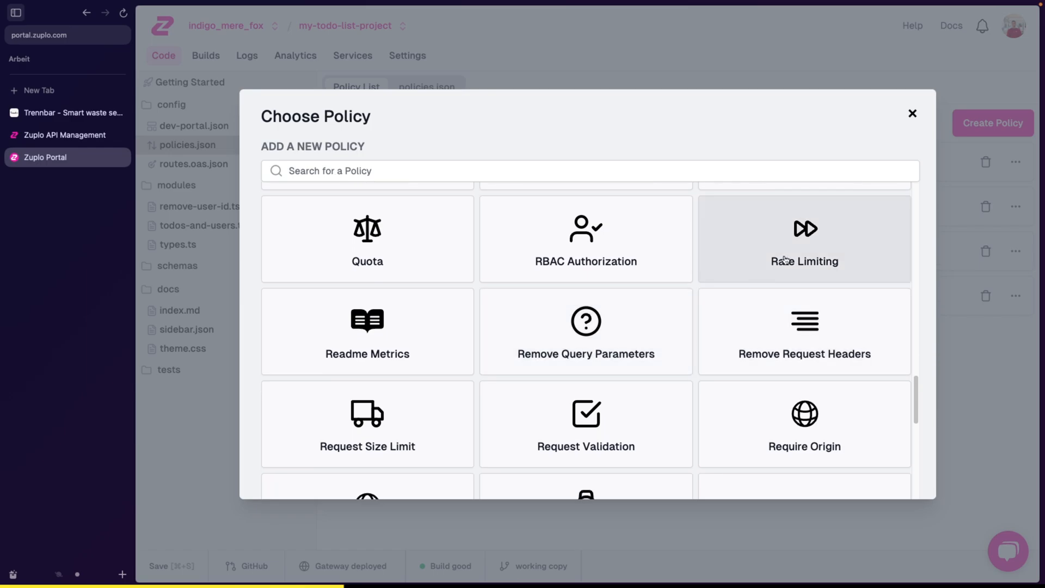
pyautogui.click(804, 238)
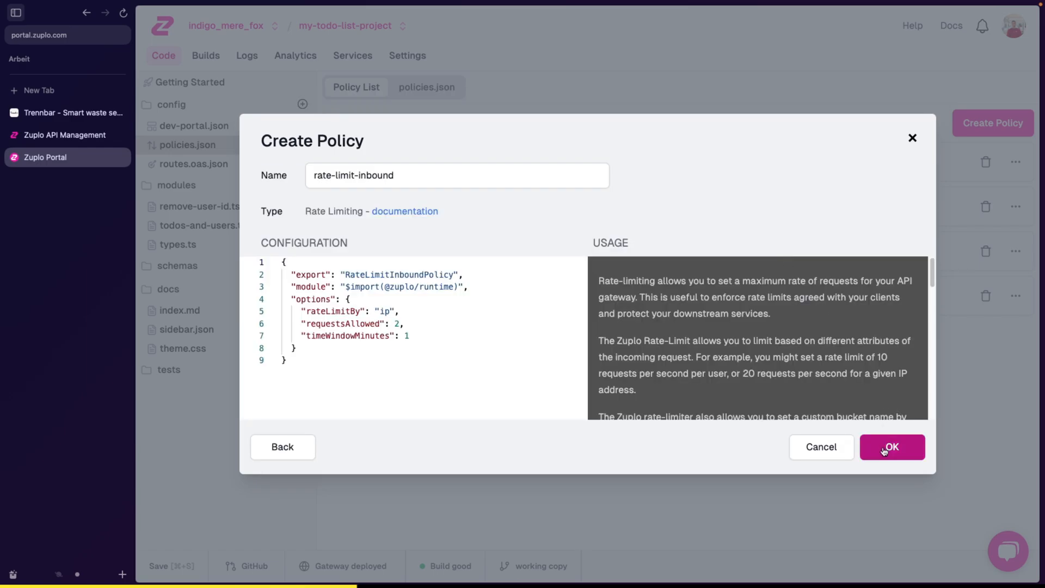
pyautogui.click(893, 446)
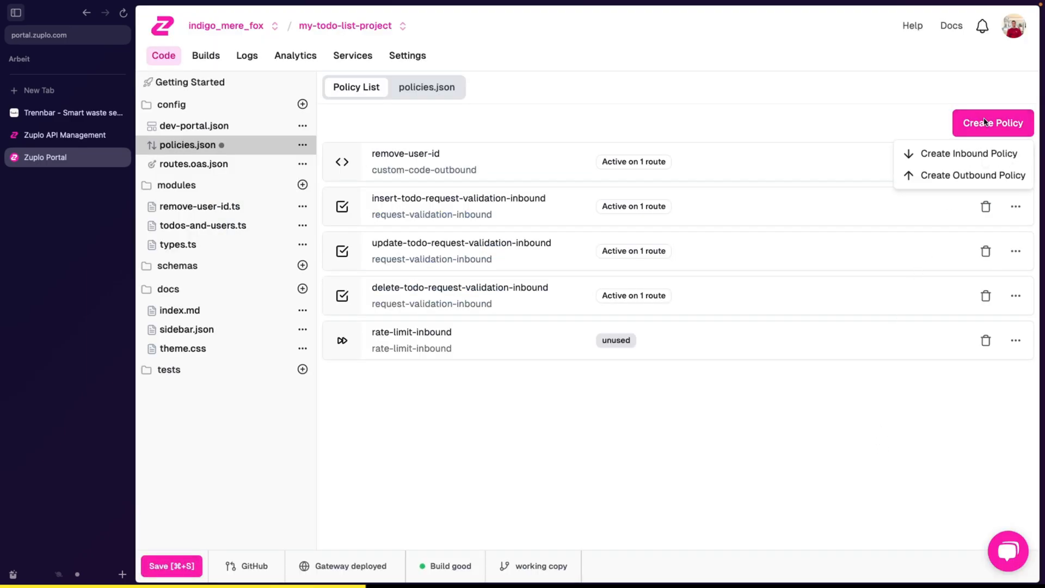
# Step: Create the api-key-inbound API Key Authentication policy and reopen the route definitions
pyautogui.click(968, 153)
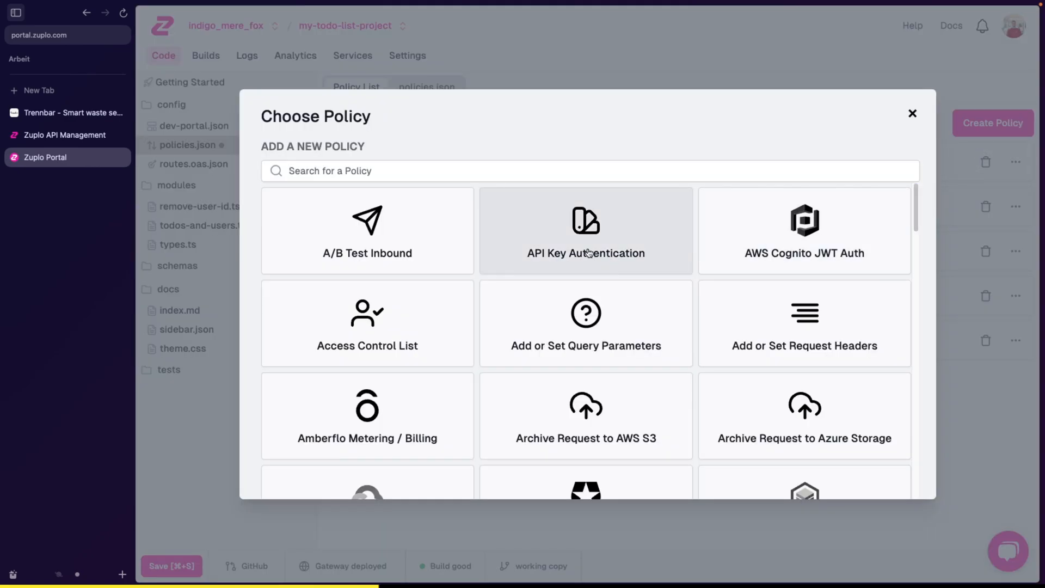
pyautogui.click(585, 230)
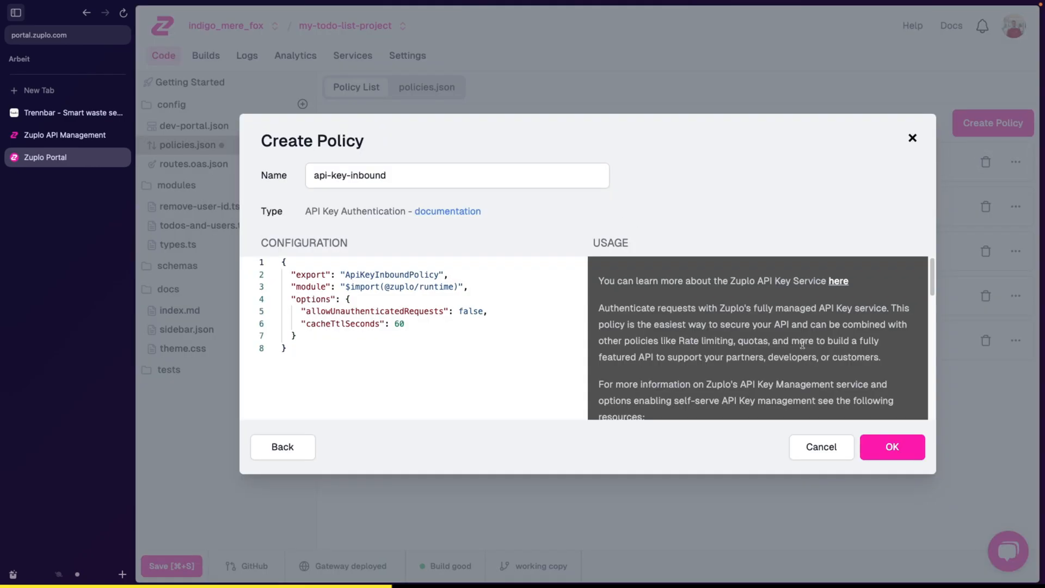
pyautogui.click(891, 447)
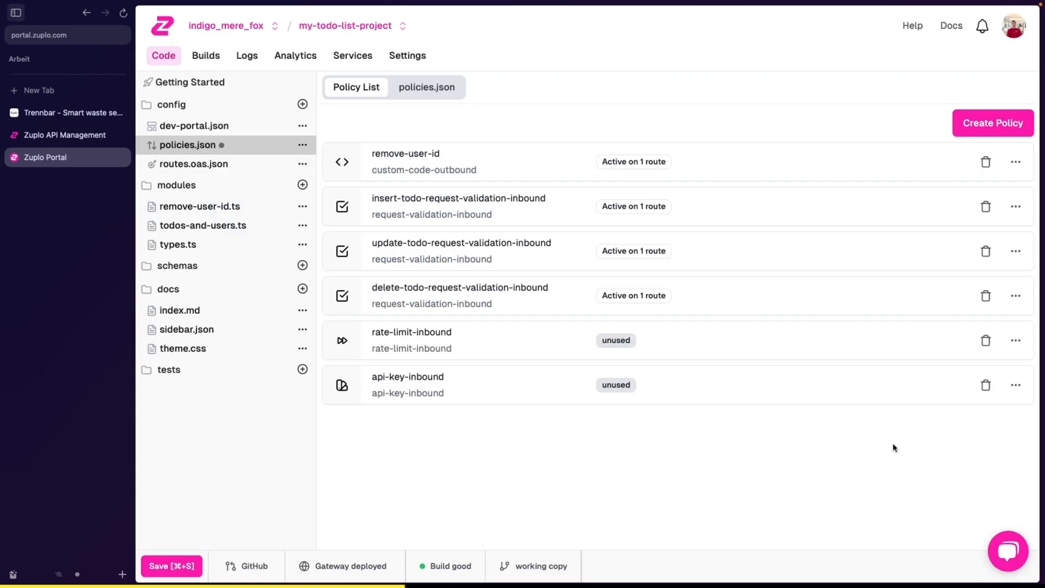
pyautogui.moveTo(669, 439)
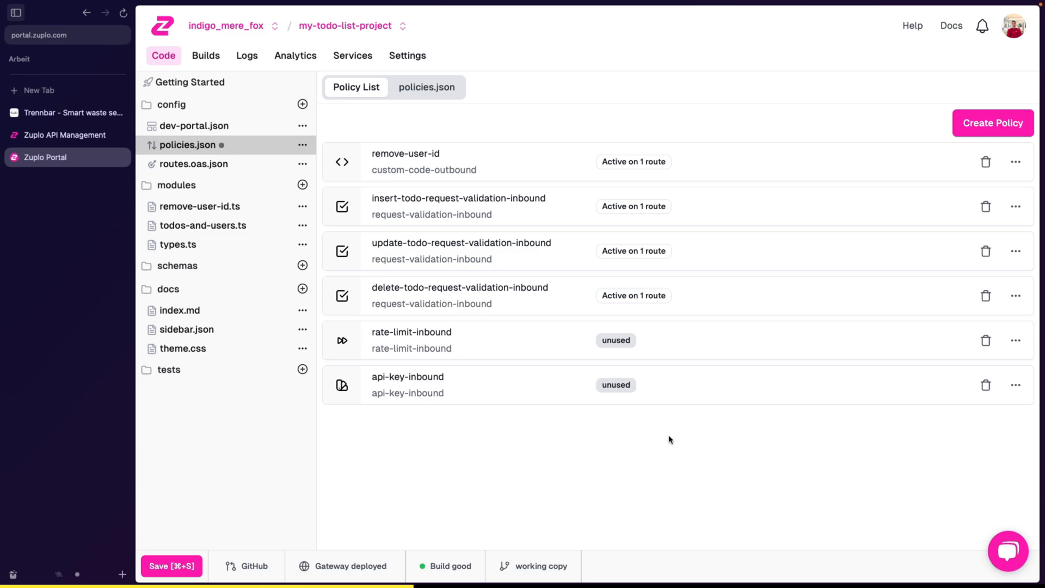
pyautogui.click(195, 164)
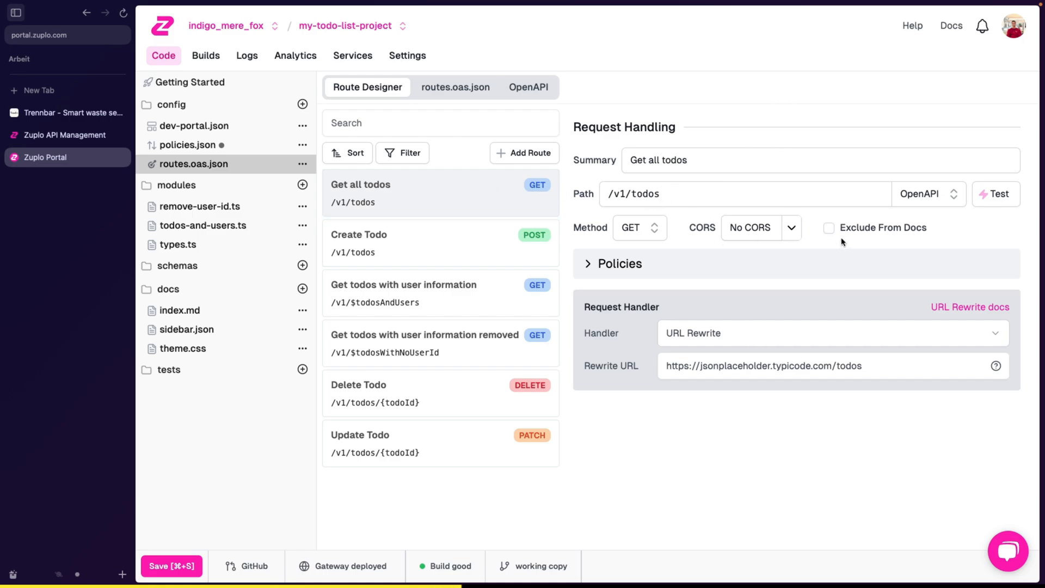
# Step: Attach rate-limit-inbound and api-key-inbound policies to Get all todos, then save and deploy
pyautogui.click(612, 264)
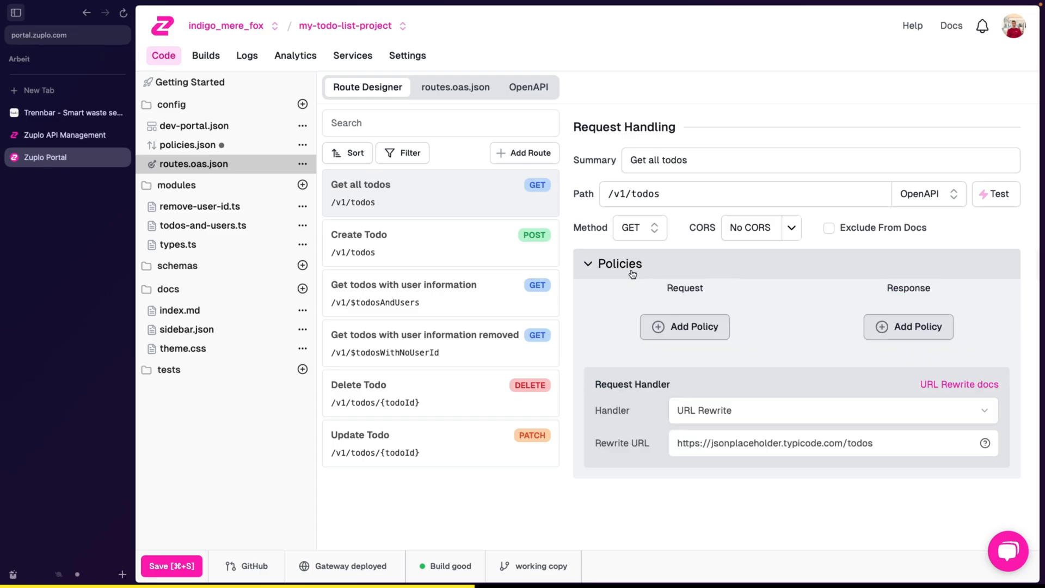
pyautogui.click(684, 327)
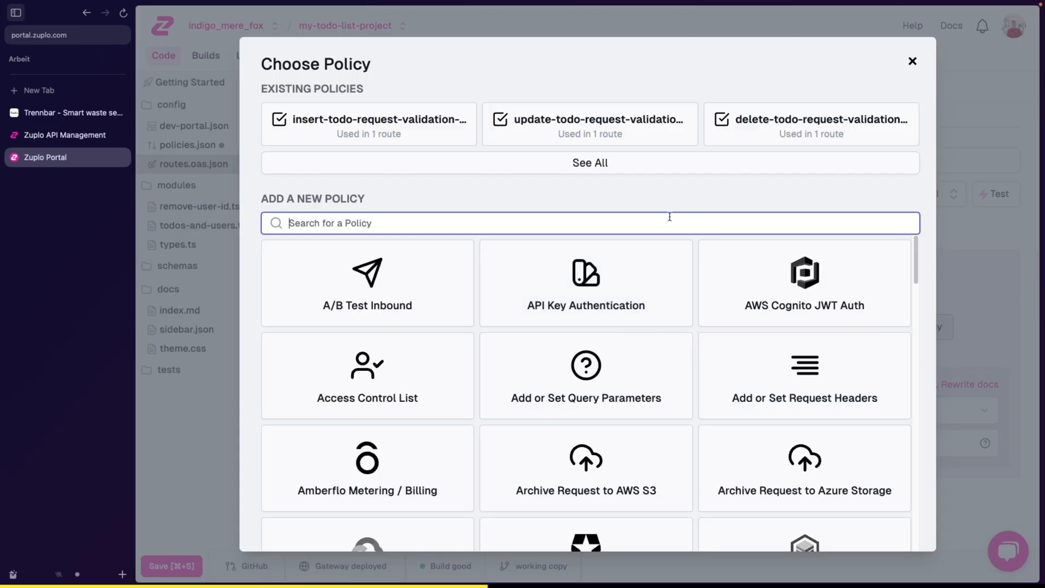
pyautogui.click(912, 62)
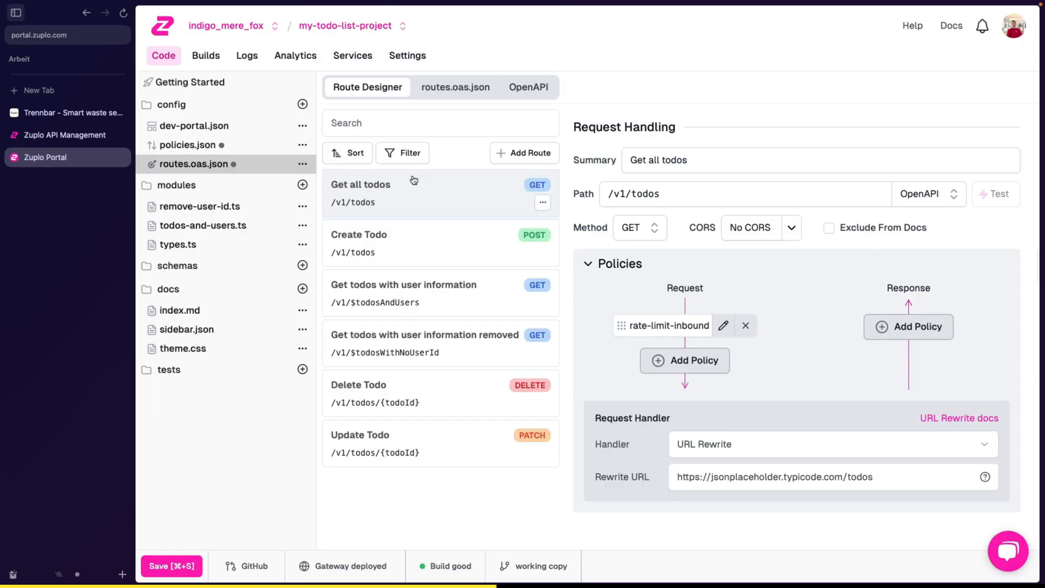
pyautogui.click(684, 360)
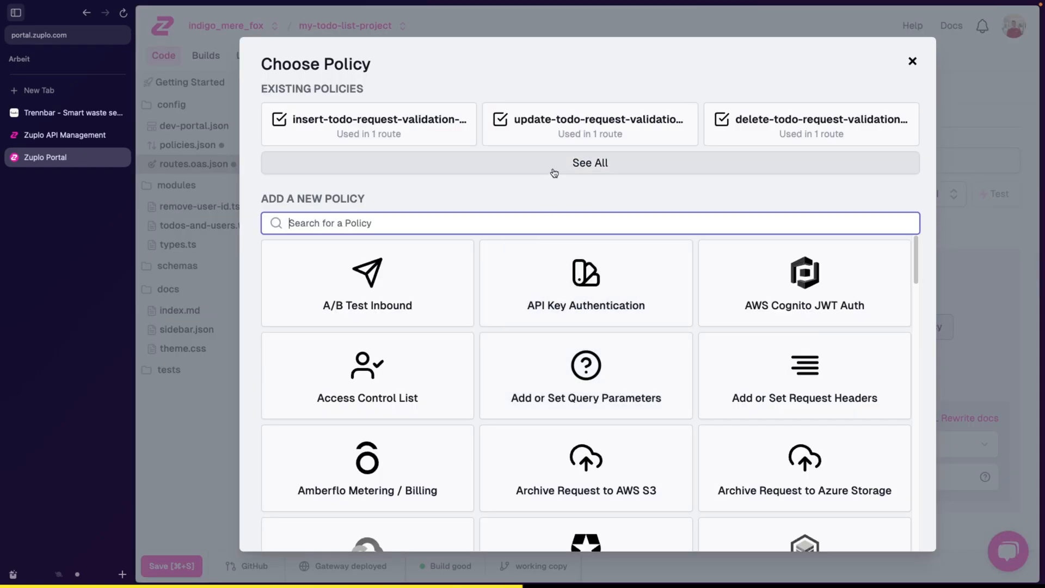
pyautogui.click(912, 61)
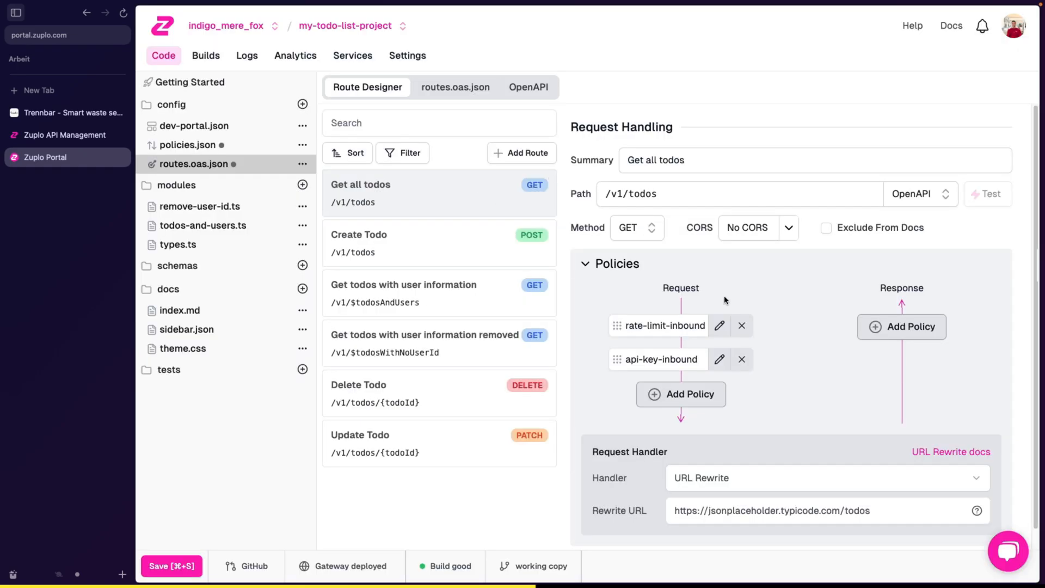
pyautogui.moveTo(632, 330)
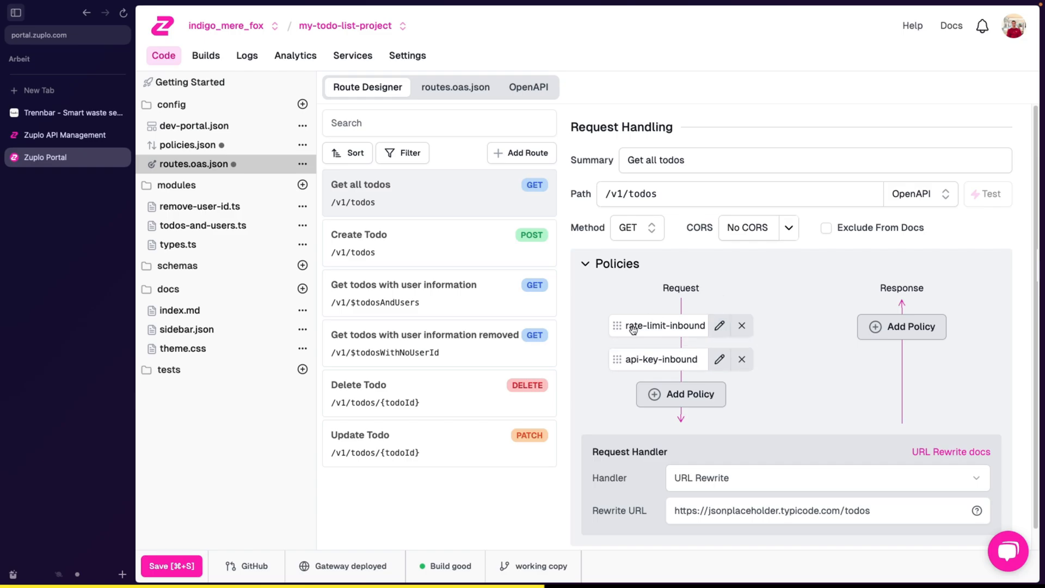
pyautogui.moveTo(661, 360)
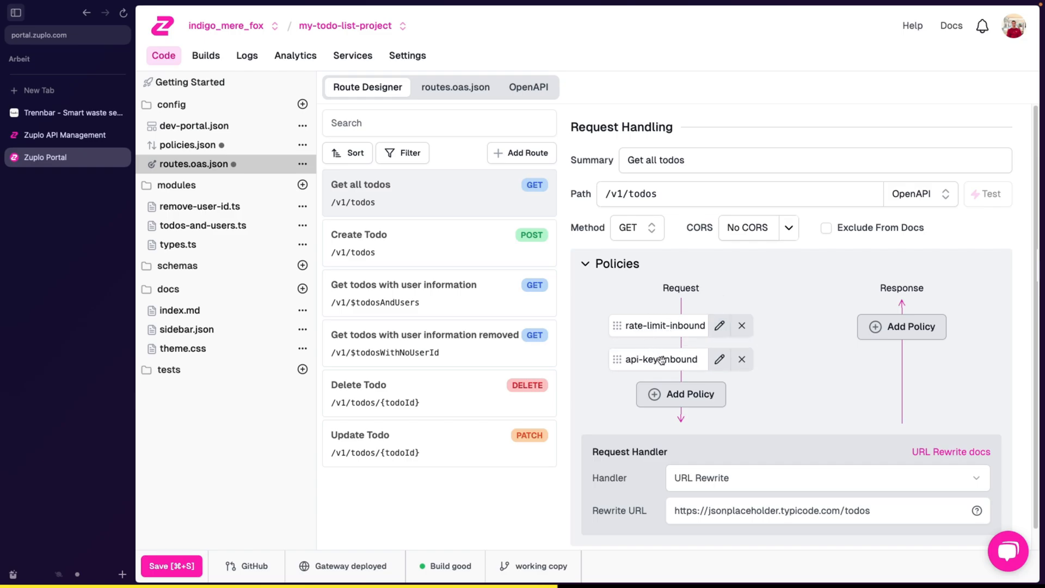
pyautogui.click(171, 566)
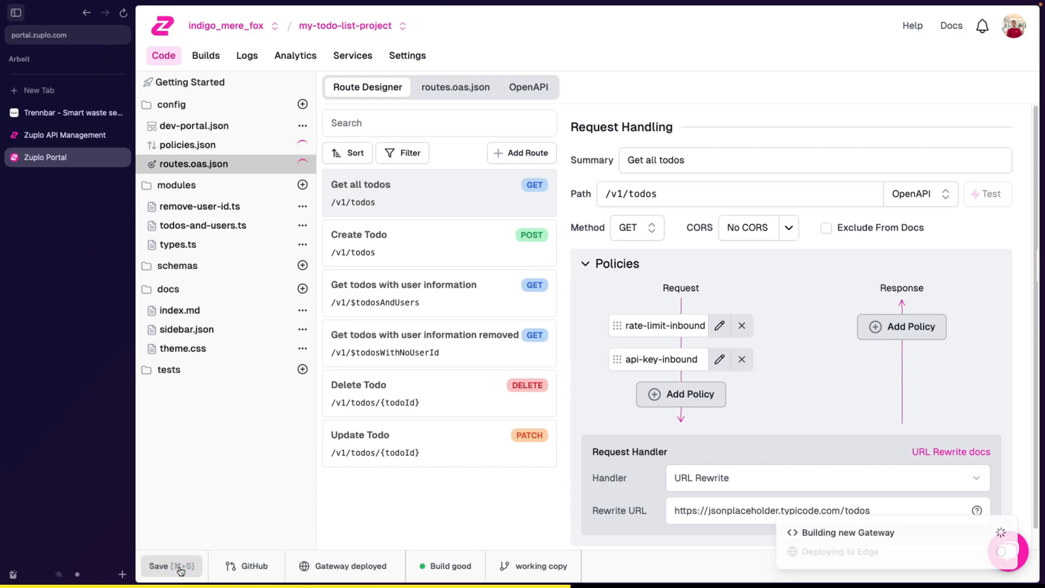
pyautogui.click(170, 566)
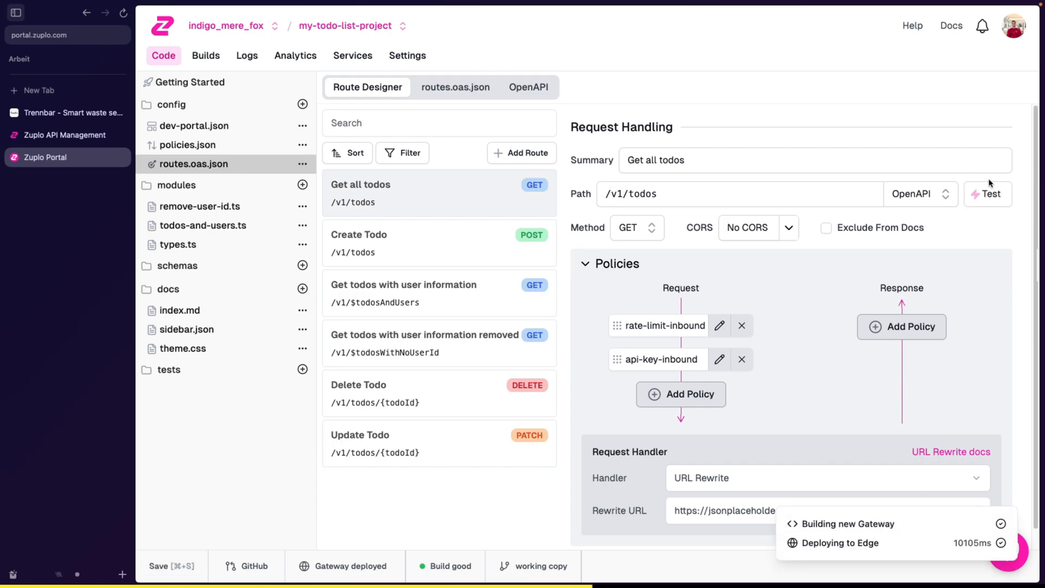
# Step: Test /v1/todos without a key, confirming 401 Unauthorized, and close the test console
pyautogui.click(986, 193)
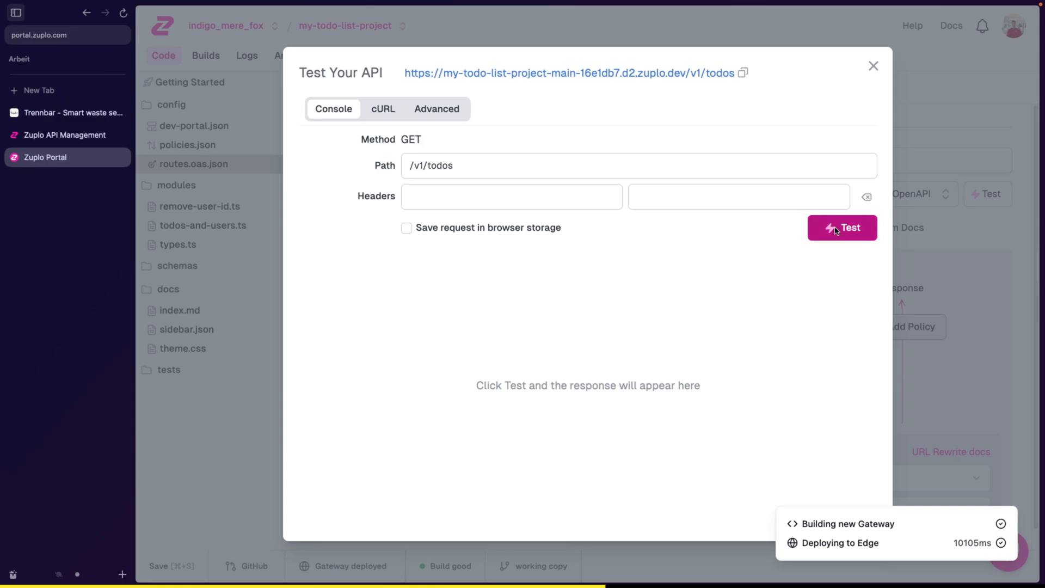
pyautogui.click(842, 227)
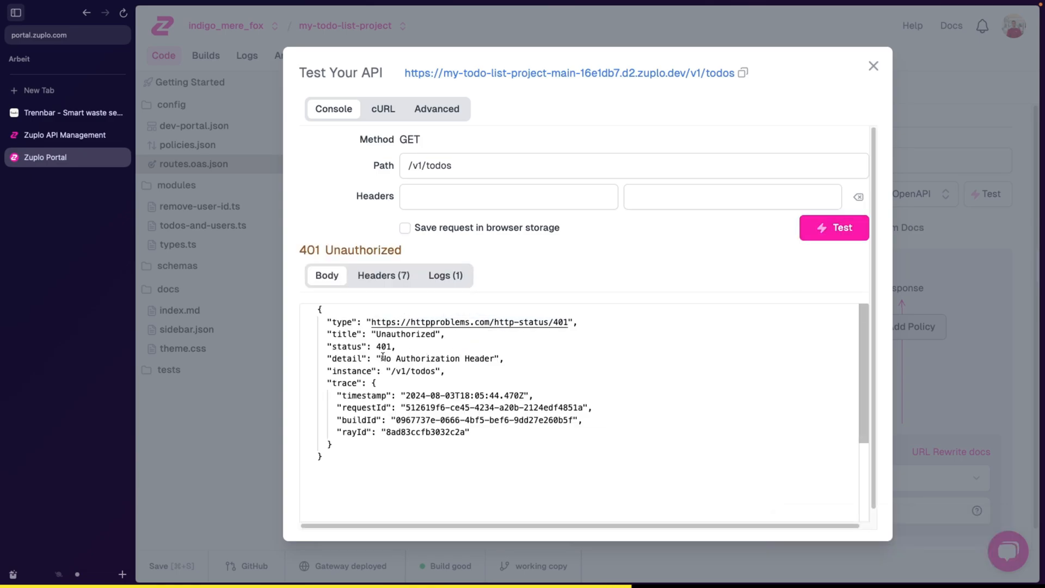
pyautogui.click(872, 66)
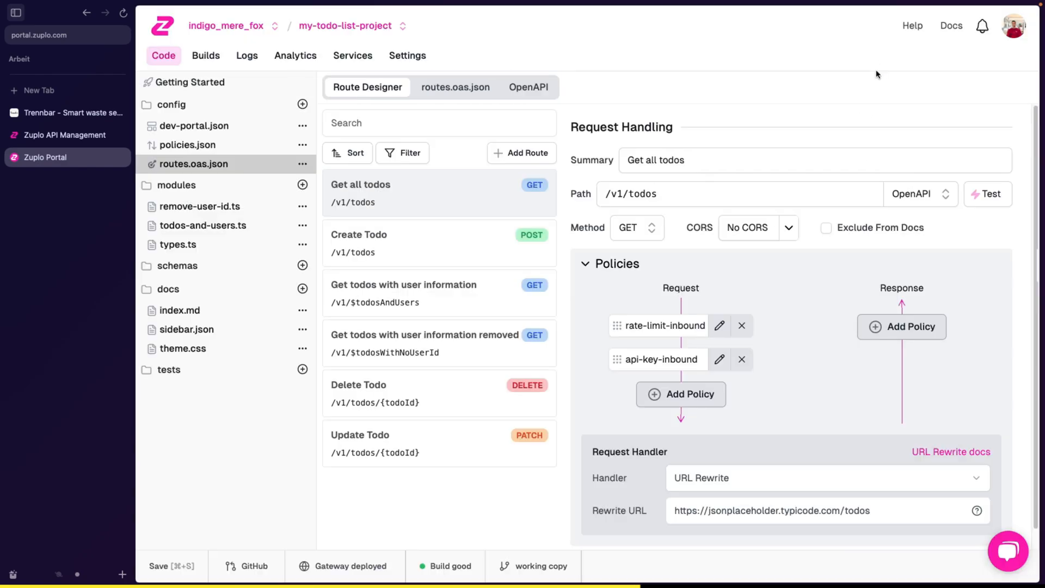
pyautogui.moveTo(186, 145)
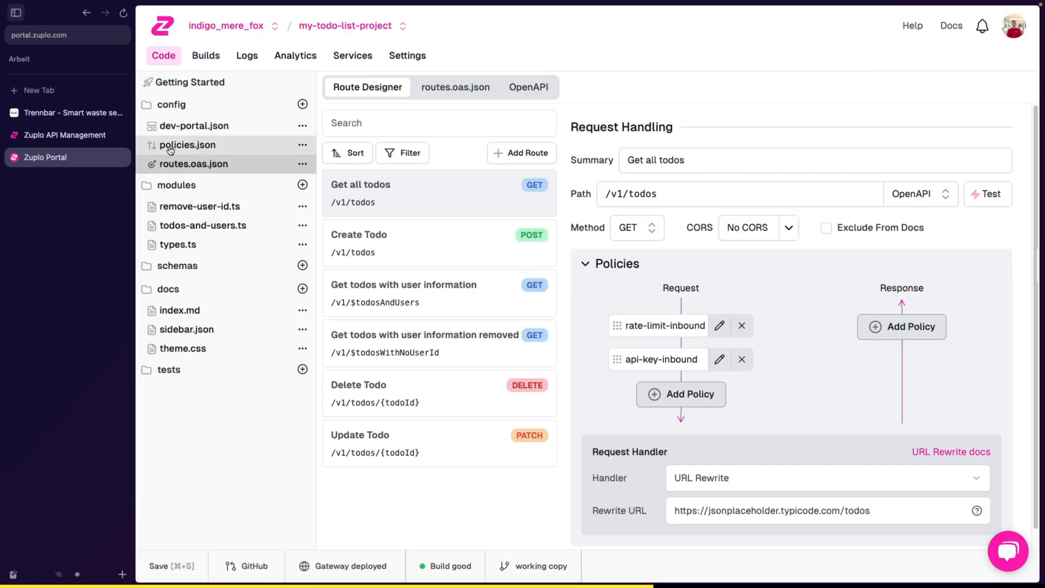
# Step: Copy the API key from the Developer Portal's Authentication section and return to the Zuplo project
pyautogui.click(194, 125)
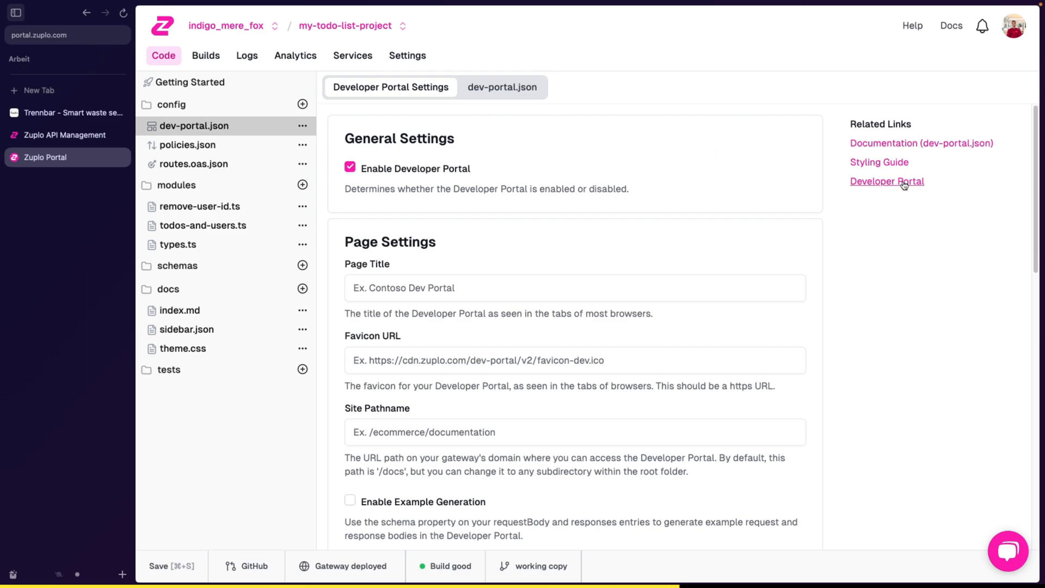
pyautogui.click(886, 181)
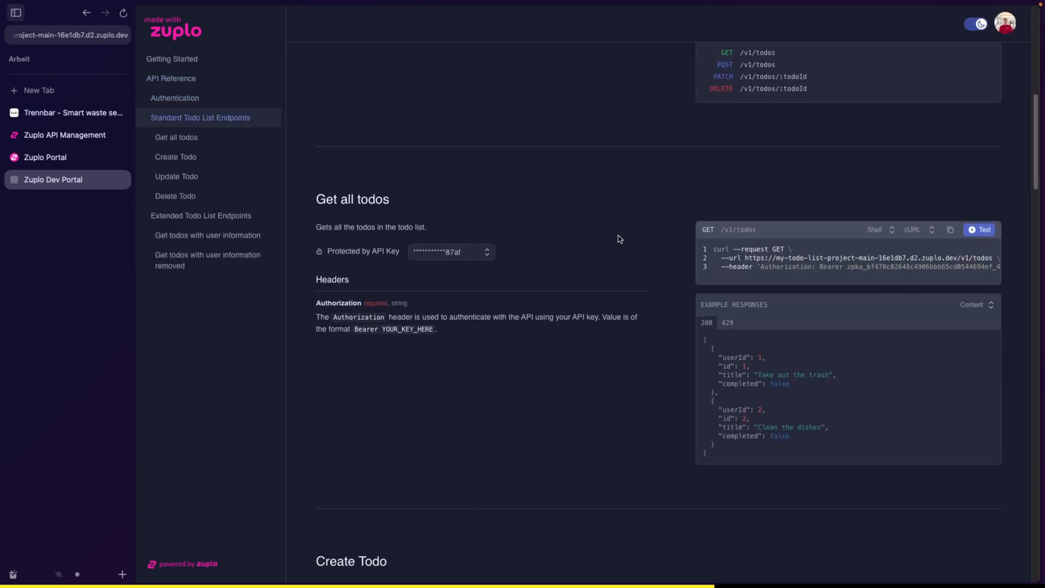
pyautogui.scroll(-3)
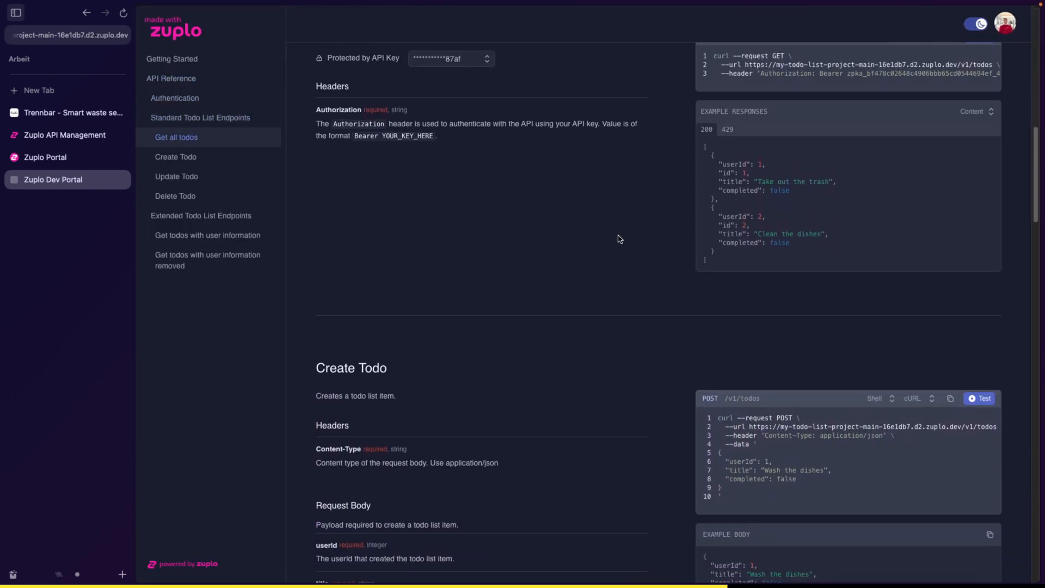
pyautogui.click(175, 98)
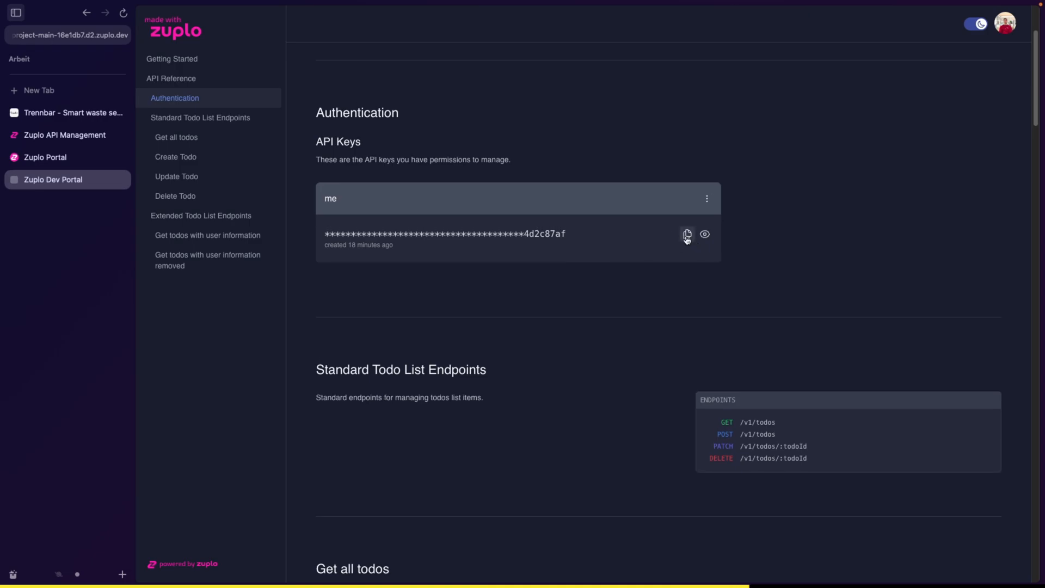
pyautogui.click(687, 234)
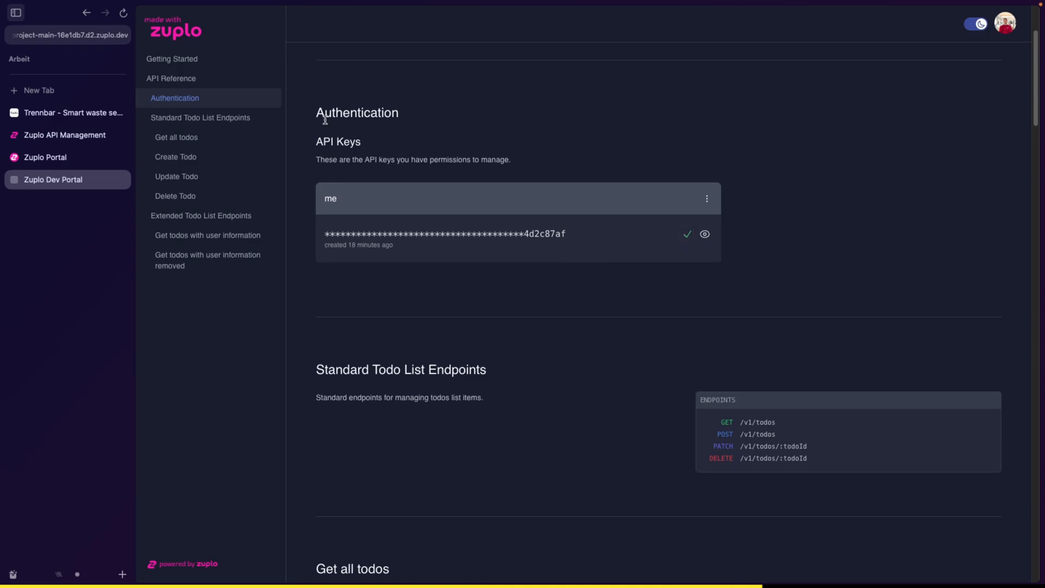
pyautogui.click(45, 156)
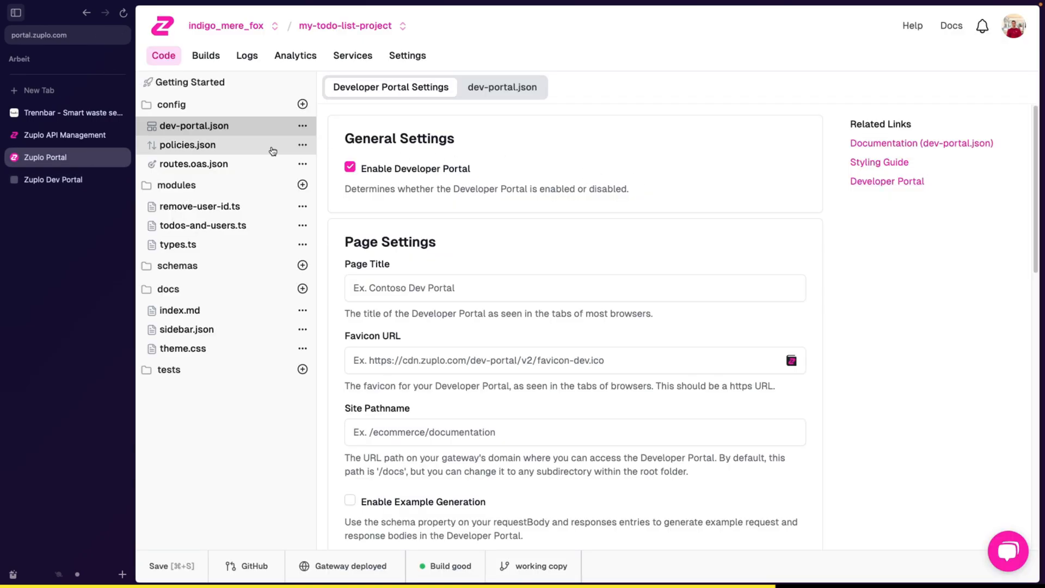
pyautogui.click(995, 194)
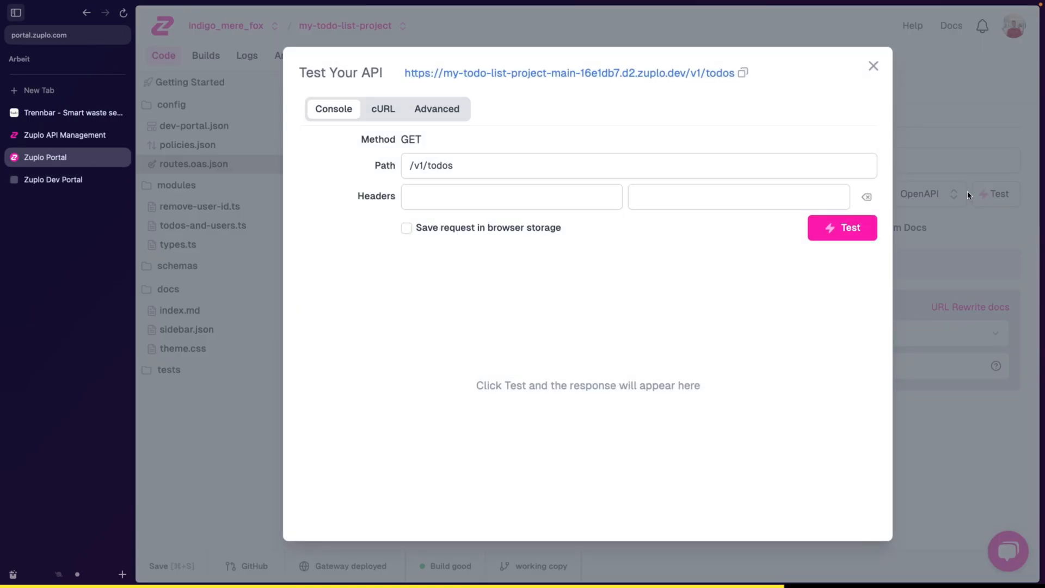
pyautogui.click(511, 196)
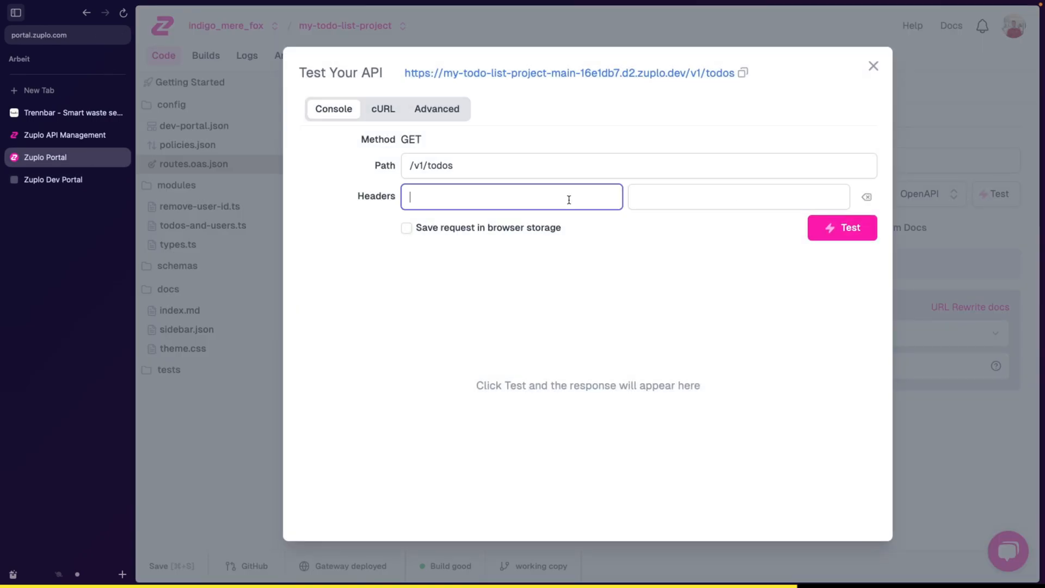
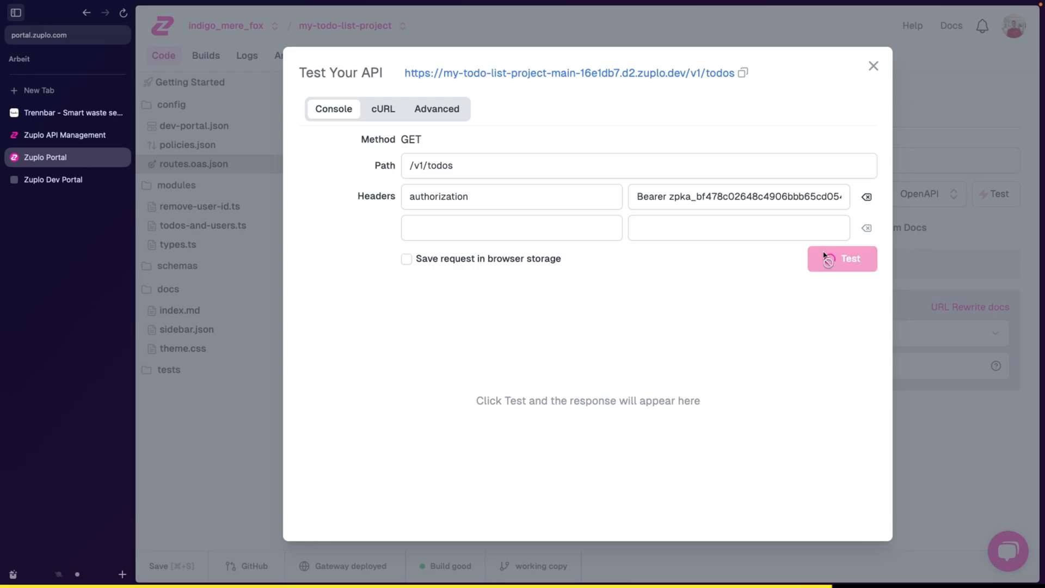
# Step: Resend the authorized request until 200 OK turns into 429 Too Many Requests, then close
pyautogui.click(842, 259)
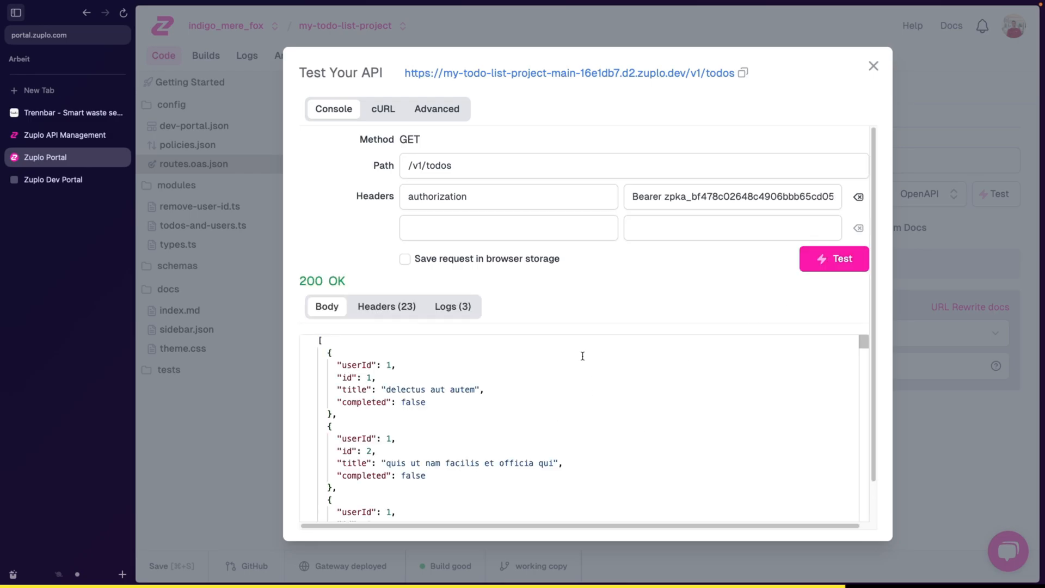
pyautogui.click(841, 259)
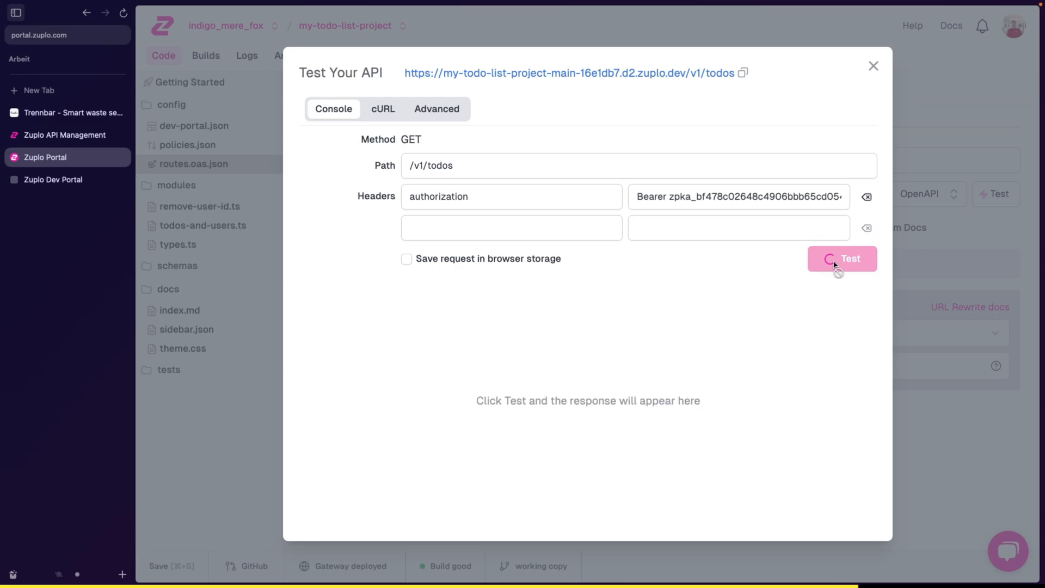
pyautogui.click(842, 258)
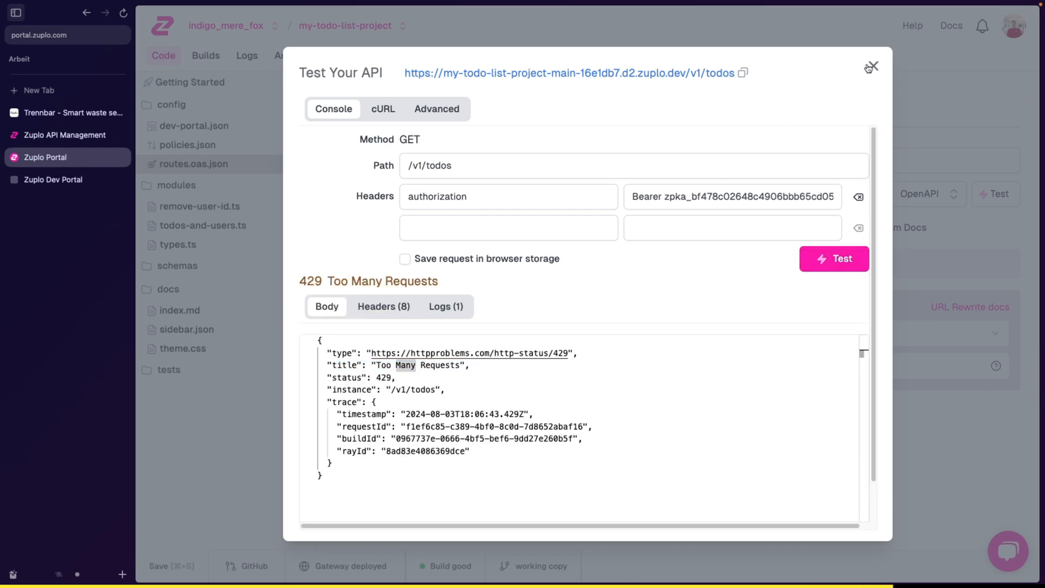
pyautogui.click(870, 66)
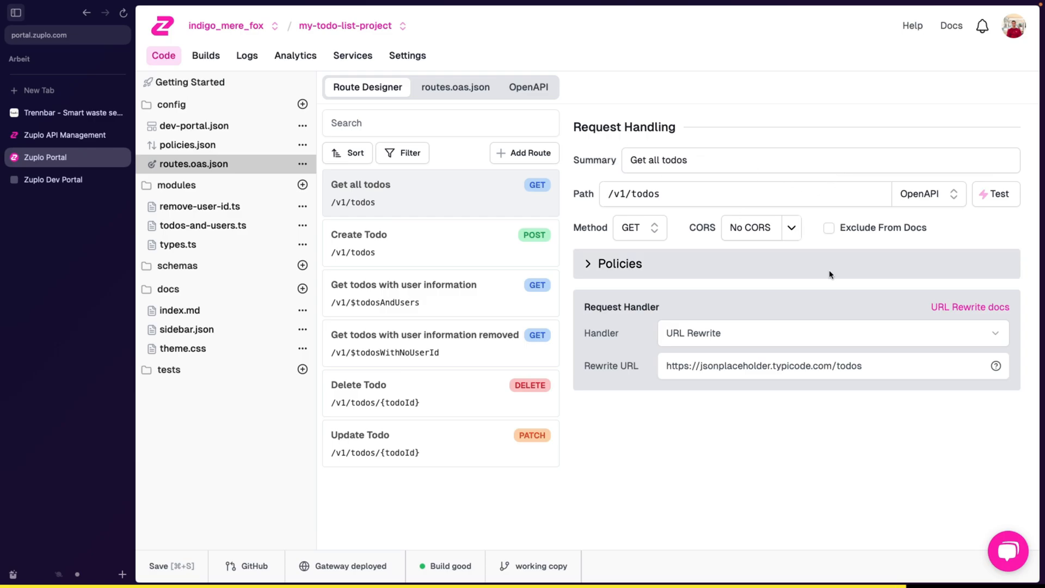
# Step: Create a caching-inbound policy with its default configuration as the third request policy
pyautogui.click(614, 264)
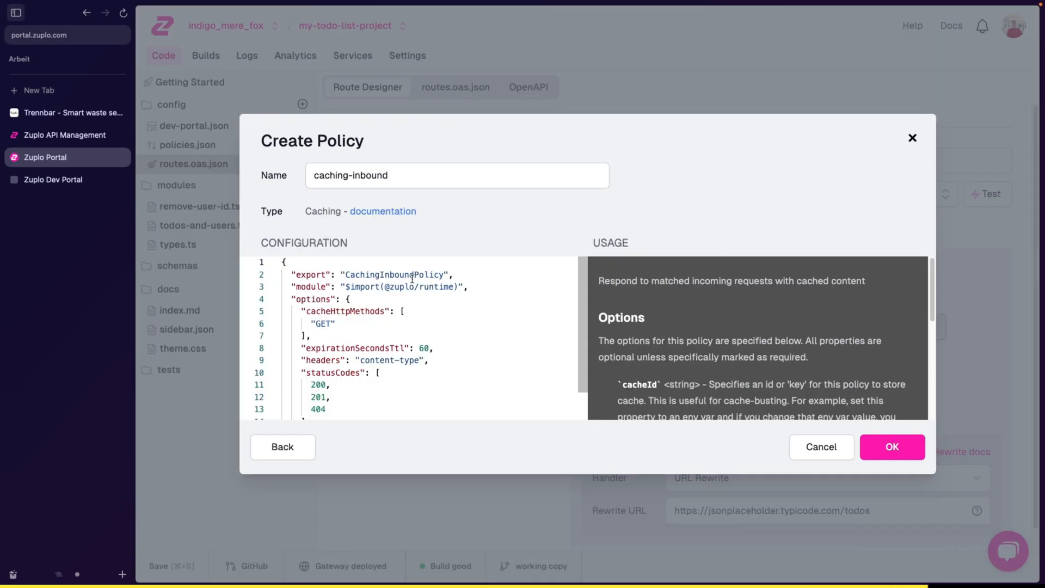
pyautogui.click(891, 446)
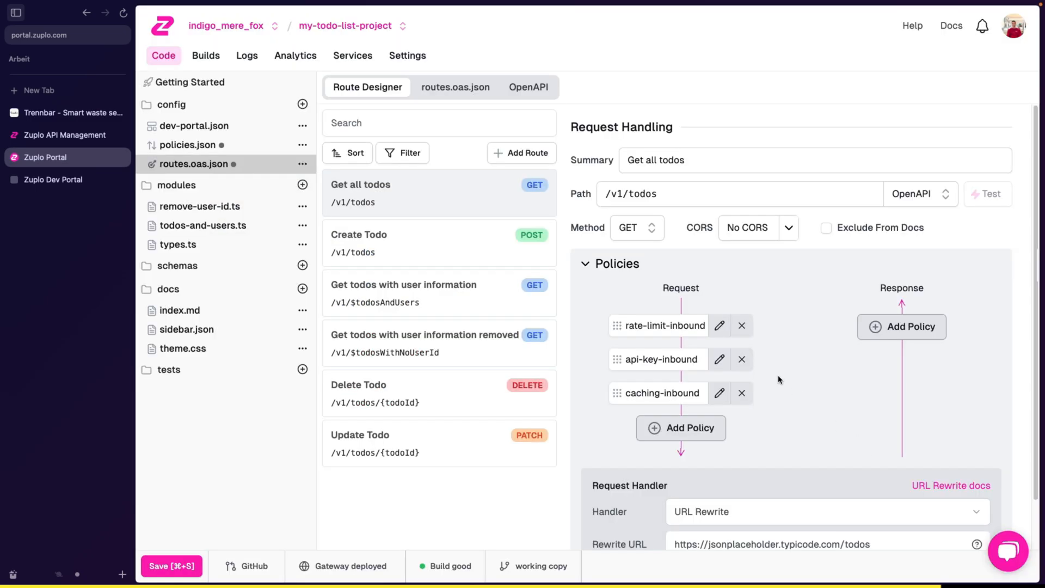
pyautogui.moveTo(774, 151)
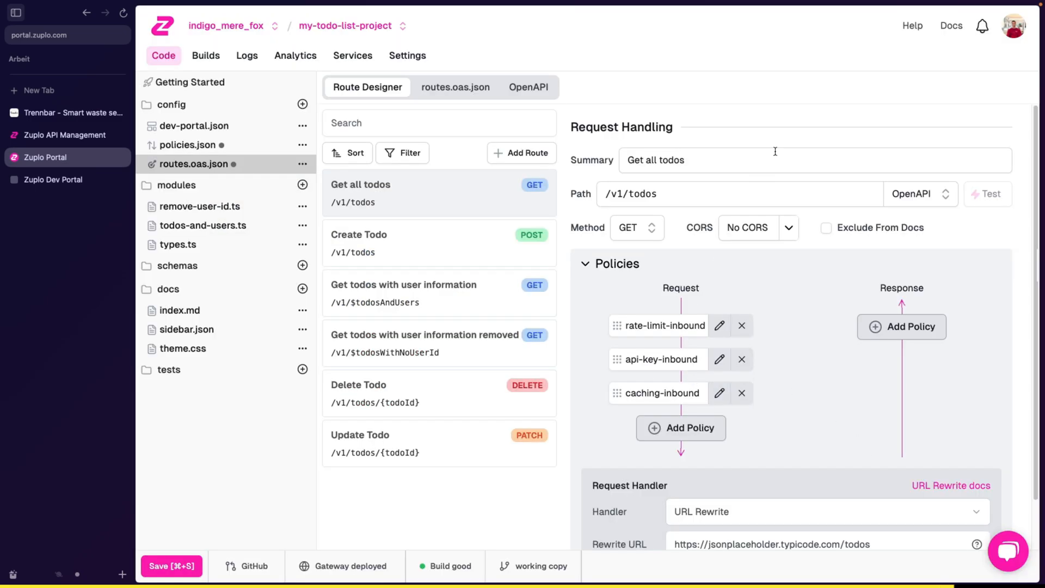
pyautogui.moveTo(529, 30)
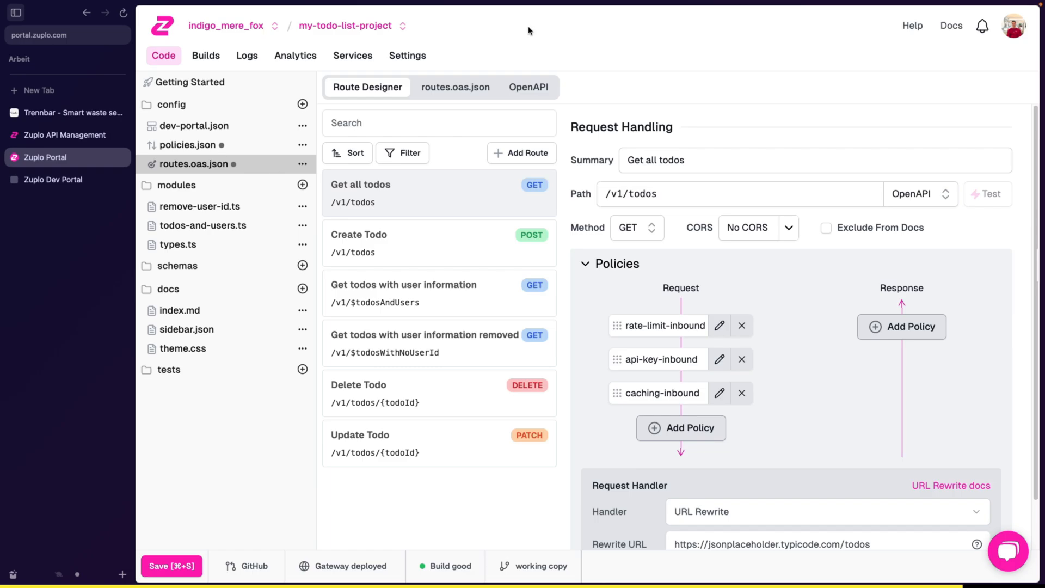
pyautogui.moveTo(505, 38)
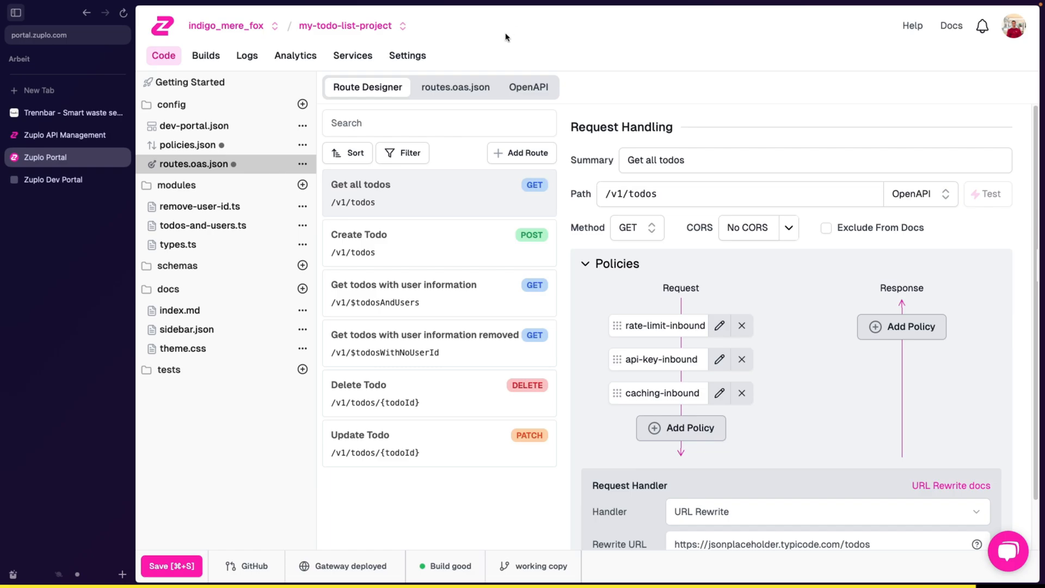
pyautogui.moveTo(521, 44)
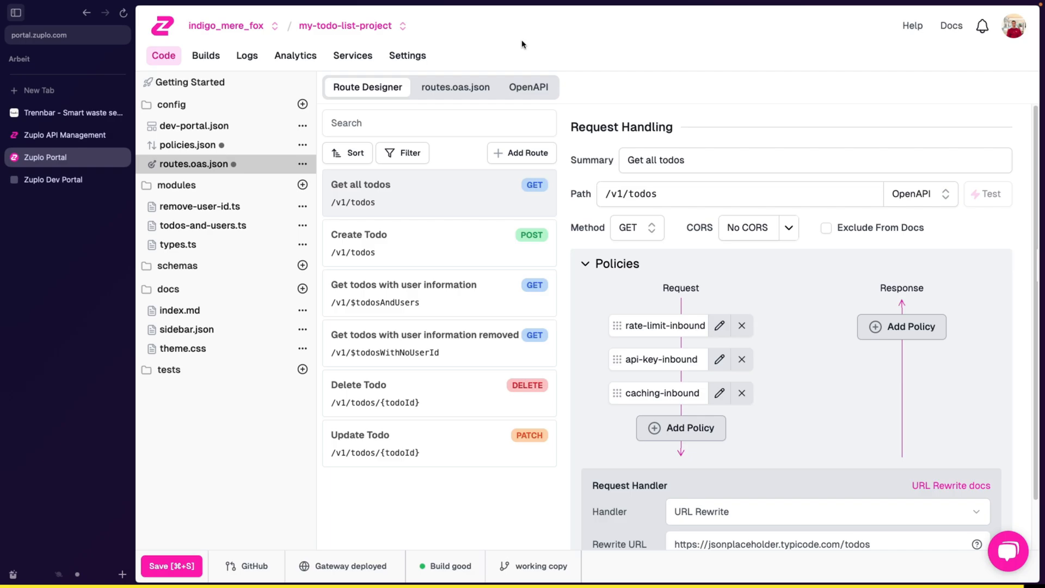
pyautogui.moveTo(511, 63)
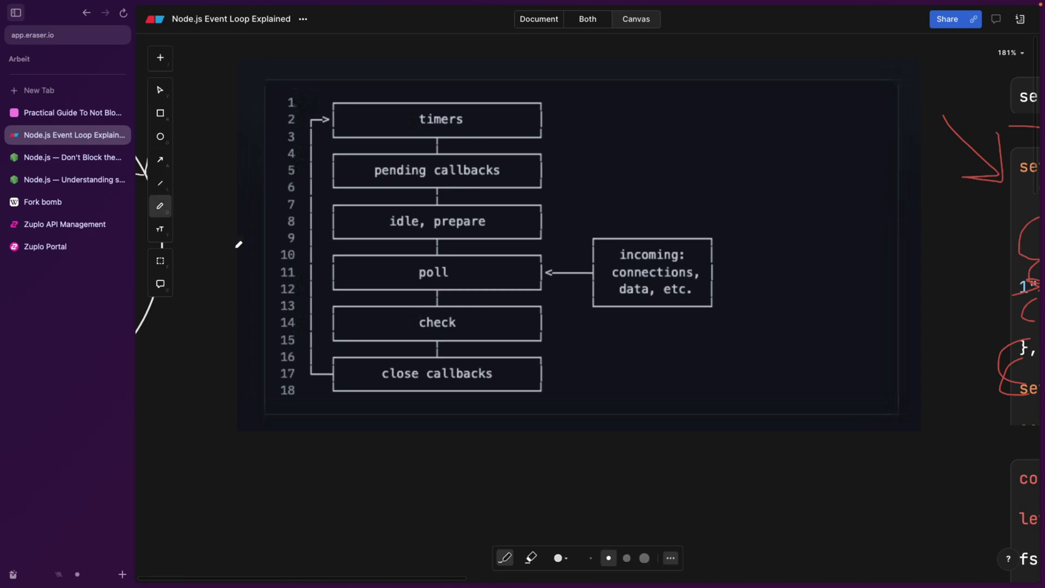
pyautogui.moveTo(285, 321)
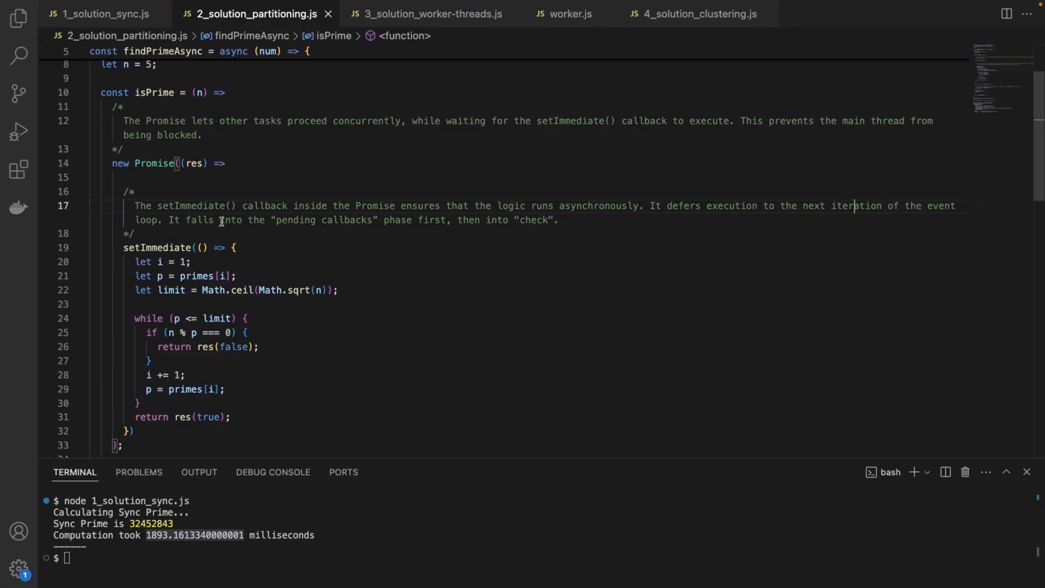
pyautogui.moveTo(411, 225)
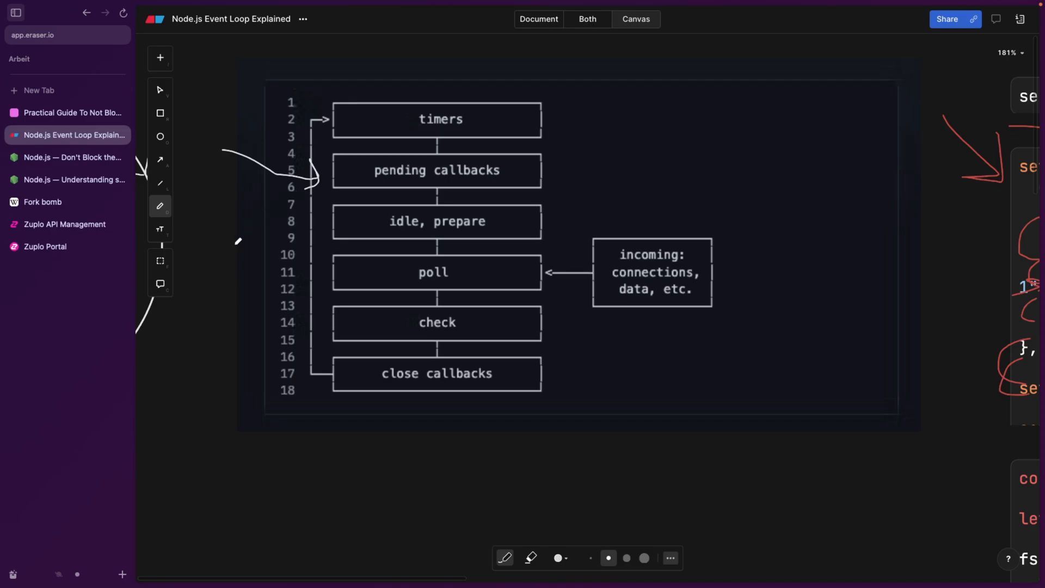
# Step: Draw a hand-drawn arrow pointing at the pending callbacks box
pyautogui.moveTo(237, 241); pyautogui.dragTo(280, 316)
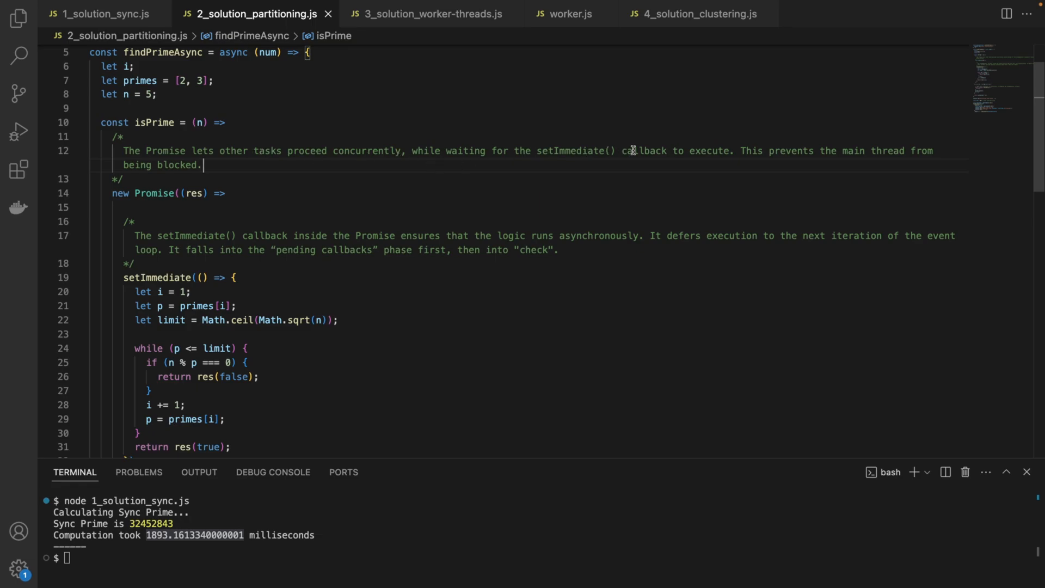
pyautogui.moveTo(717, 151)
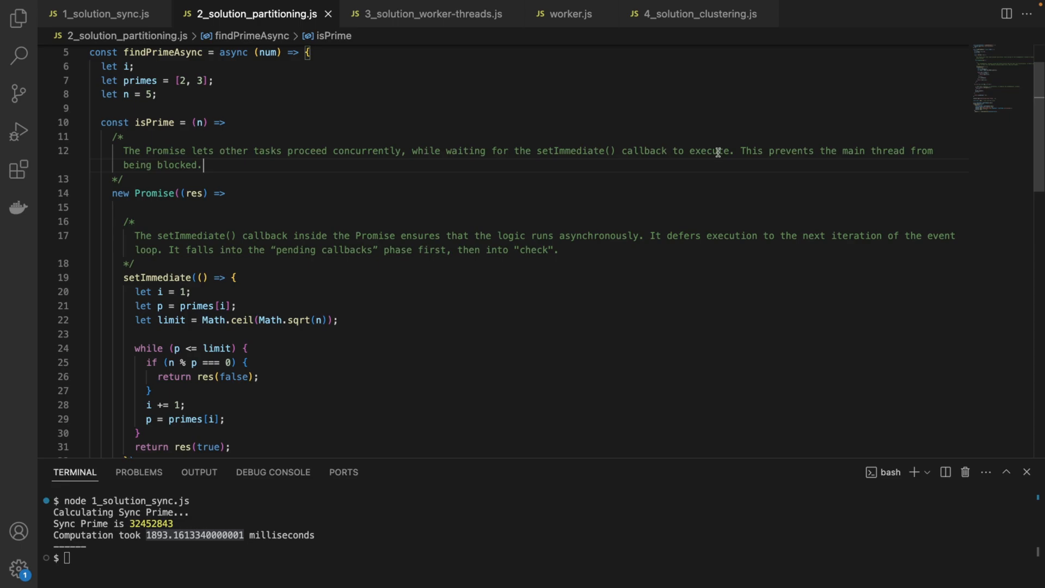
pyautogui.moveTo(492, 207)
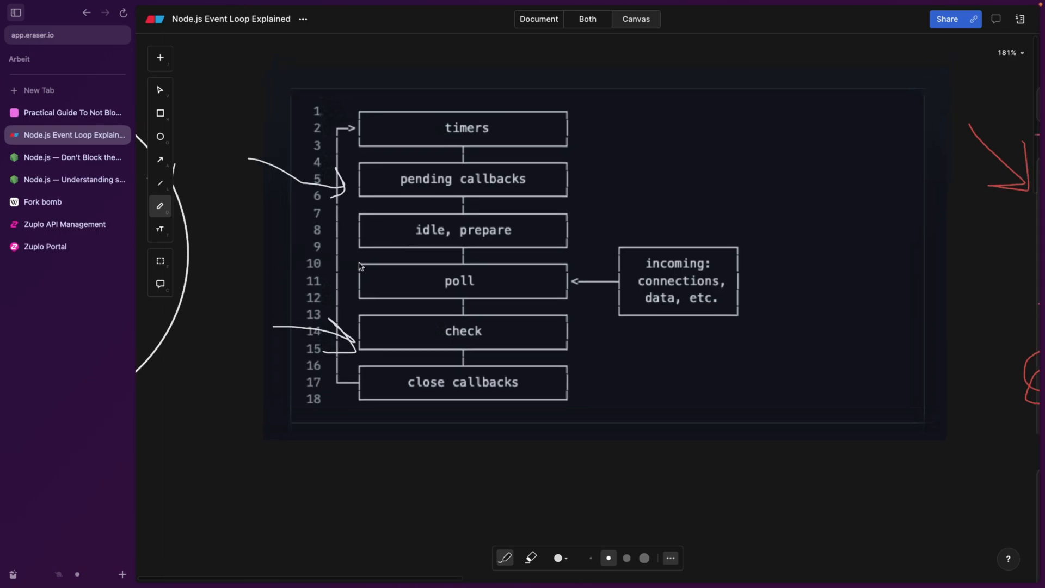
# Step: Loop an arrow around poll and draw an arc ending in an arrow beside incoming connections
pyautogui.moveTo(359, 265); pyautogui.dragTo(333, 303)
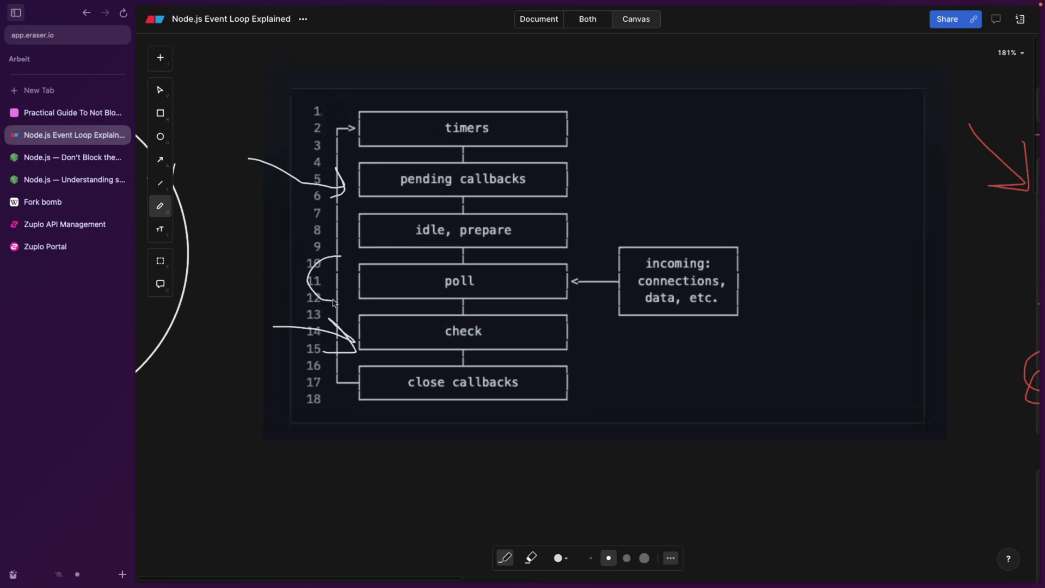
pyautogui.moveTo(393, 302)
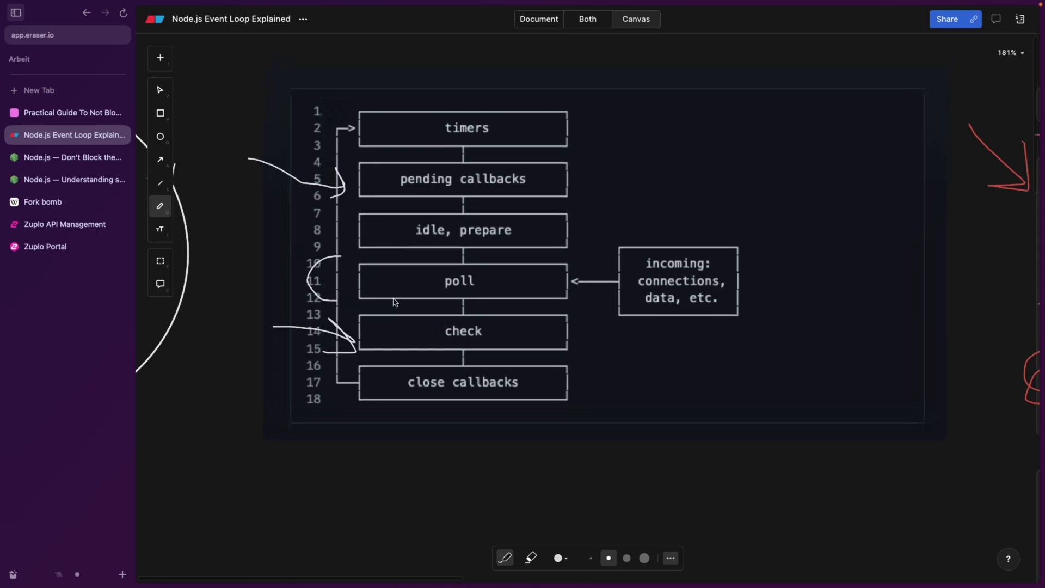
pyautogui.moveTo(582, 272)
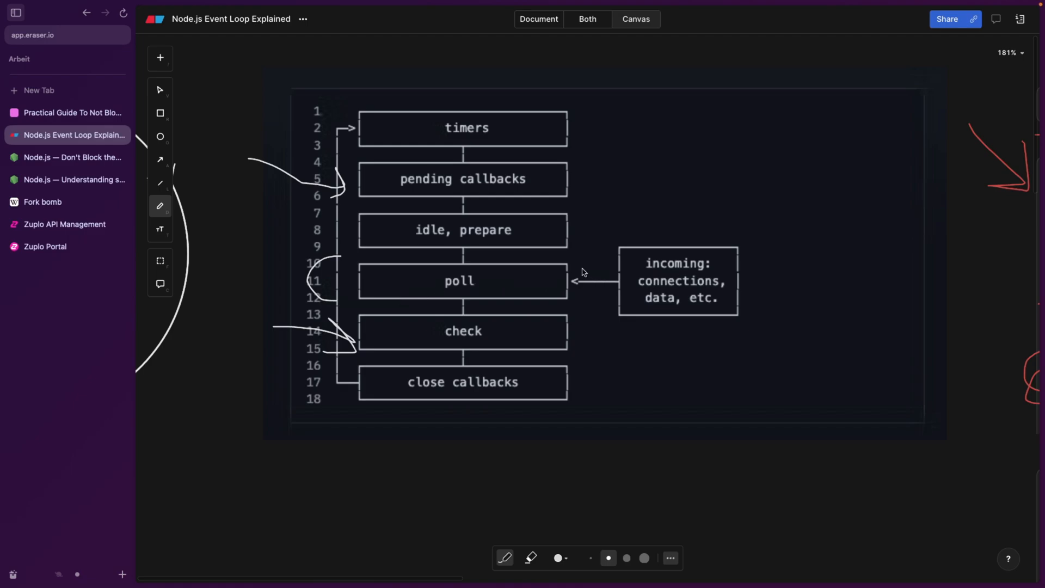
pyautogui.moveTo(617, 249); pyautogui.dragTo(700, 230)
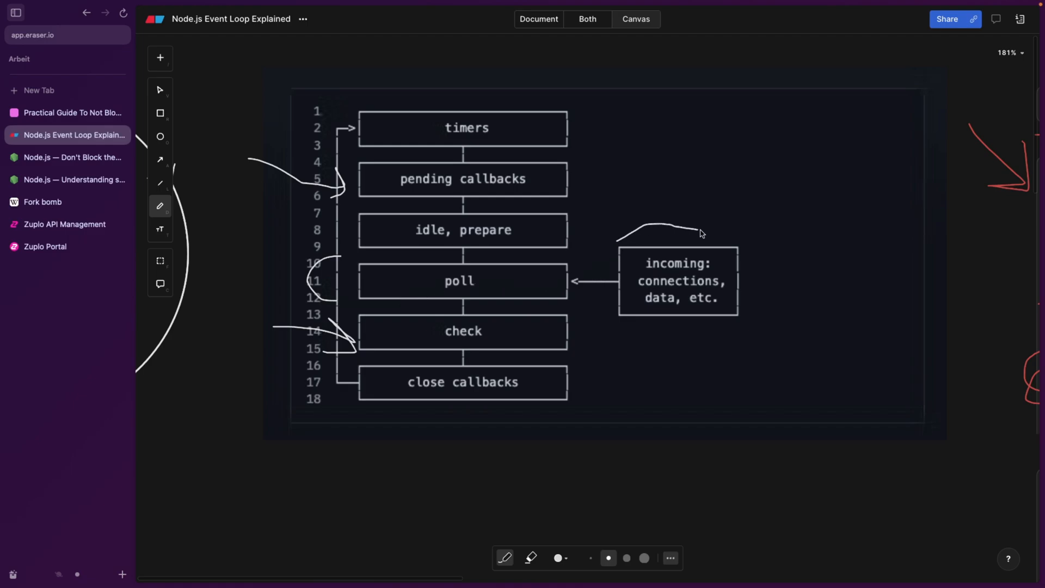
pyautogui.moveTo(700, 234); pyautogui.dragTo(756, 266)
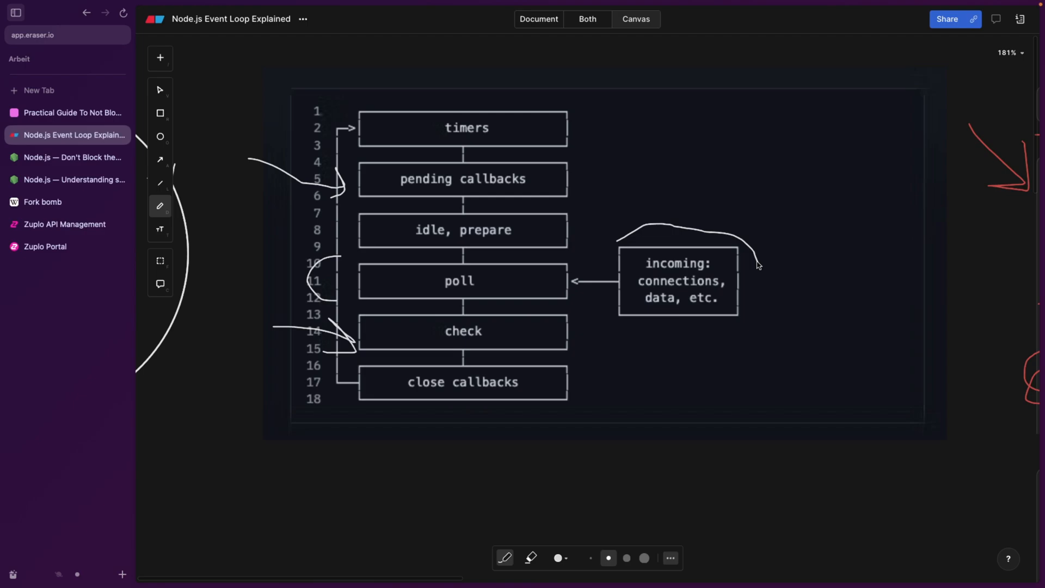
pyautogui.moveTo(741, 278)
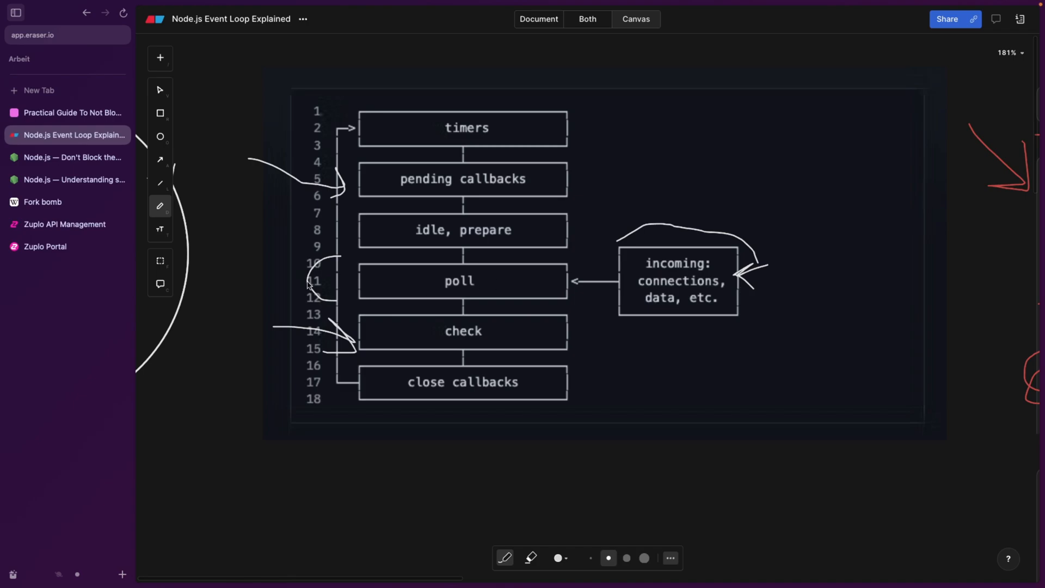
pyautogui.moveTo(332, 300)
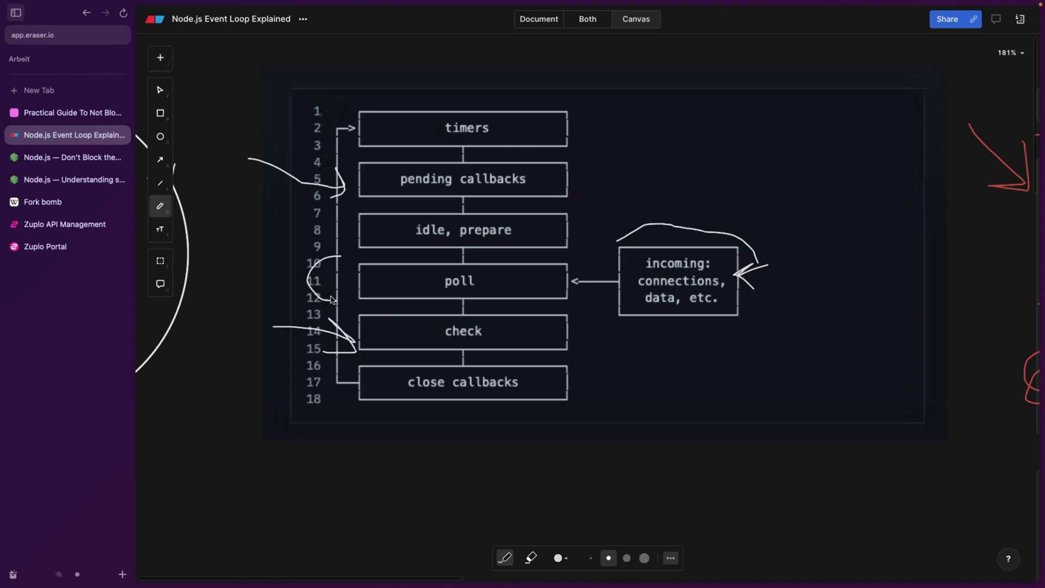
pyautogui.moveTo(348, 314)
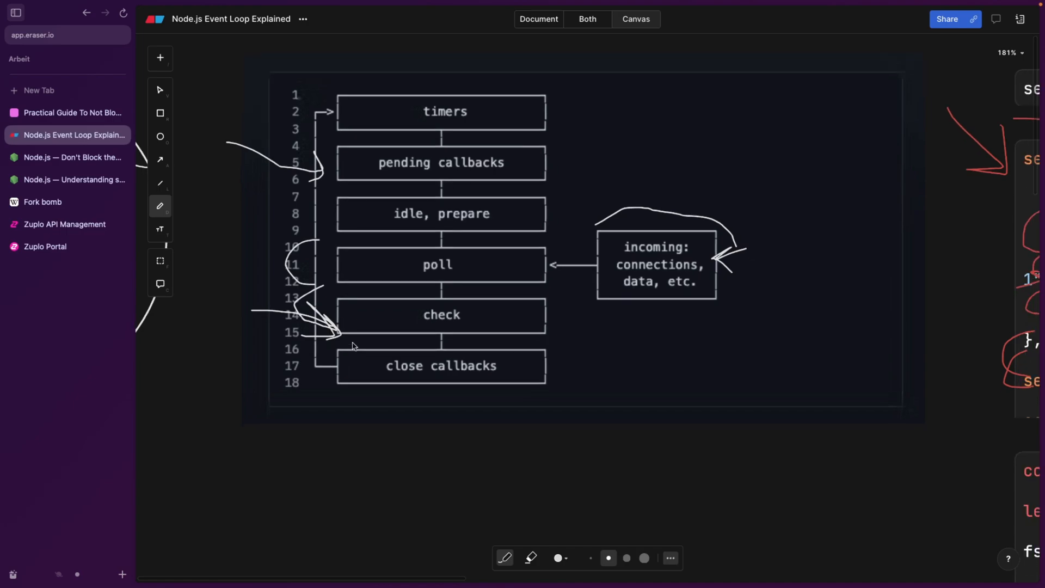
pyautogui.moveTo(329, 331)
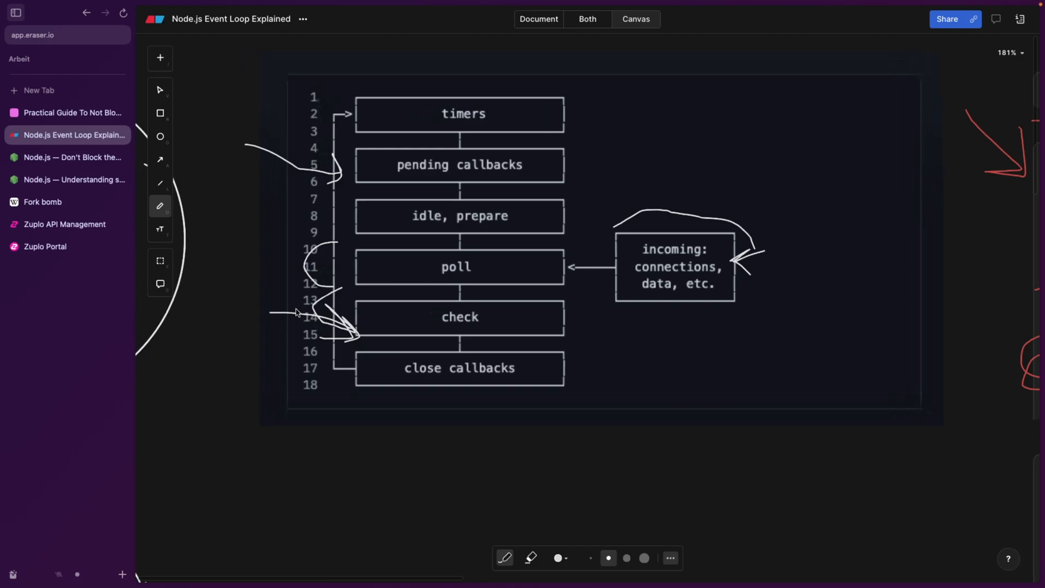
pyautogui.moveTo(304, 305)
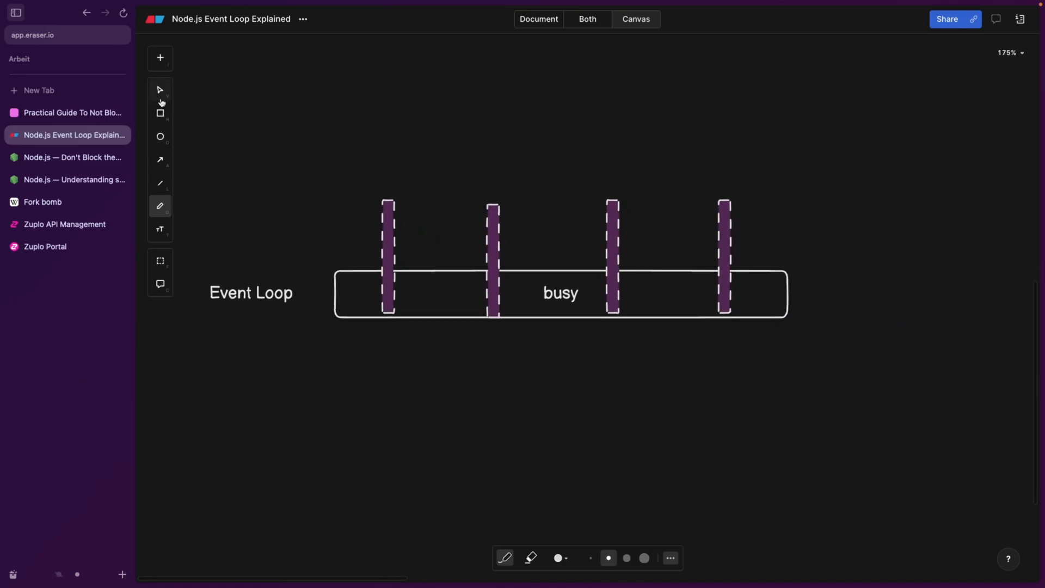
pyautogui.moveTo(272, 197)
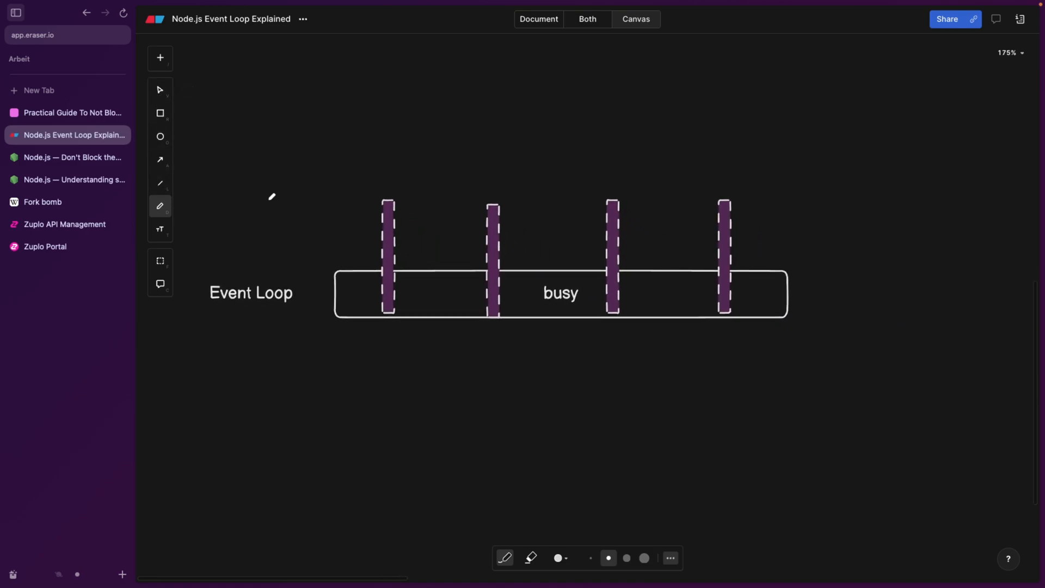
# Step: Draw pen strokes marking the first purple bar of the busy event-loop sketch
pyautogui.moveTo(413, 137); pyautogui.dragTo(386, 189)
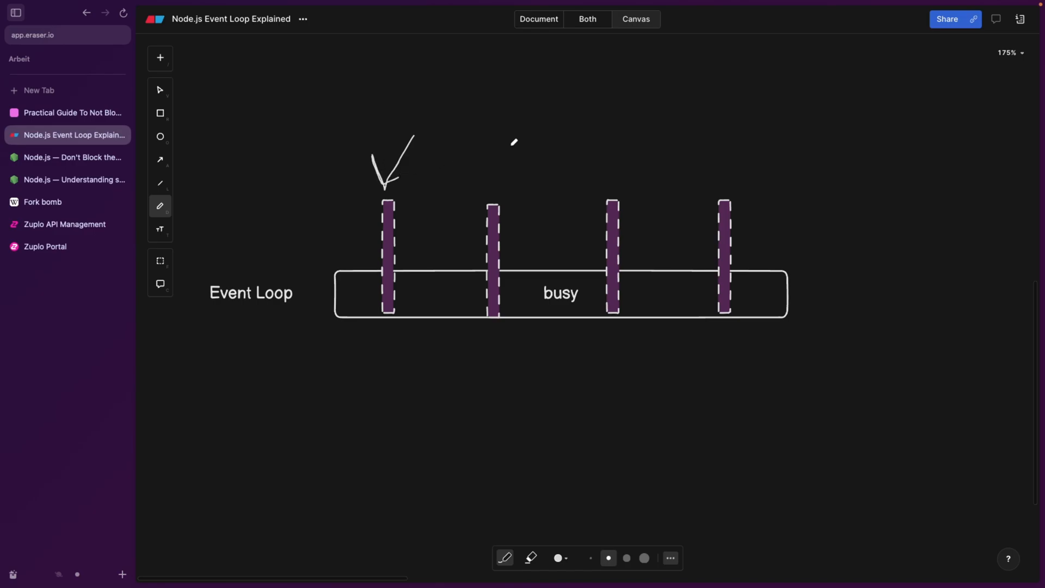
pyautogui.moveTo(507, 143); pyautogui.dragTo(489, 196)
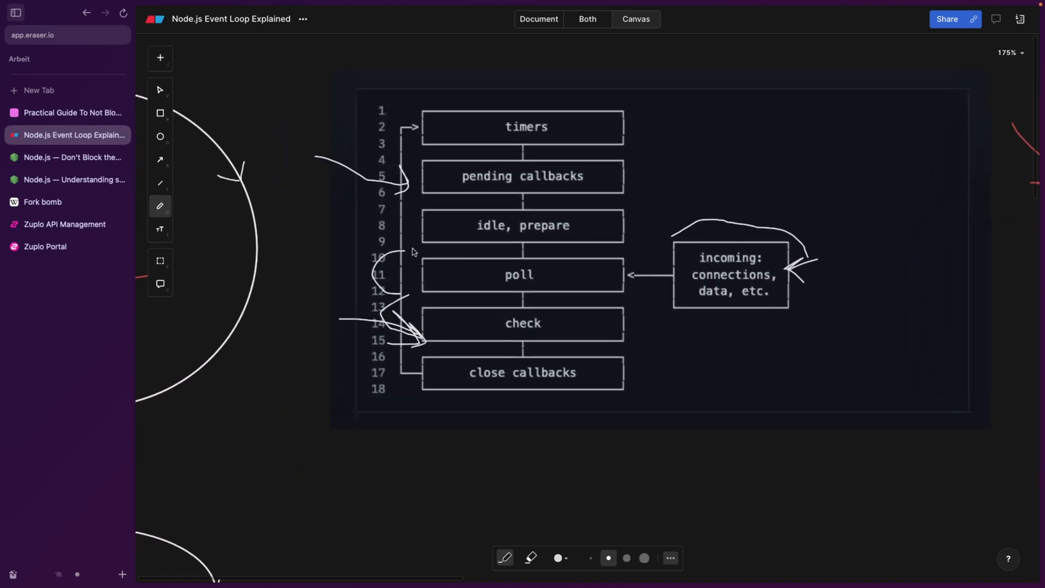
# Step: Sketch a freehand loop from beneath close callbacks up around timers, enclosing every phase box
pyautogui.moveTo(383, 253); pyautogui.dragTo(400, 286)
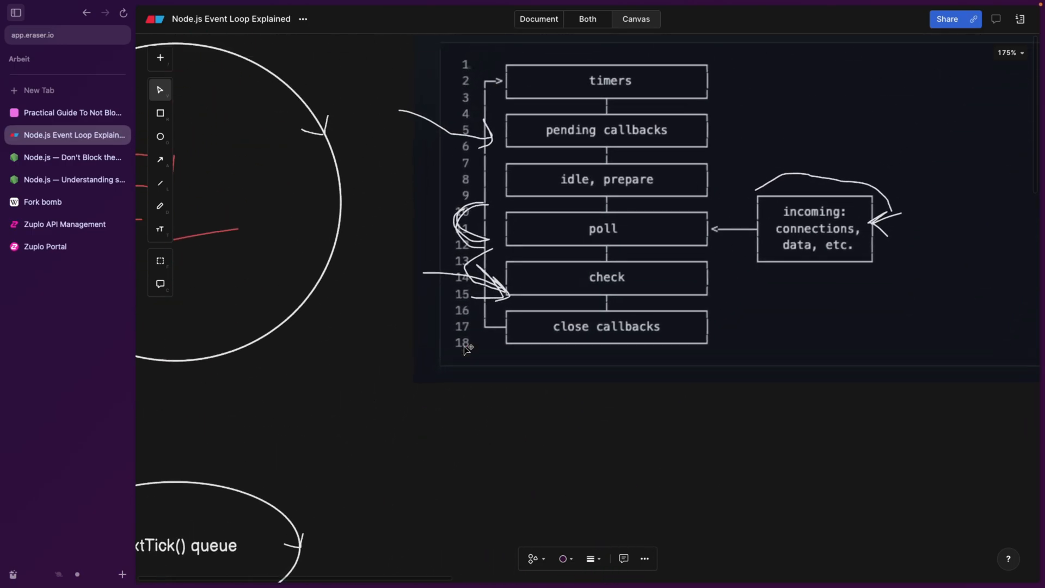
pyautogui.click(160, 205)
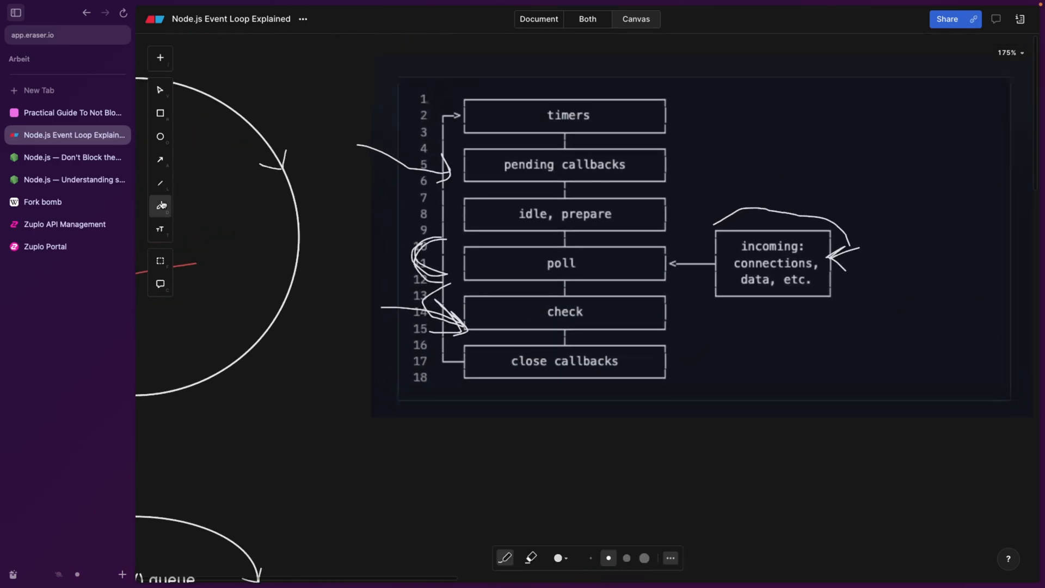
pyautogui.moveTo(403, 311); pyautogui.dragTo(636, 370)
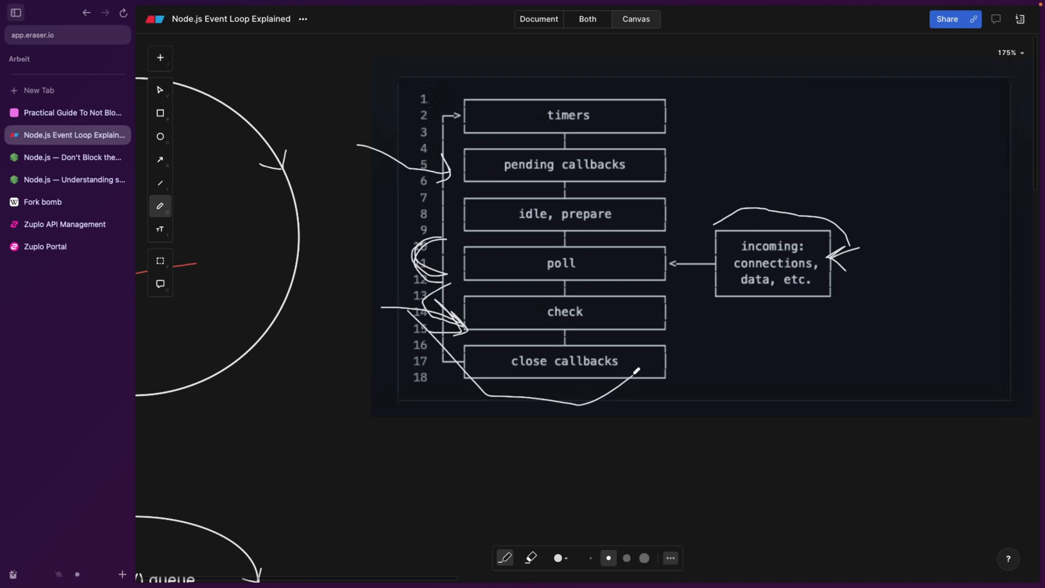
pyautogui.moveTo(566, 130); pyautogui.dragTo(636, 374)
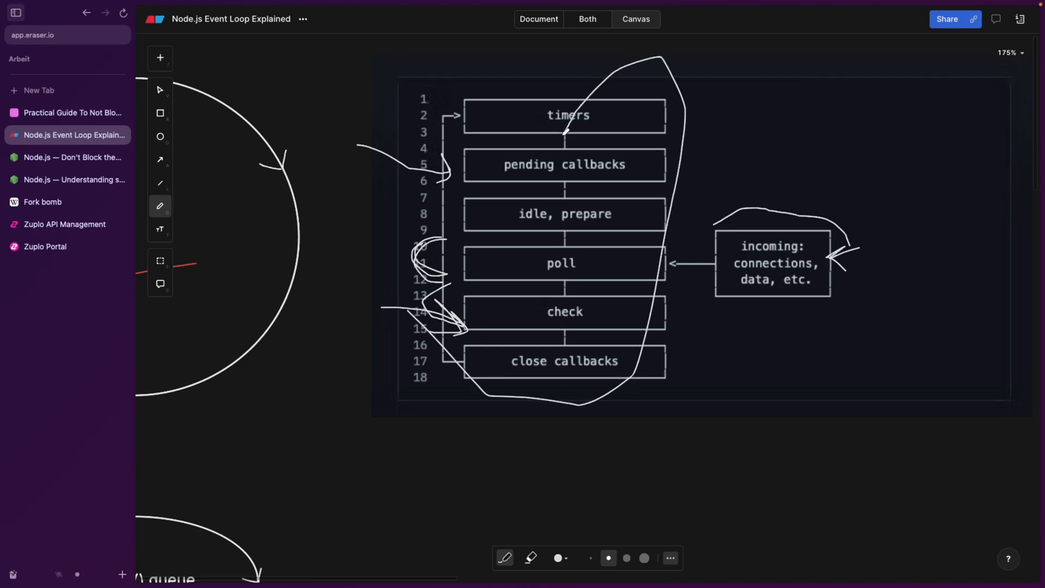
pyautogui.moveTo(563, 134); pyautogui.dragTo(553, 153)
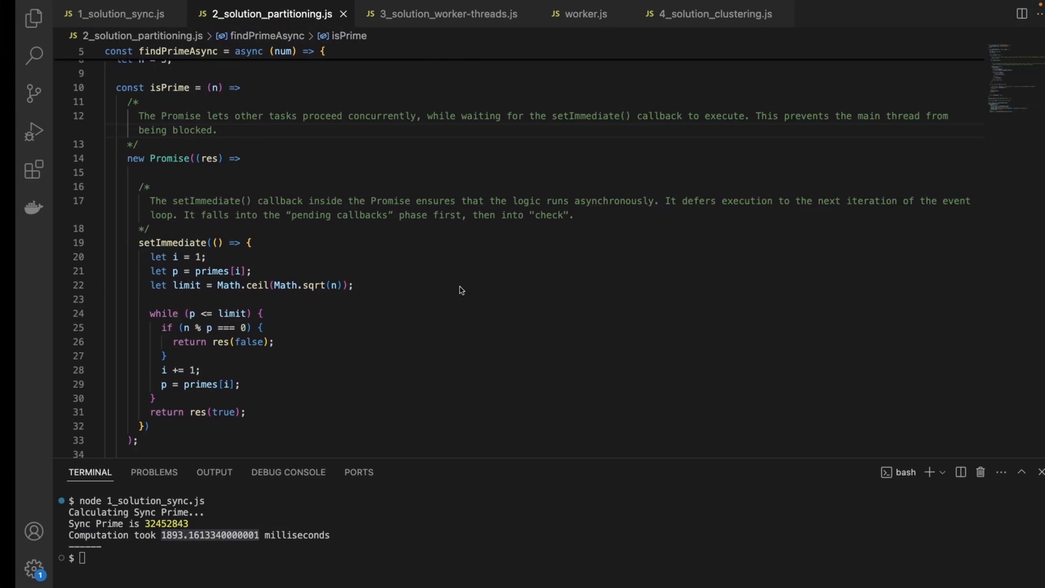
# Step: Run node 2_solution_partitioning.js, printing event-loop ticks and Async Prime 541 in ~5 ms
pyautogui.write('node 2_solution_partitioning.js')
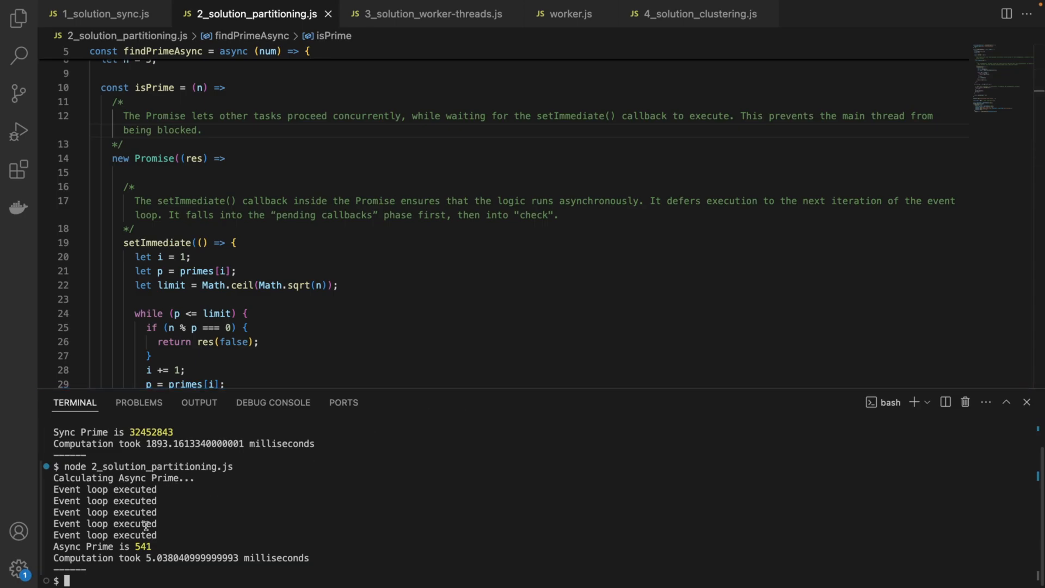
pyautogui.doubleClick(134, 489)
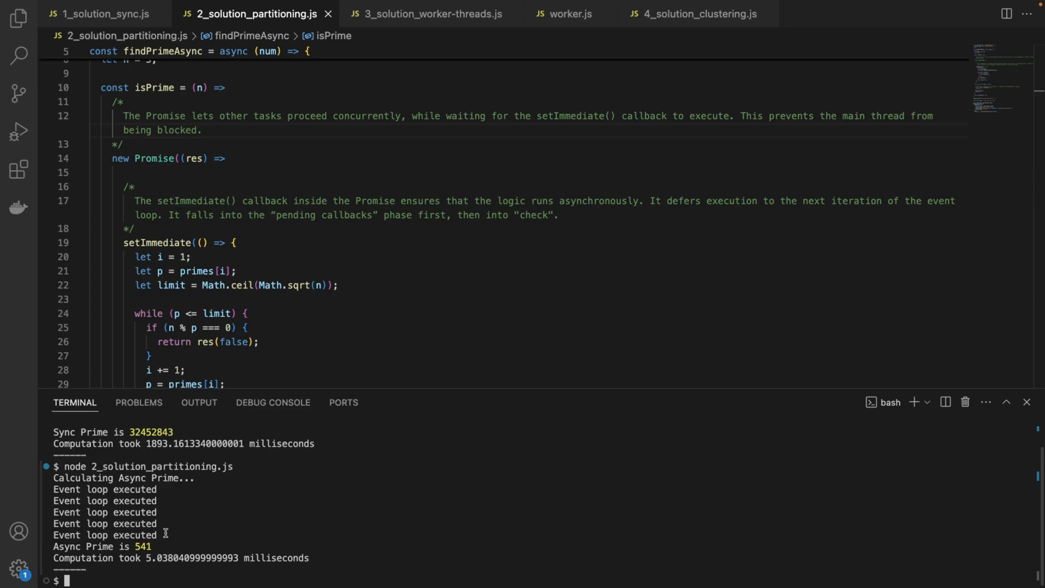
pyautogui.moveTo(169, 539)
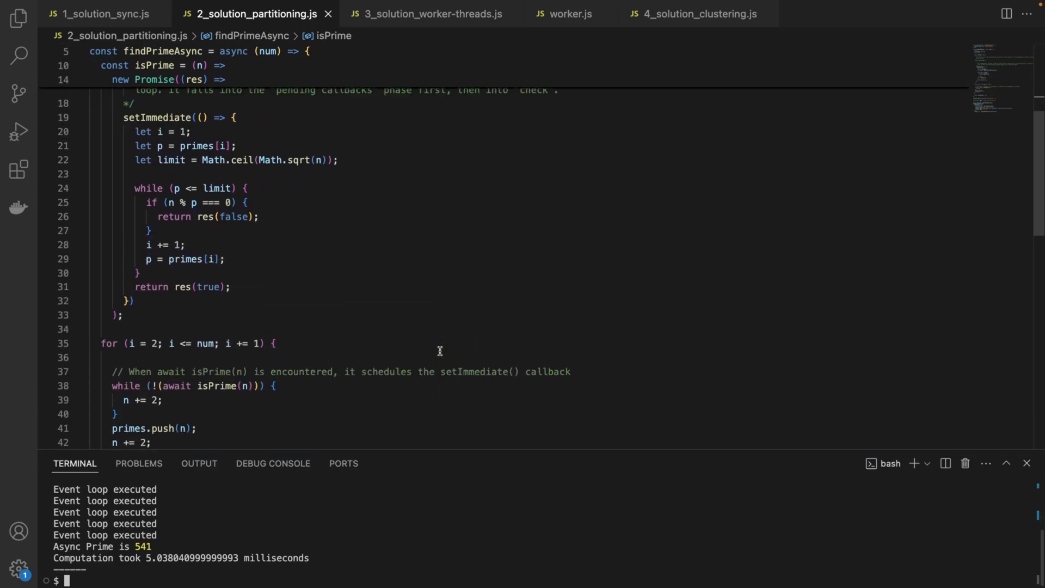
# Step: Fold findPrimeAsync at line 5, exposing the setInterval logger and timed nth = 100 call
pyautogui.scroll(3)
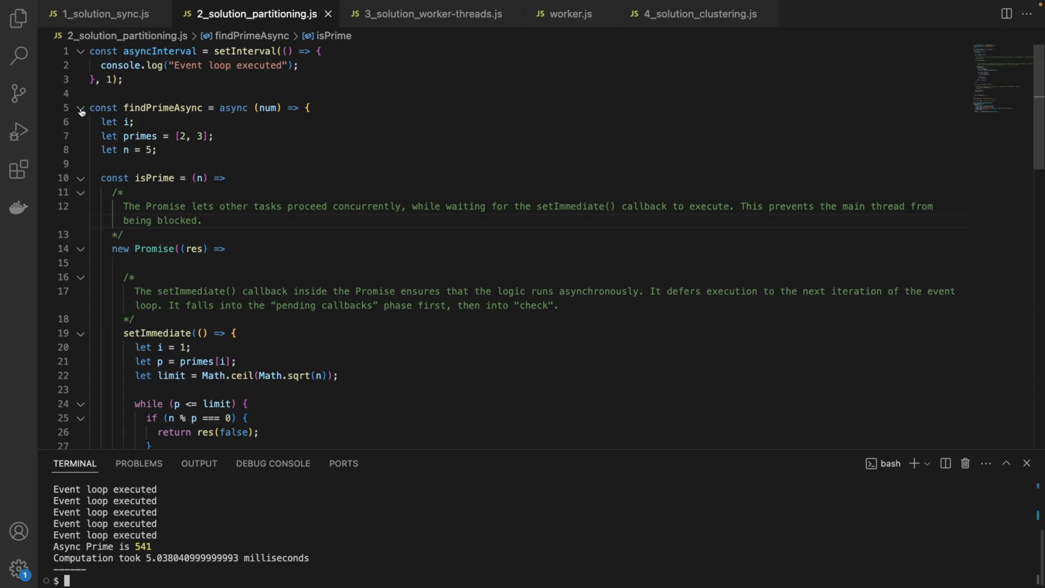
pyautogui.click(80, 107)
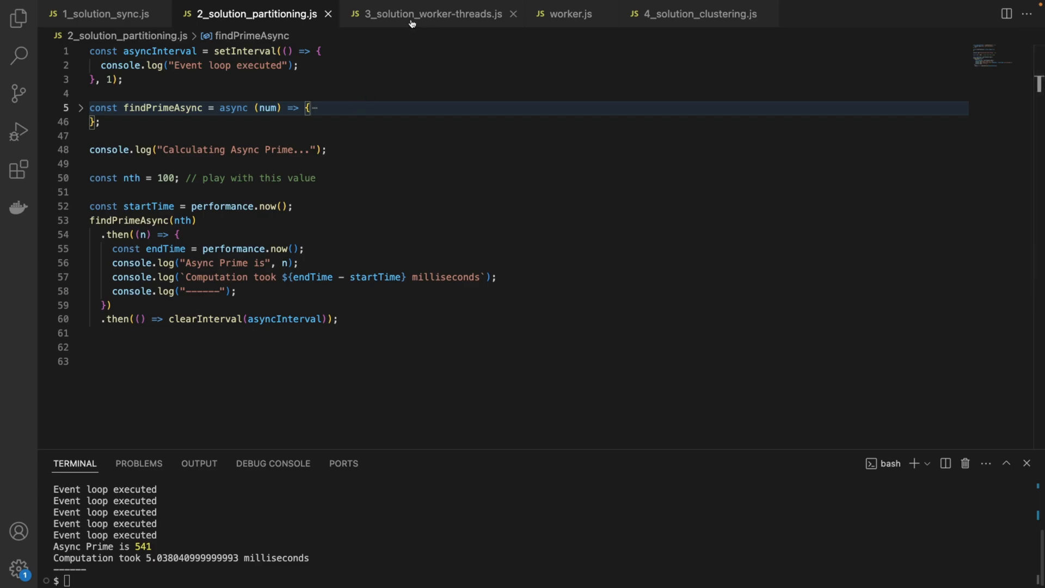
# Step: Run 3_solution_worker-threads.js with node (about 34.5 ms) and highlight the num value passed to the worker
pyautogui.click(430, 13)
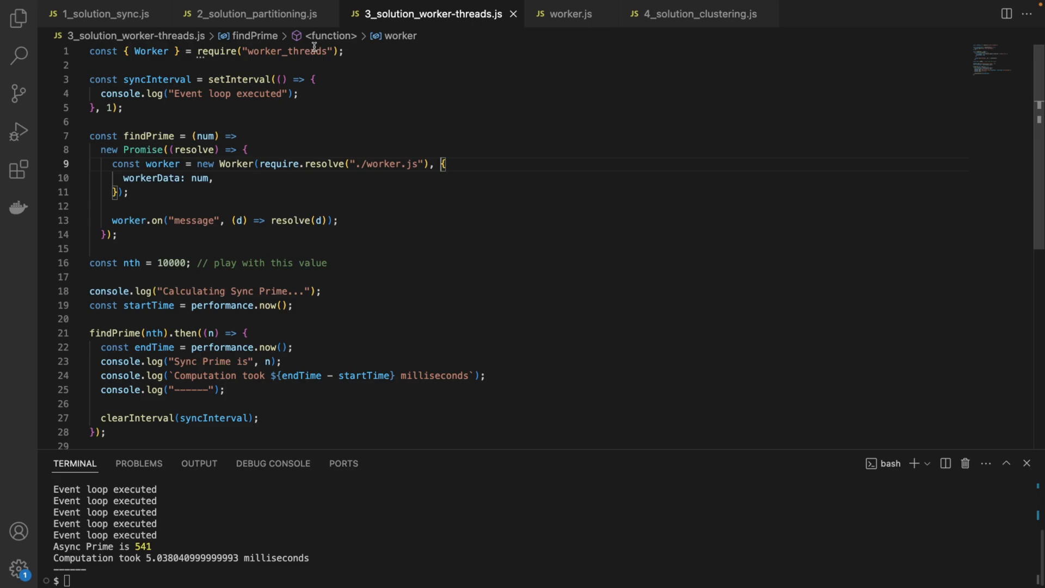
pyautogui.click(299, 93)
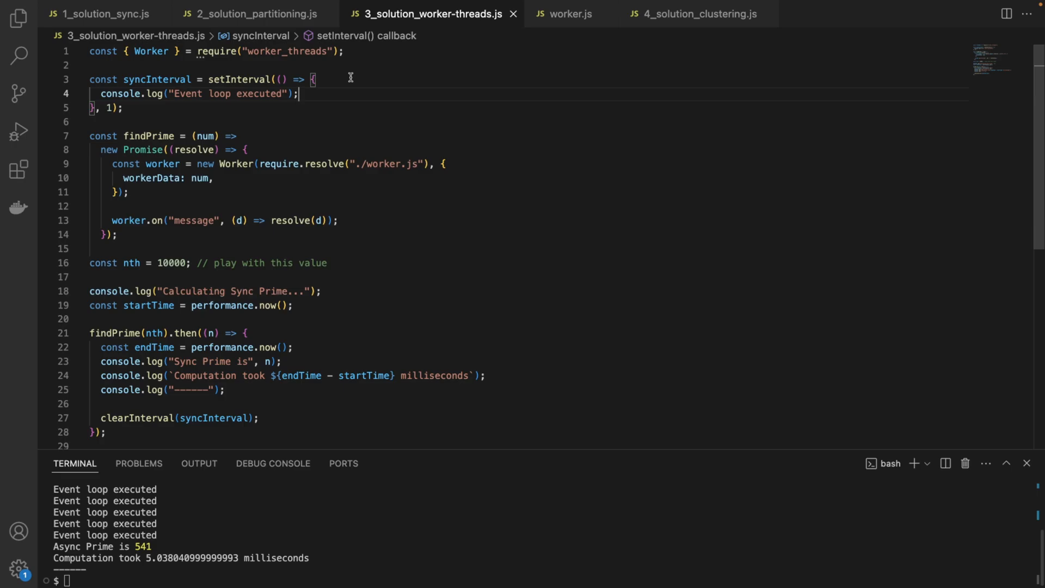
pyautogui.moveTo(430, 448)
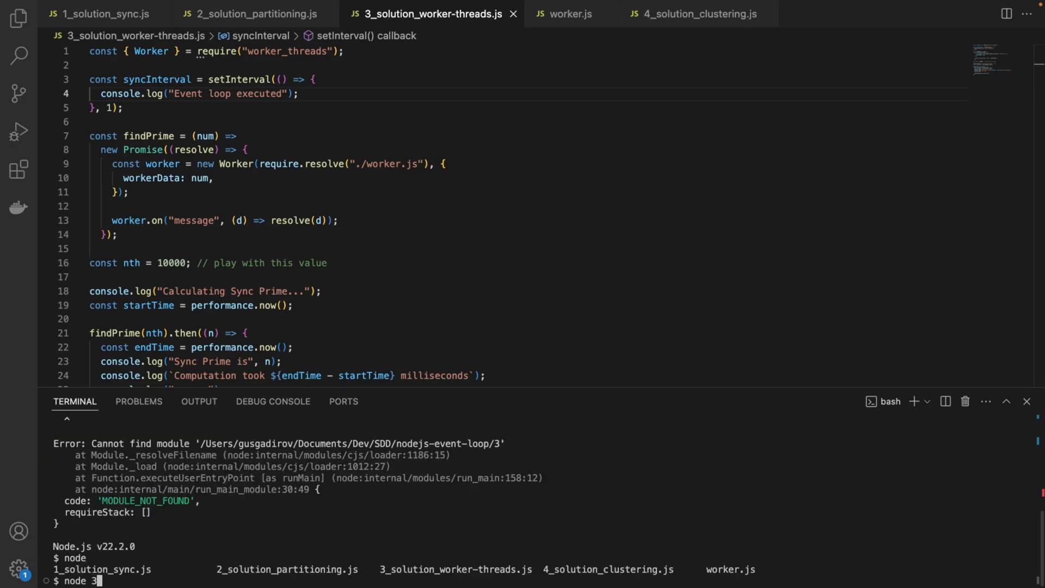
pyautogui.press('Enter')
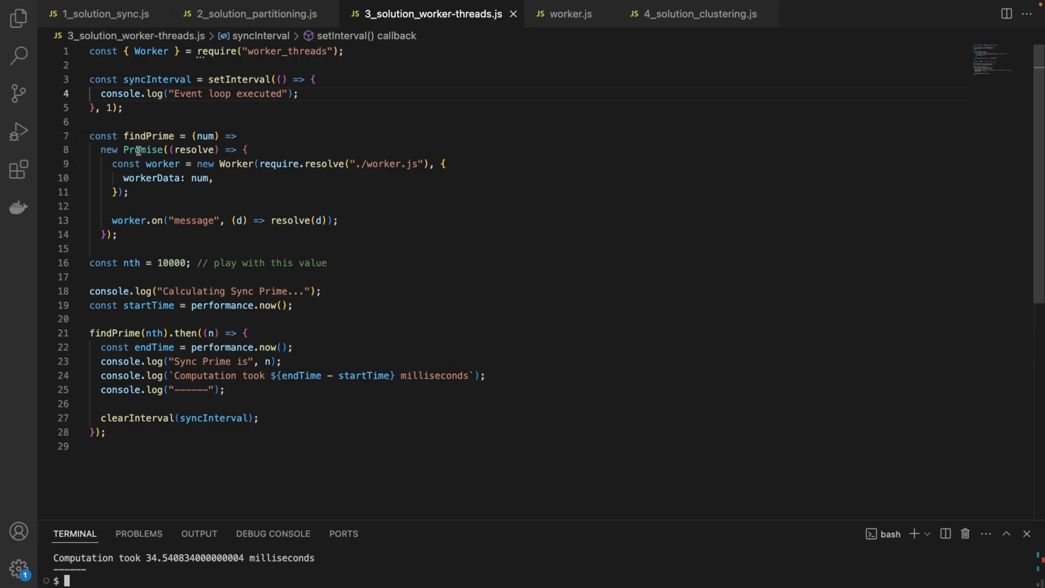
pyautogui.doubleClick(143, 149)
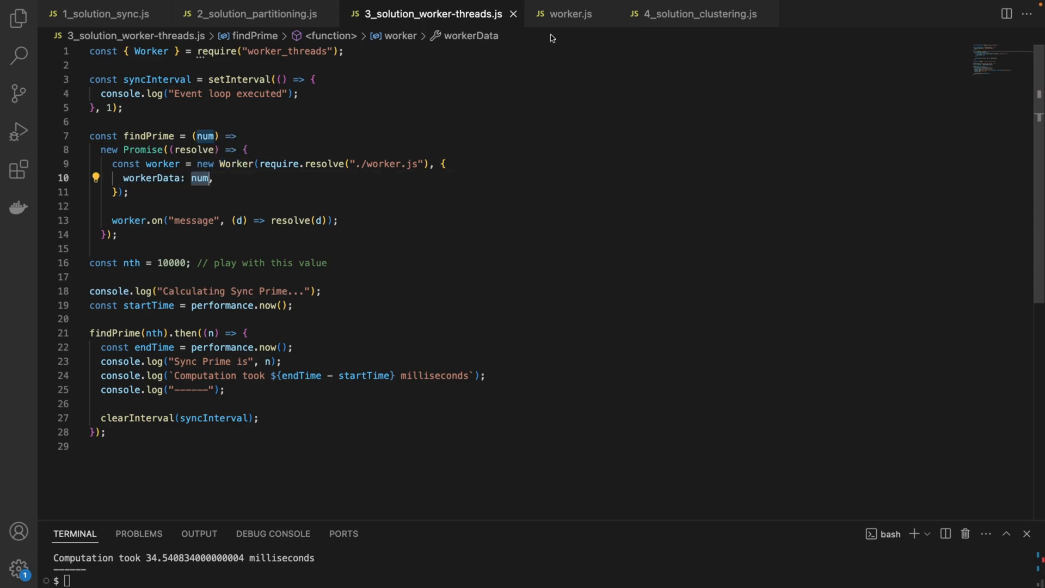
# Step: Collapse findPrime in worker.js, then return to the worker-threads example and highlight the message event
pyautogui.click(570, 14)
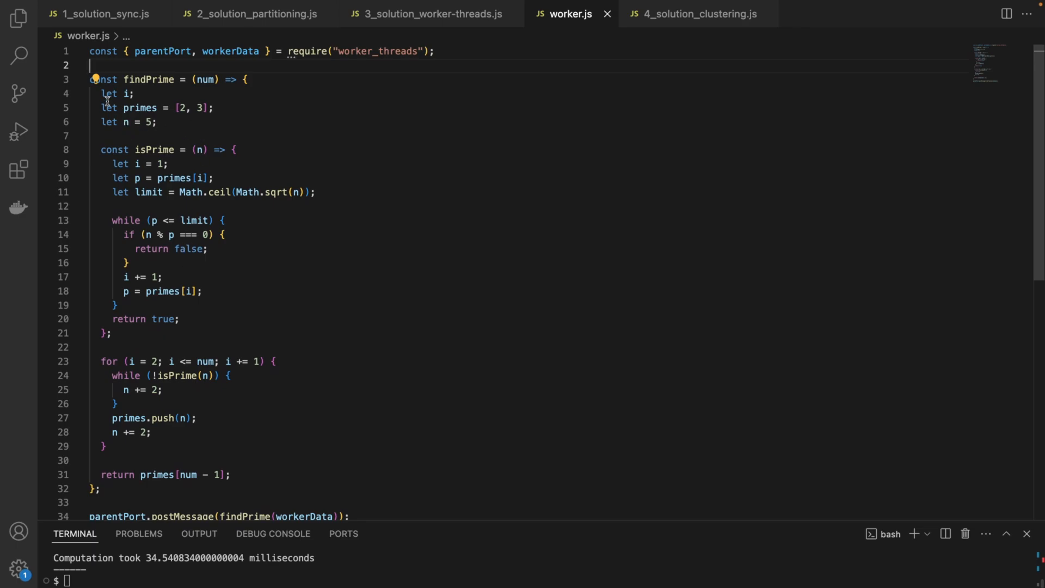
pyautogui.click(80, 79)
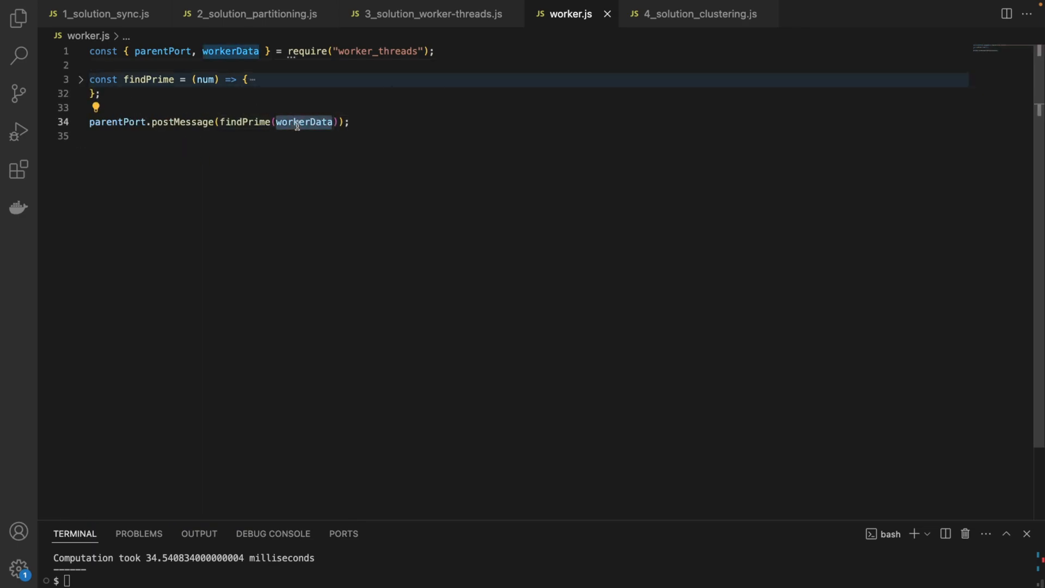
pyautogui.click(430, 14)
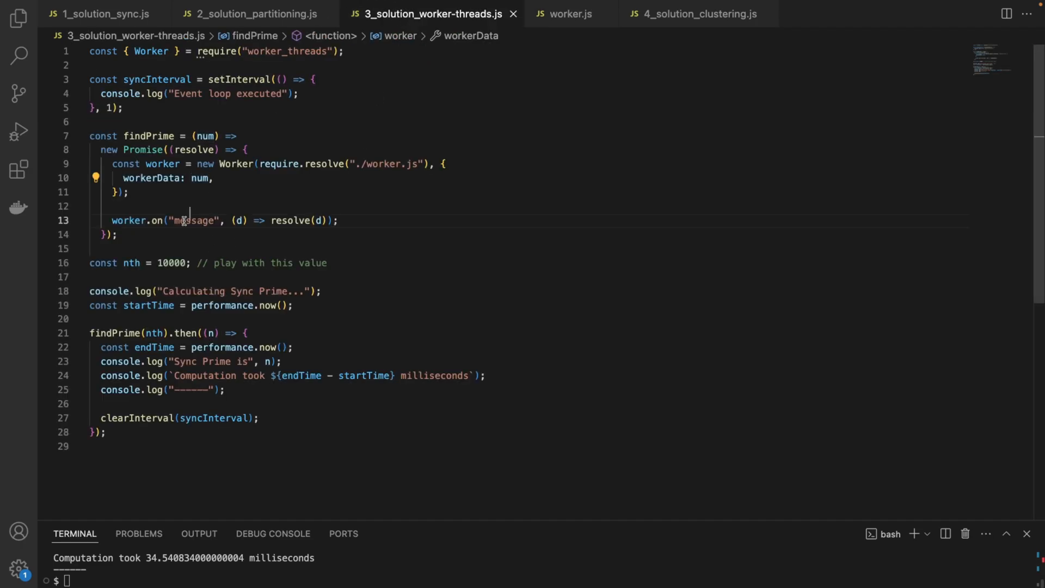
pyautogui.doubleClick(193, 220)
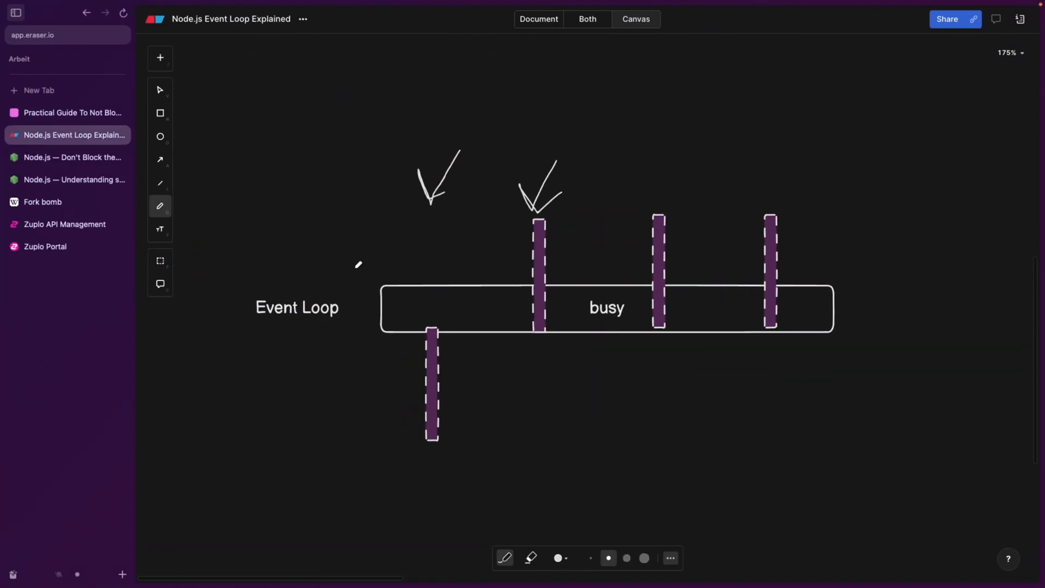
pyautogui.moveTo(226, 119)
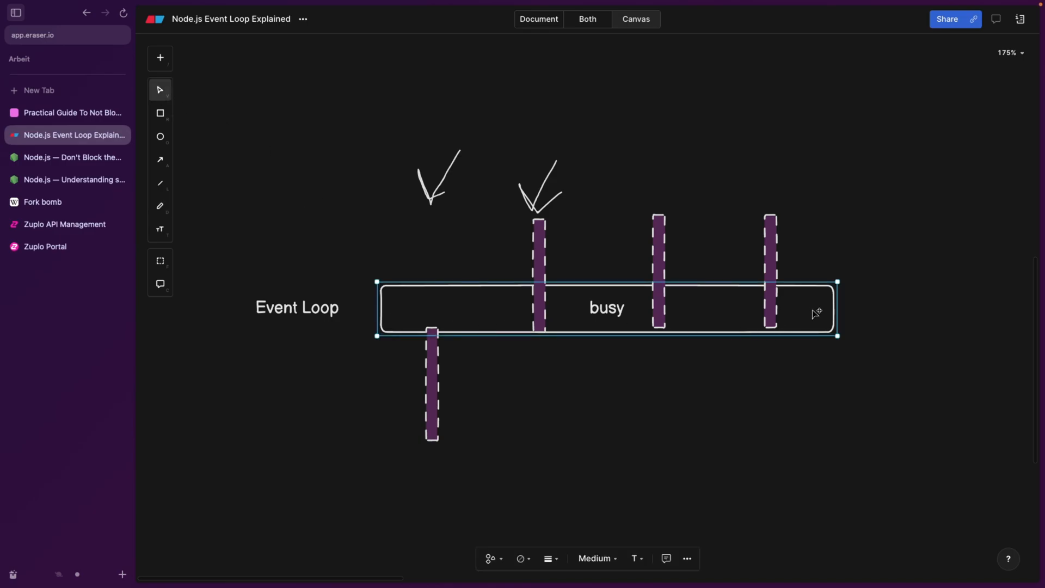
# Step: Shorten the busy event-loop bar, move its copy lower right, and narrow the lower box
pyautogui.moveTo(837, 306); pyautogui.dragTo(501, 317)
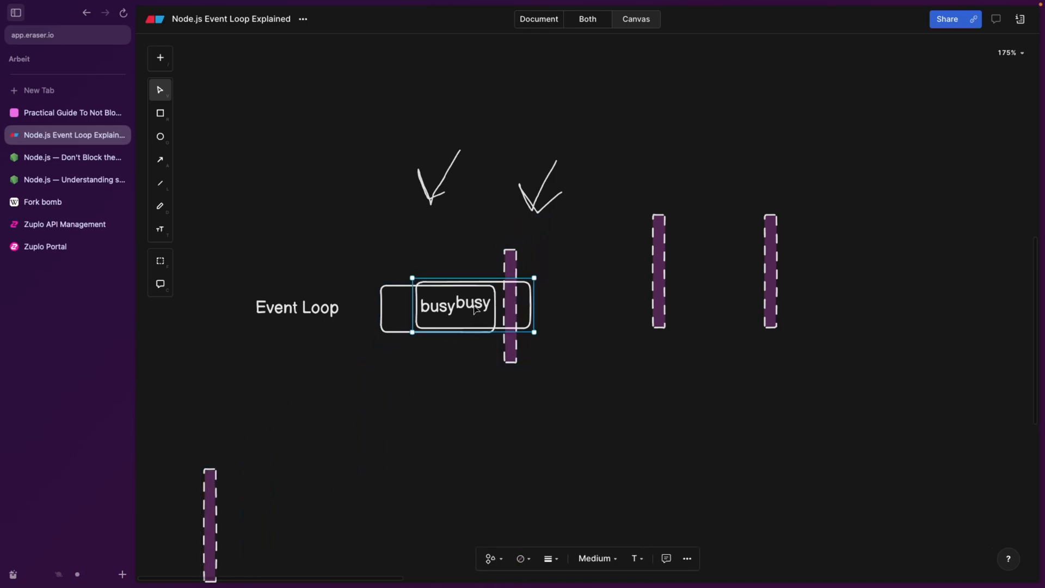
pyautogui.moveTo(453, 307); pyautogui.dragTo(575, 391)
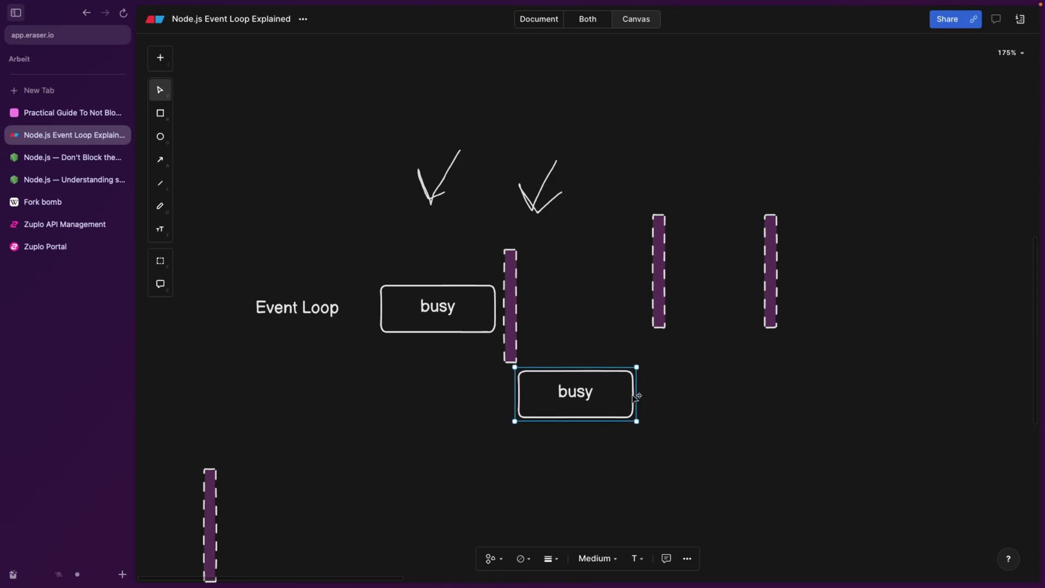
pyautogui.moveTo(635, 392); pyautogui.dragTo(627, 392)
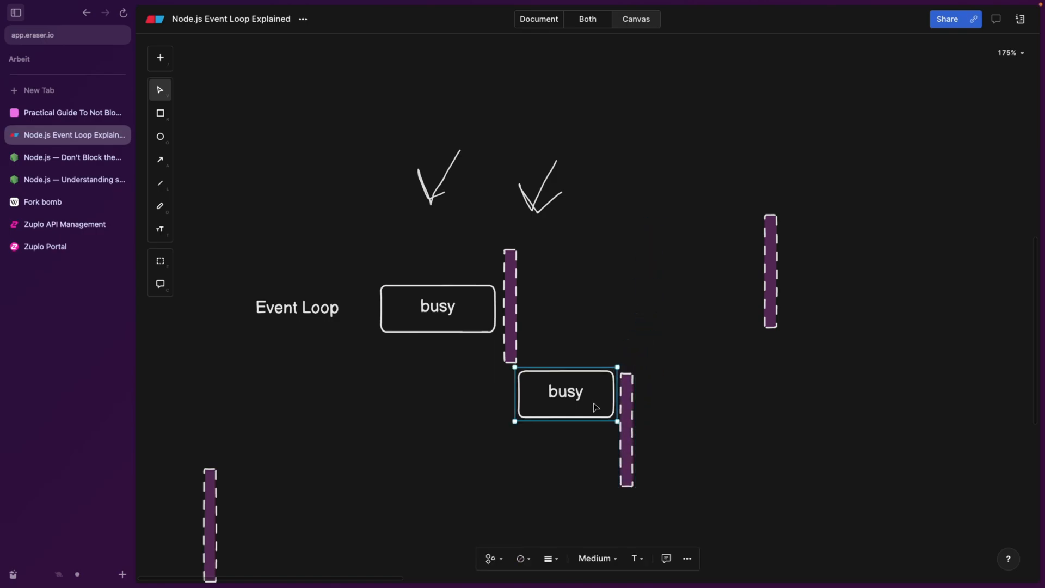
pyautogui.moveTo(565, 392); pyautogui.dragTo(685, 391)
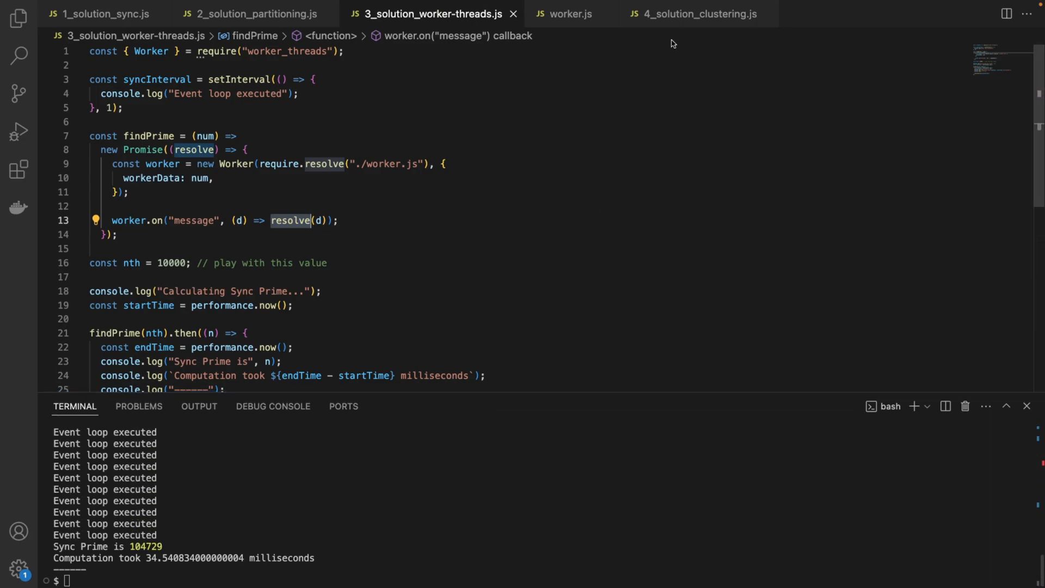
# Step: Run node 4_solution_clustering.js and select one worker's Clustered Prime 15485863 output lines
pyautogui.click(696, 13)
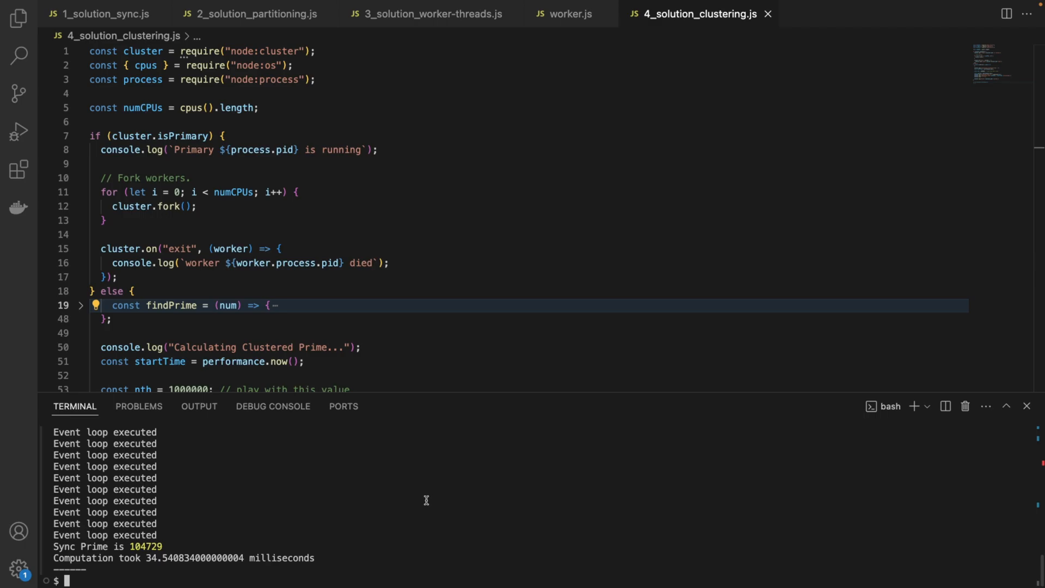
pyautogui.write('node 4_solution_clustering.js')
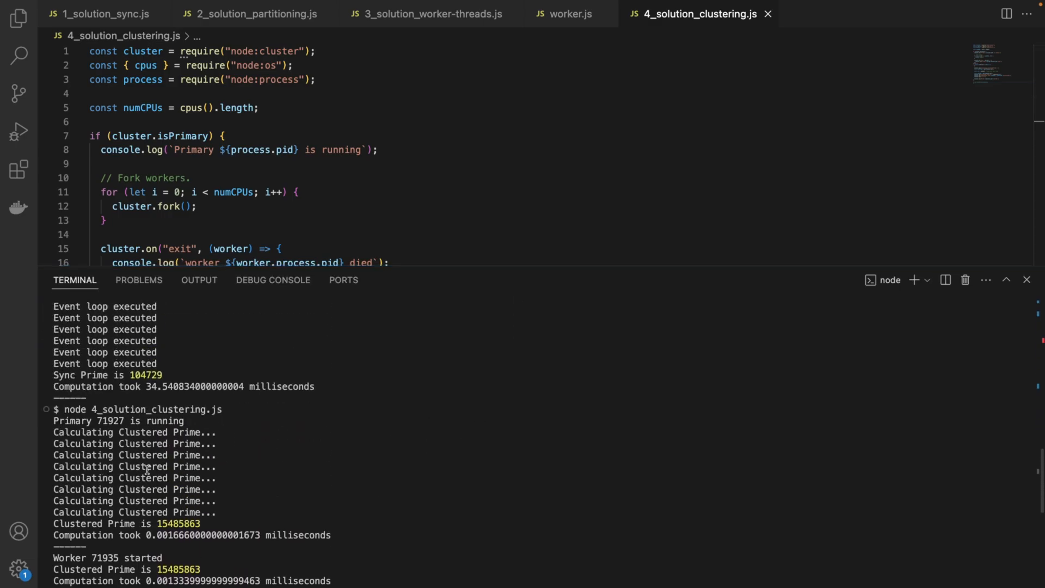
pyautogui.scroll(-3)
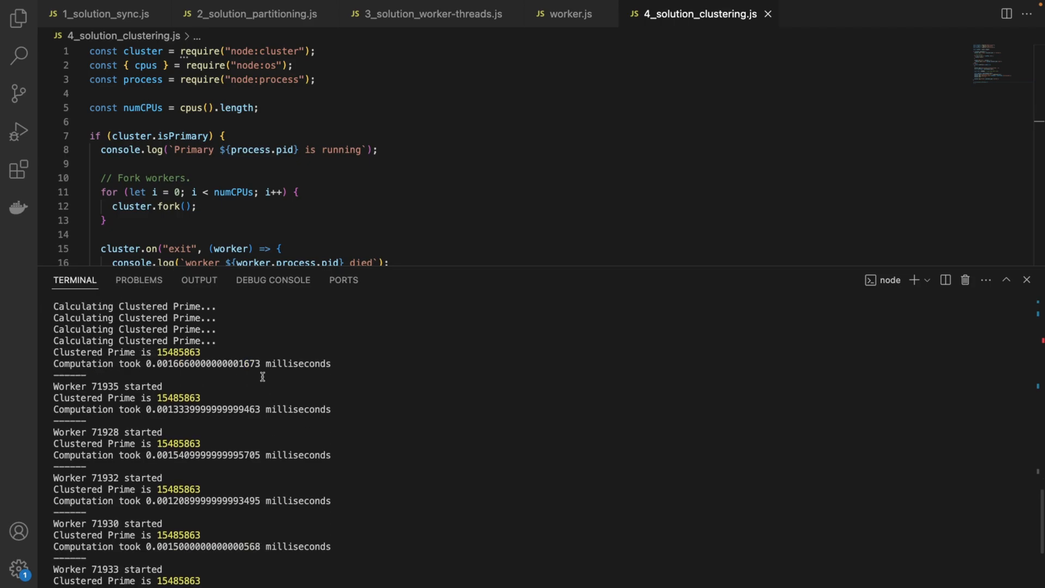
pyautogui.scroll(-3)
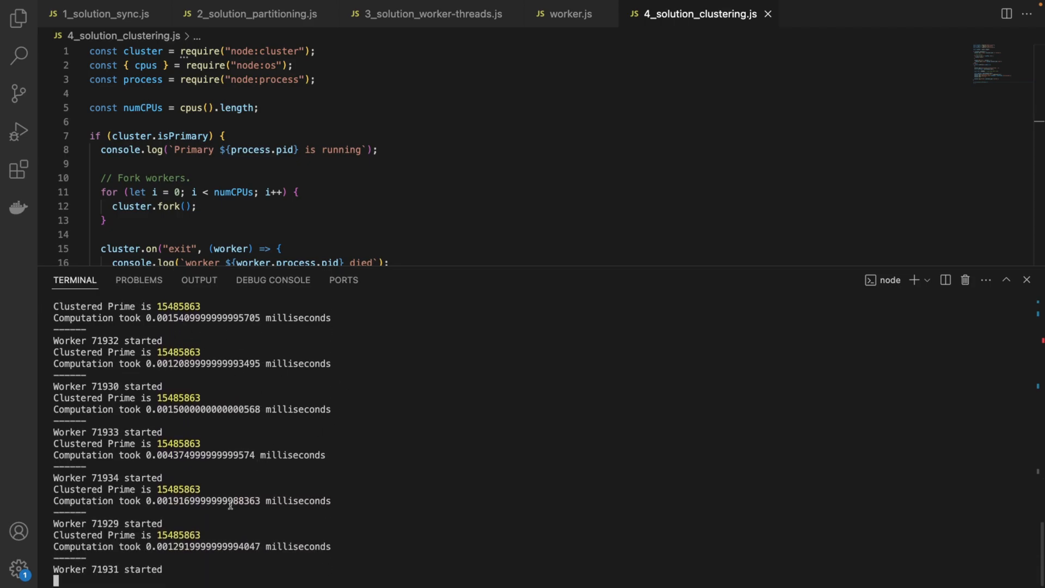
pyautogui.moveTo(53, 535); pyautogui.dragTo(336, 546)
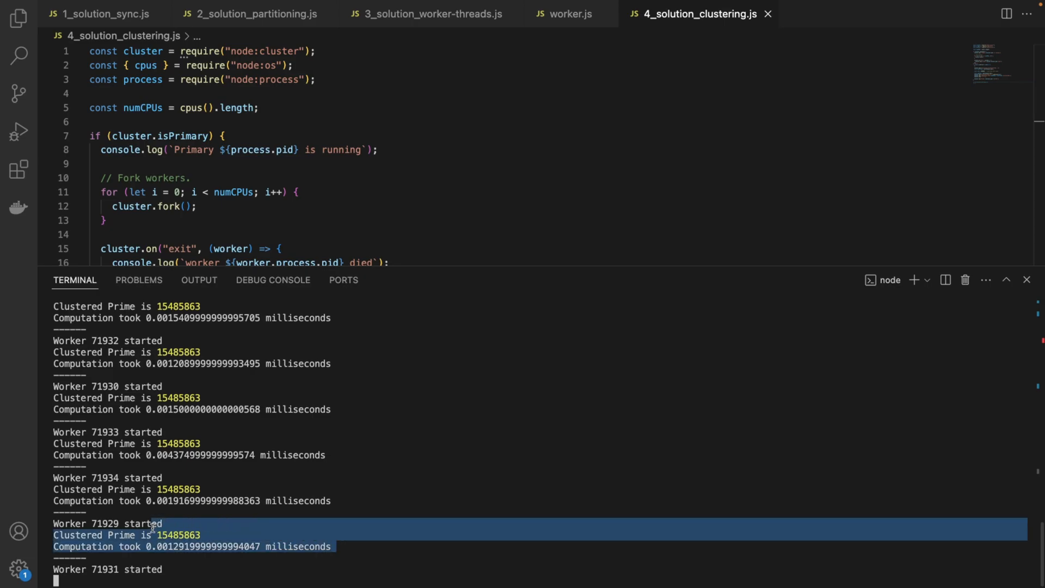
pyautogui.moveTo(564, 270); pyautogui.dragTo(564, 363)
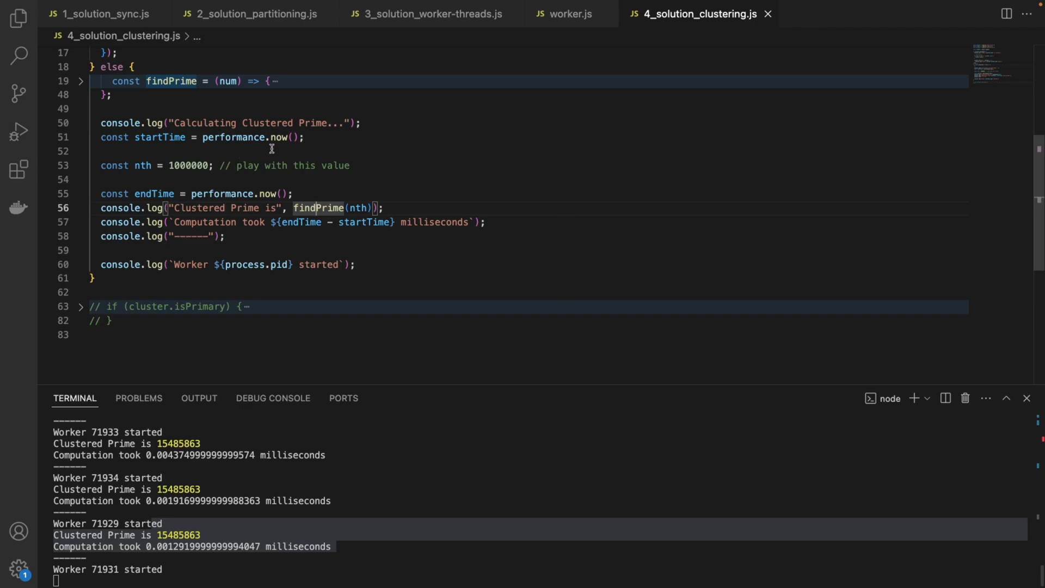
pyautogui.scroll(-3)
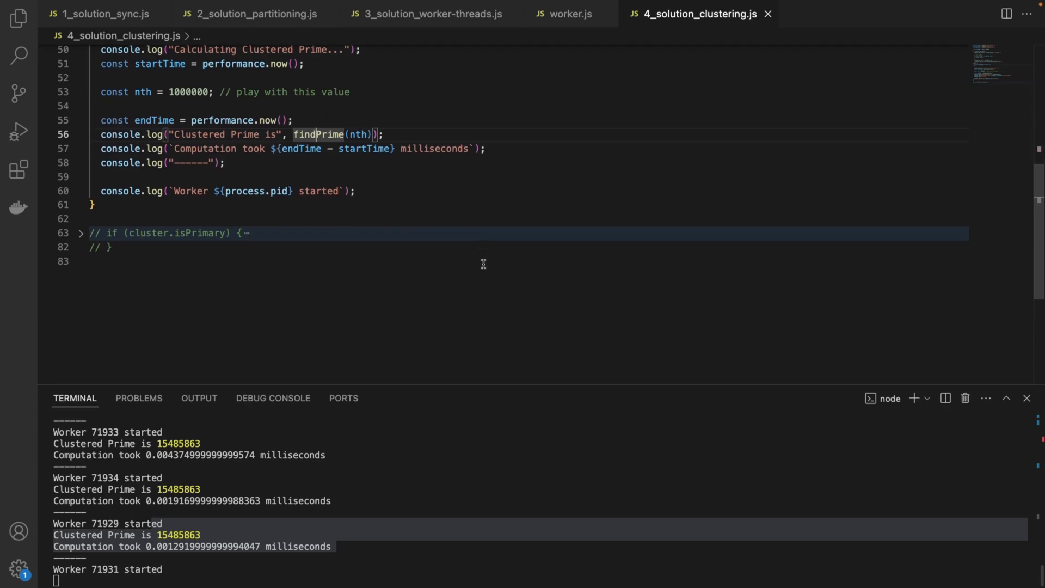
pyautogui.click(80, 232)
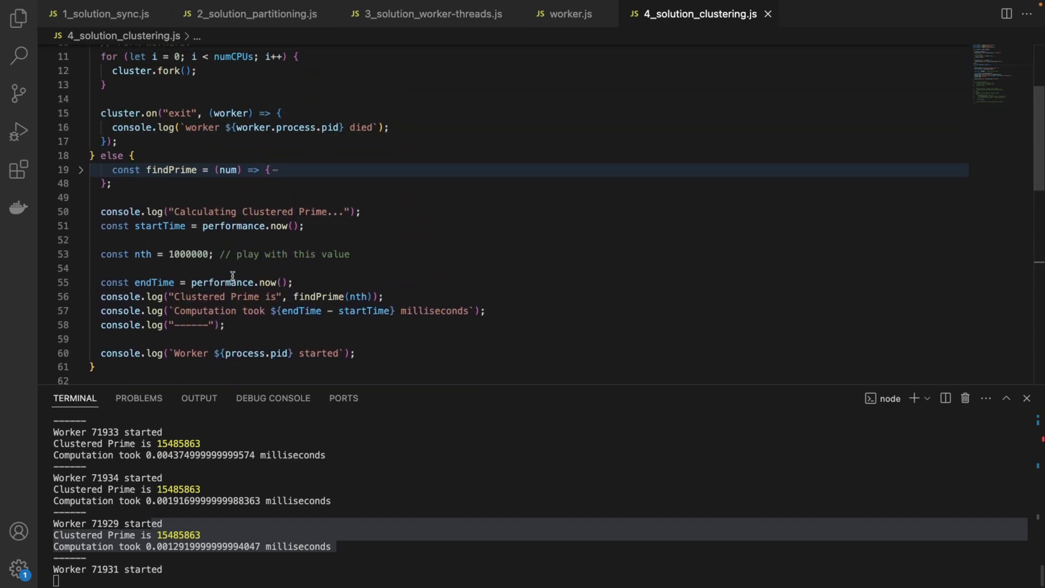
pyautogui.scroll(-3)
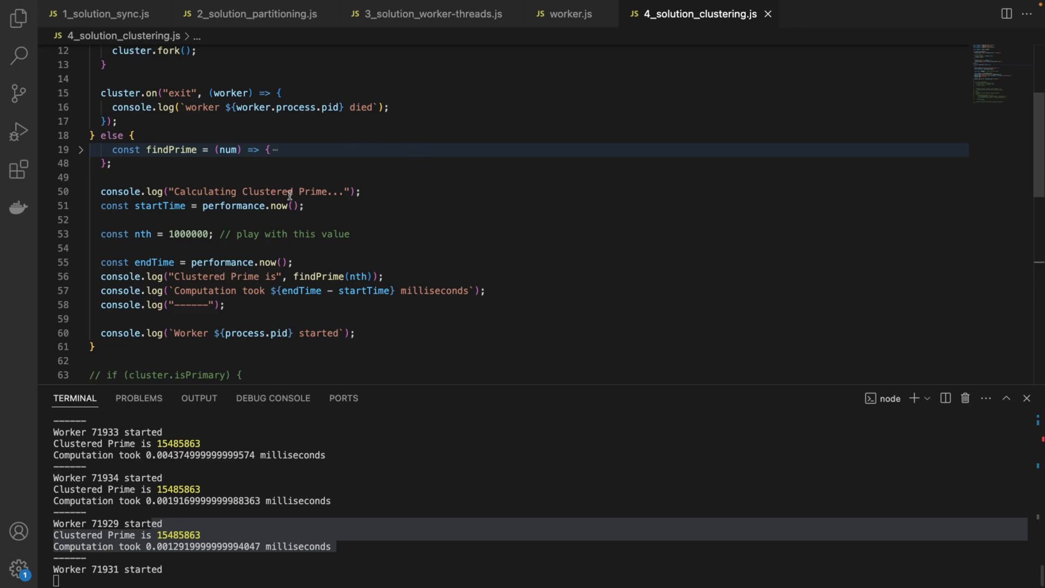
pyautogui.scroll(-3)
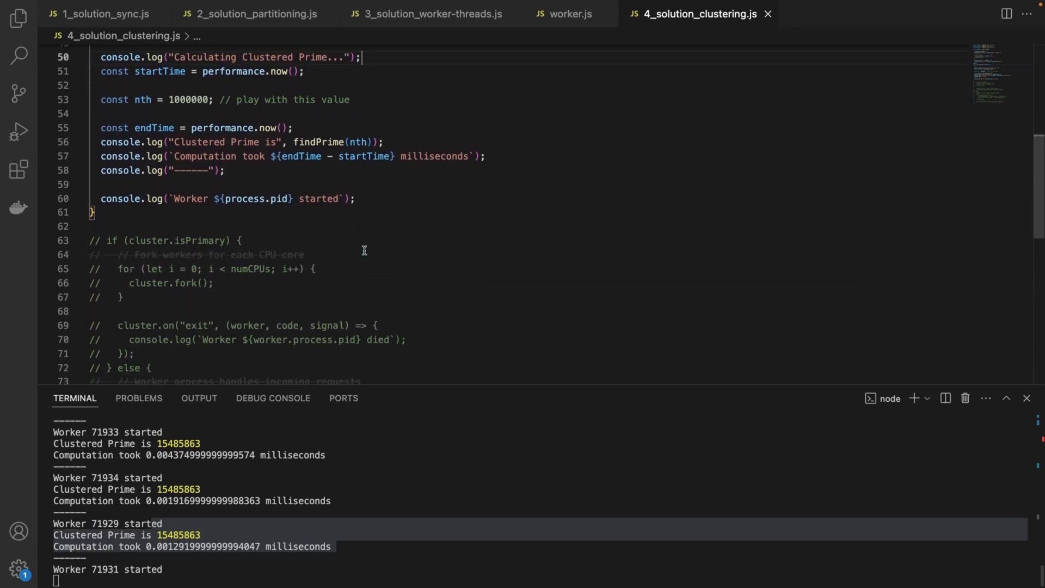
pyautogui.scroll(-3)
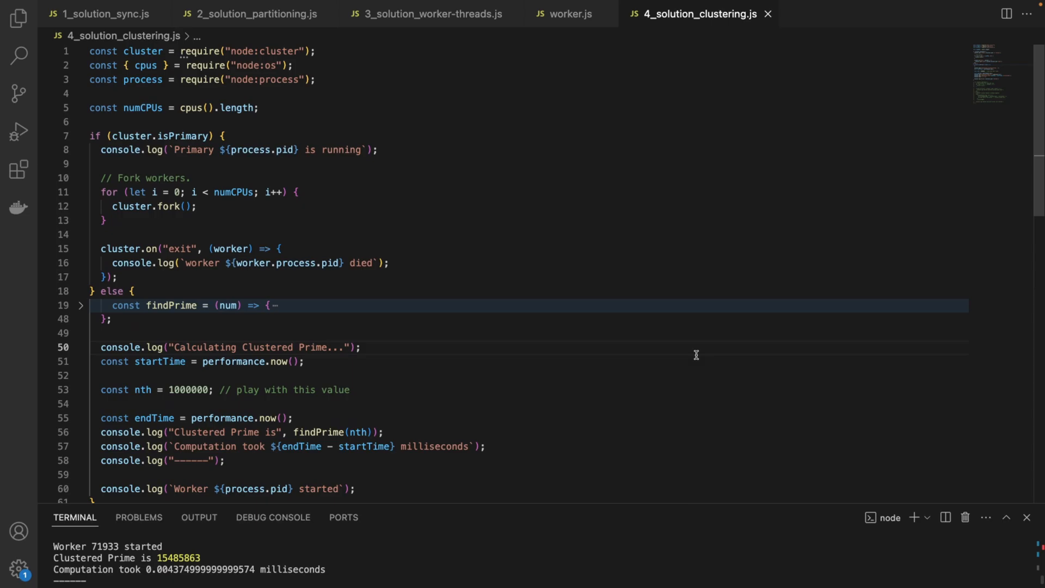
pyautogui.moveTo(681, 322)
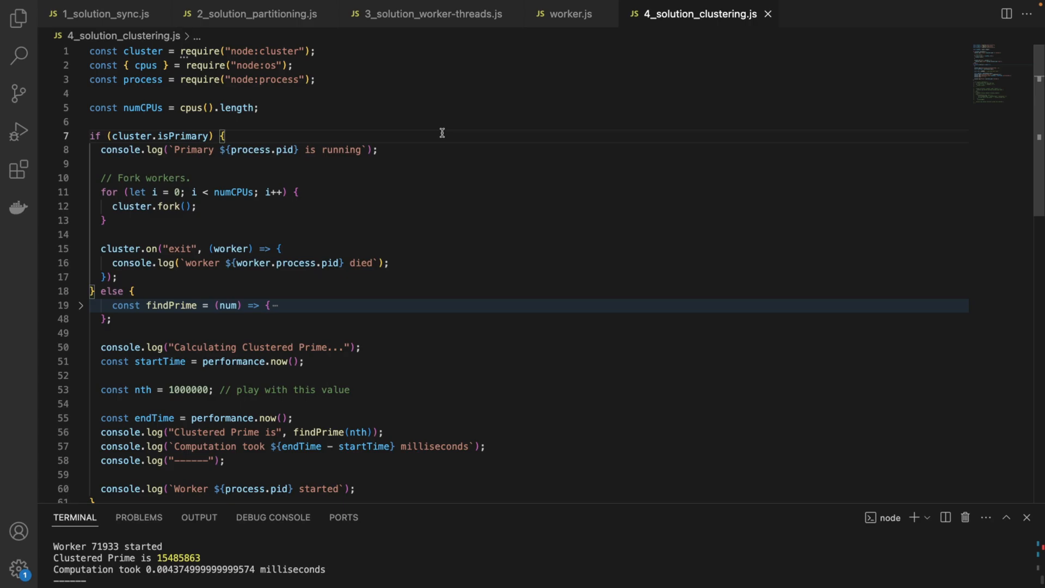
pyautogui.moveTo(382, 149)
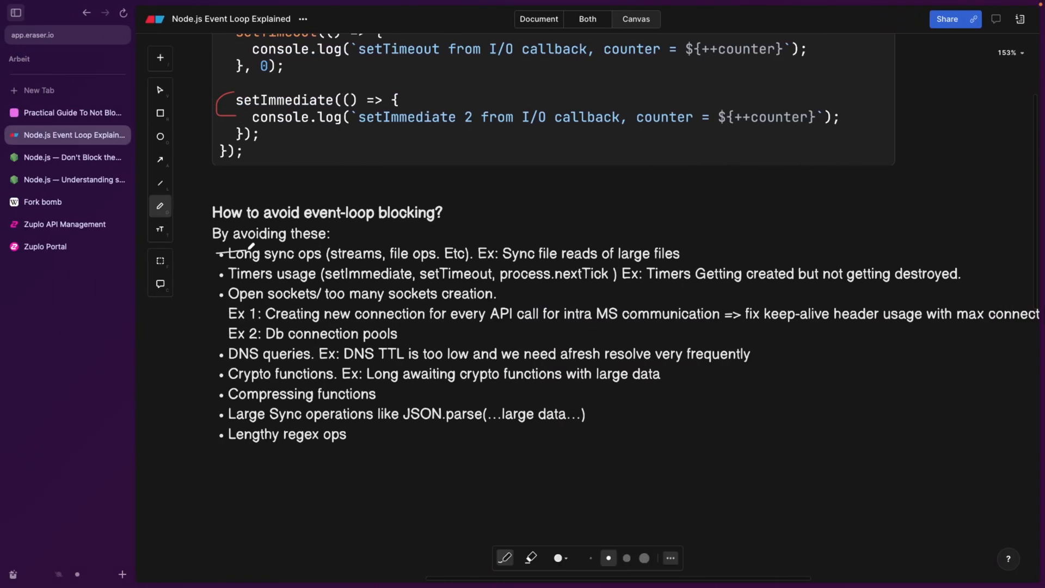
# Step: Underline the 'By avoiding these' line and draw arrows up to the heading question
pyautogui.moveTo(223, 248); pyautogui.dragTo(453, 227)
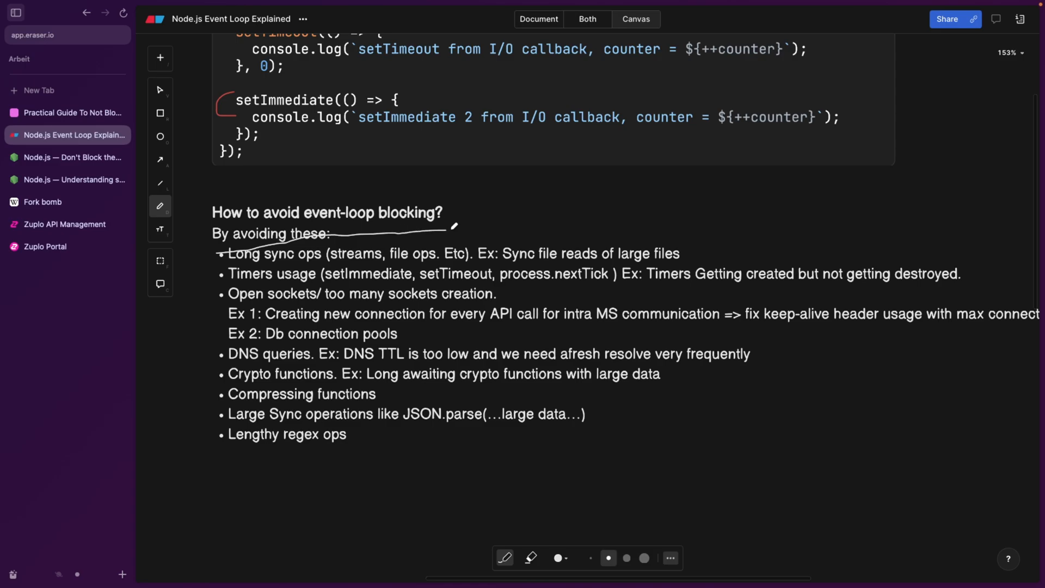
pyautogui.moveTo(453, 225); pyautogui.dragTo(620, 230)
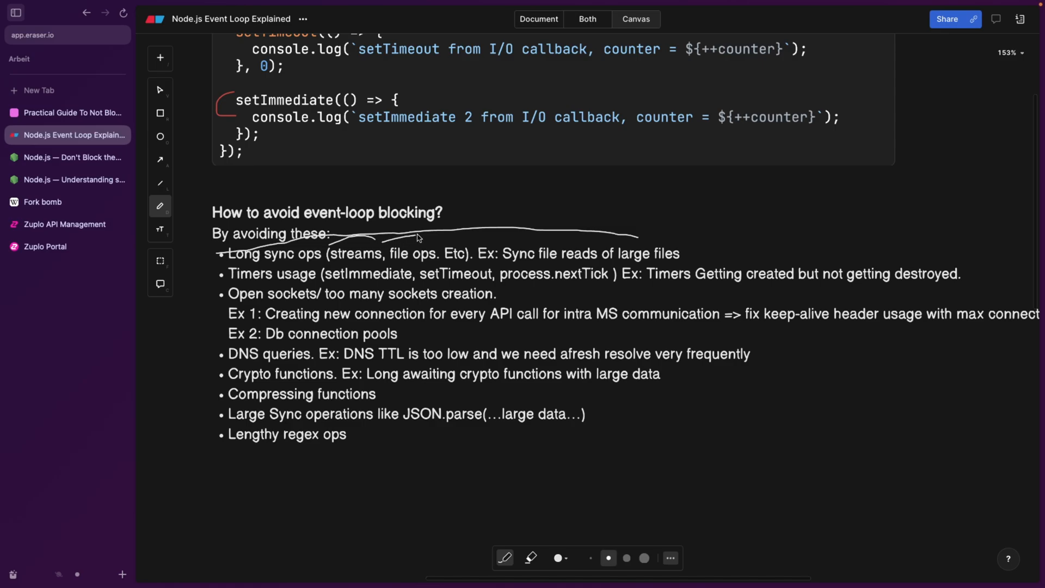
pyautogui.moveTo(430, 240); pyautogui.dragTo(458, 212)
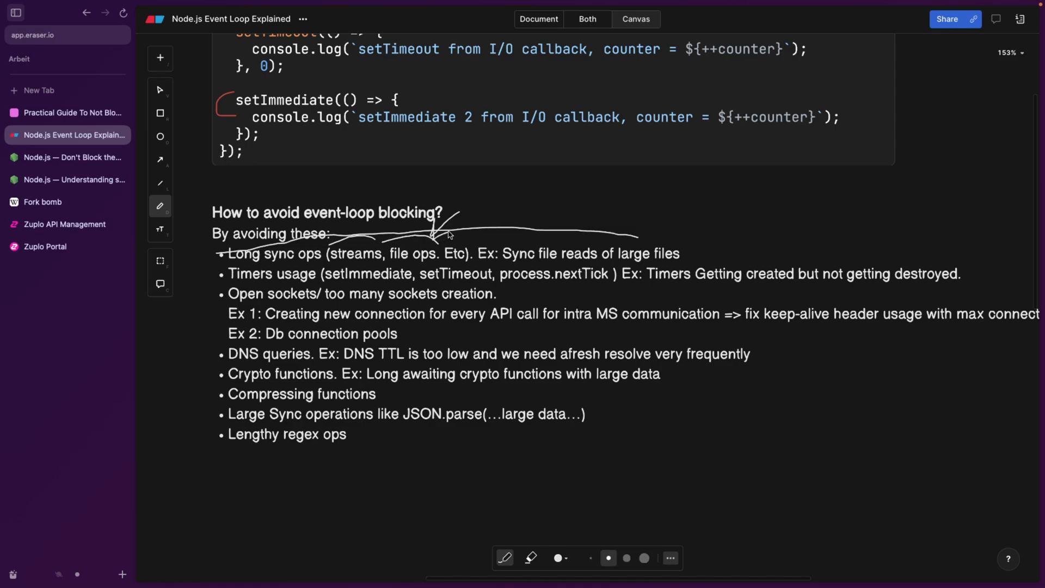
pyautogui.moveTo(436, 224)
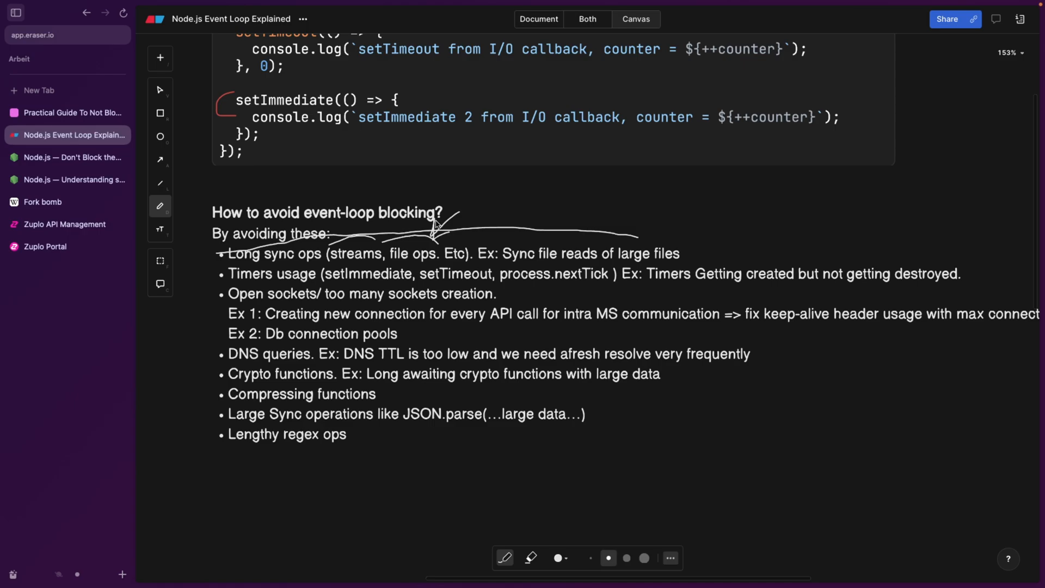
pyautogui.moveTo(405, 225)
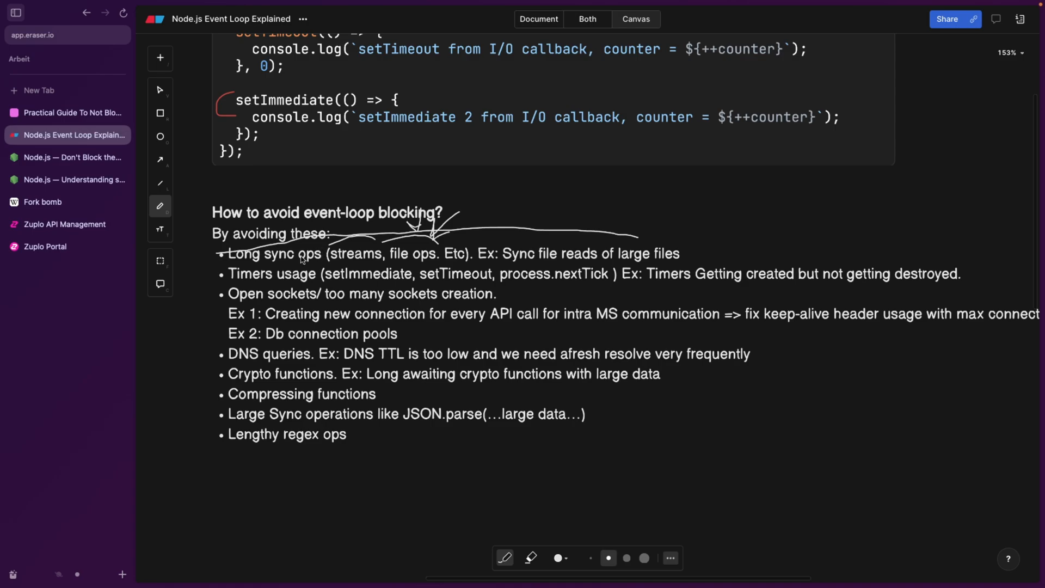
pyautogui.moveTo(220, 267)
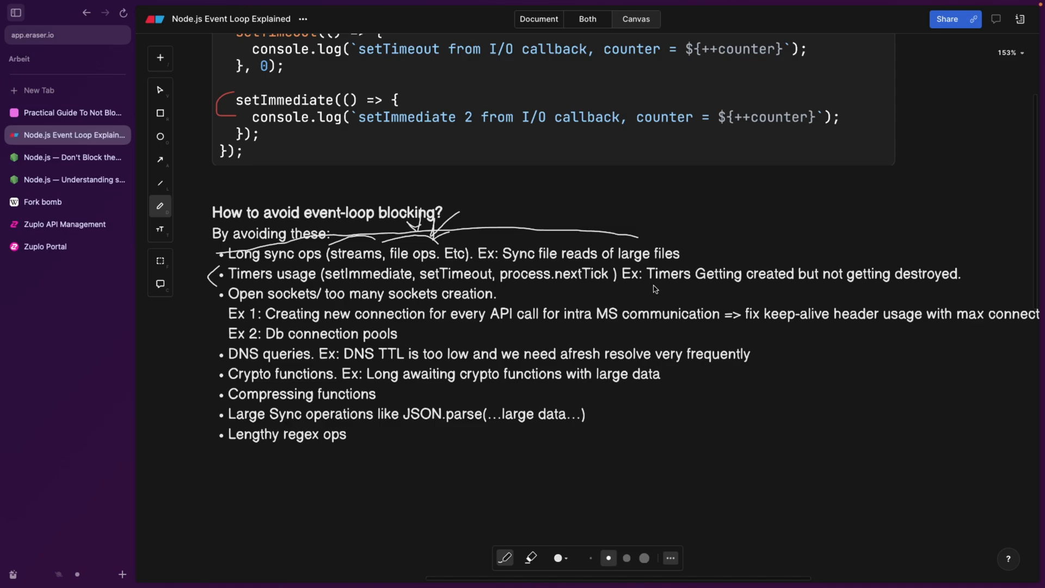
# Step: Mark the timers, Db pools, DNS/crypto and JSON.parse bullets, then open the Fork bomb article
pyautogui.moveTo(656, 289); pyautogui.dragTo(903, 298)
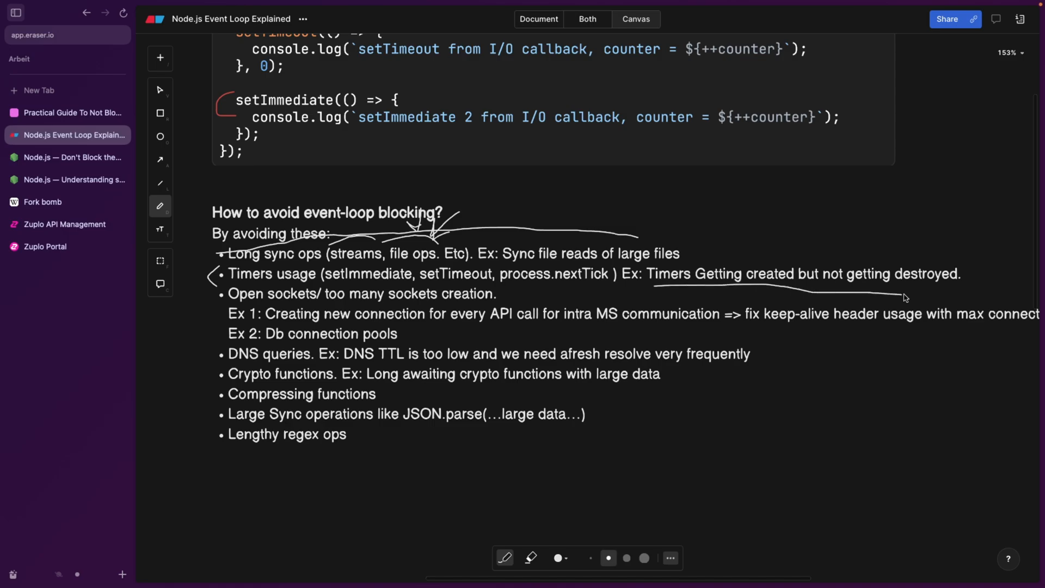
pyautogui.moveTo(902, 296); pyautogui.dragTo(940, 253)
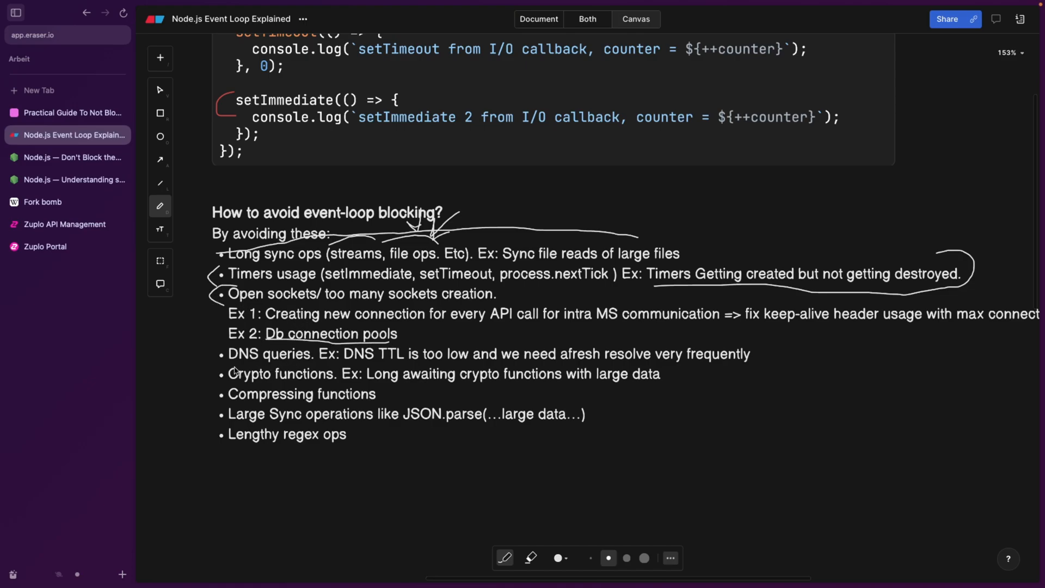
pyautogui.moveTo(227, 373); pyautogui.dragTo(413, 372)
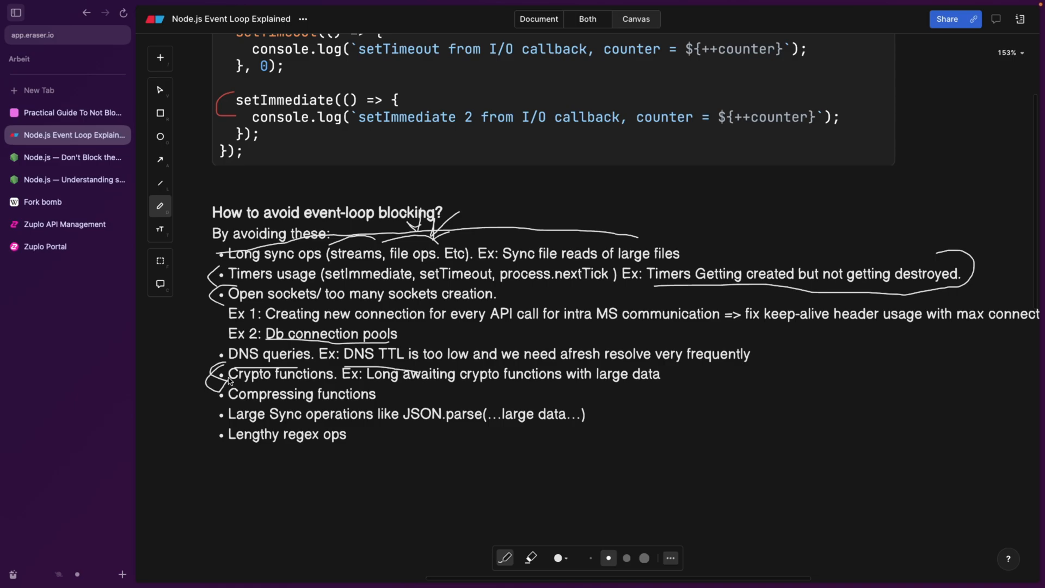
pyautogui.moveTo(576, 385)
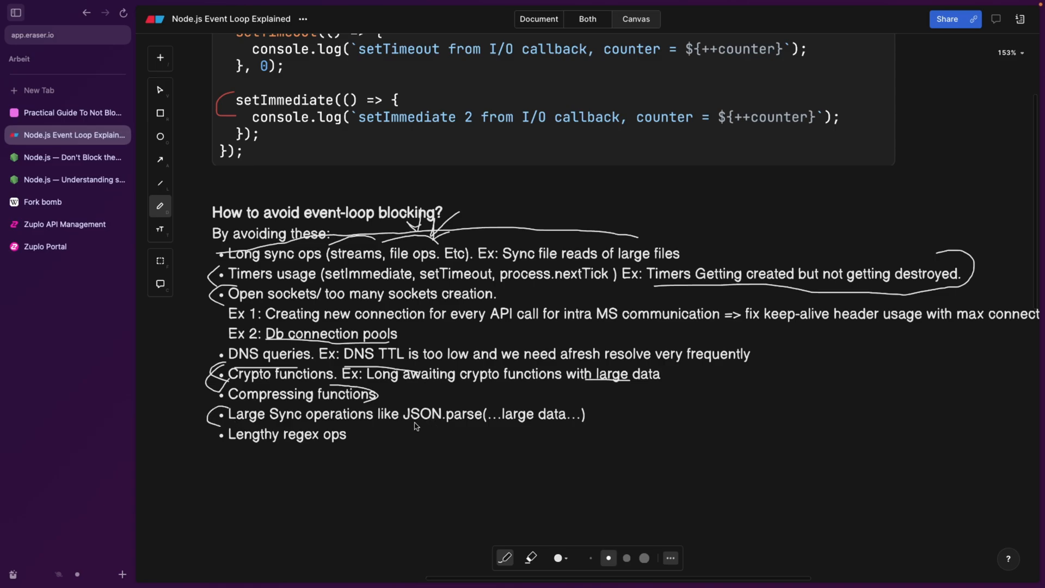
pyautogui.moveTo(404, 424); pyautogui.dragTo(478, 424)
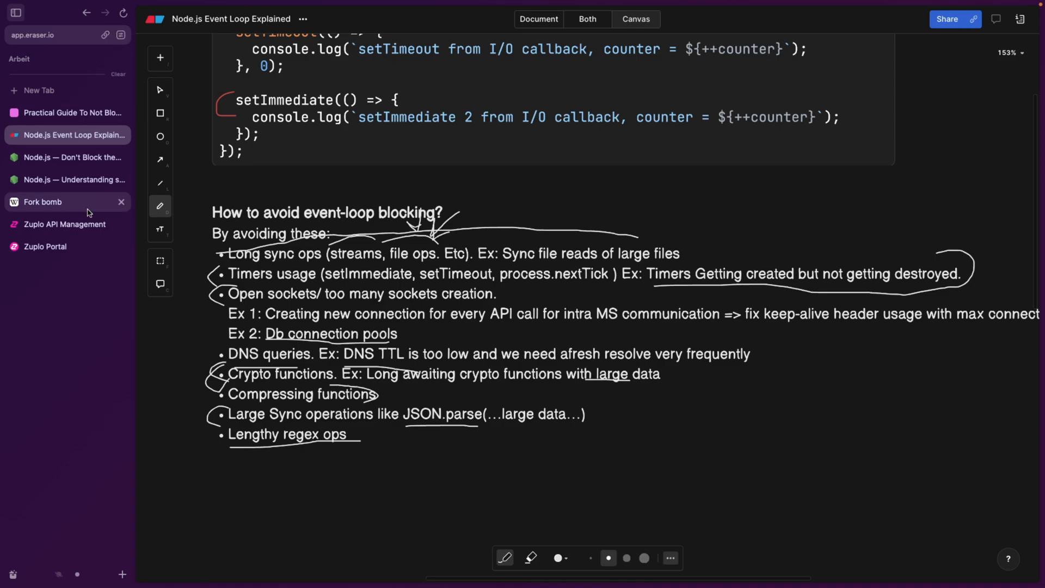
pyautogui.click(44, 202)
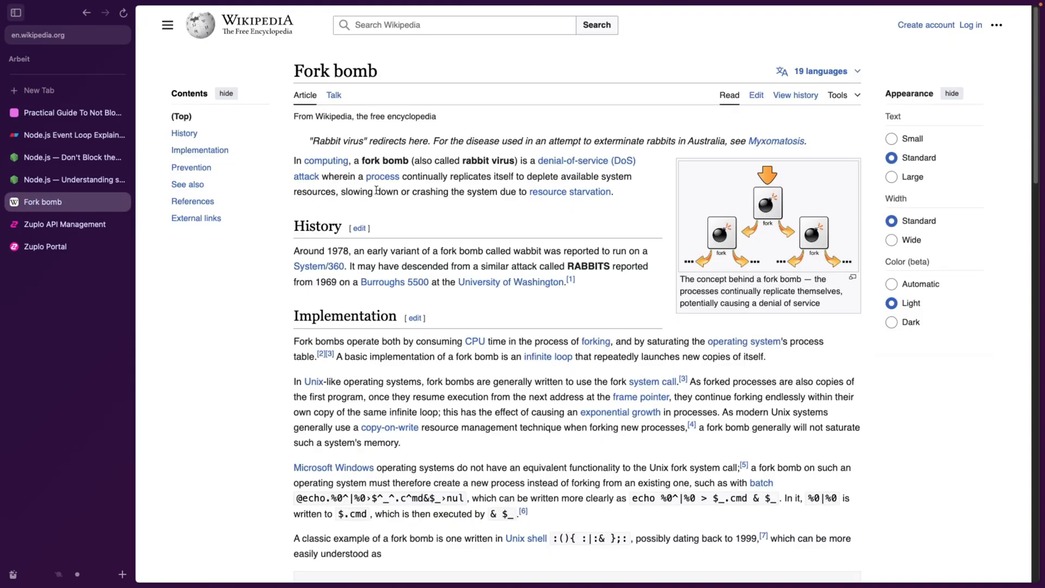
pyautogui.doubleClick(335, 71)
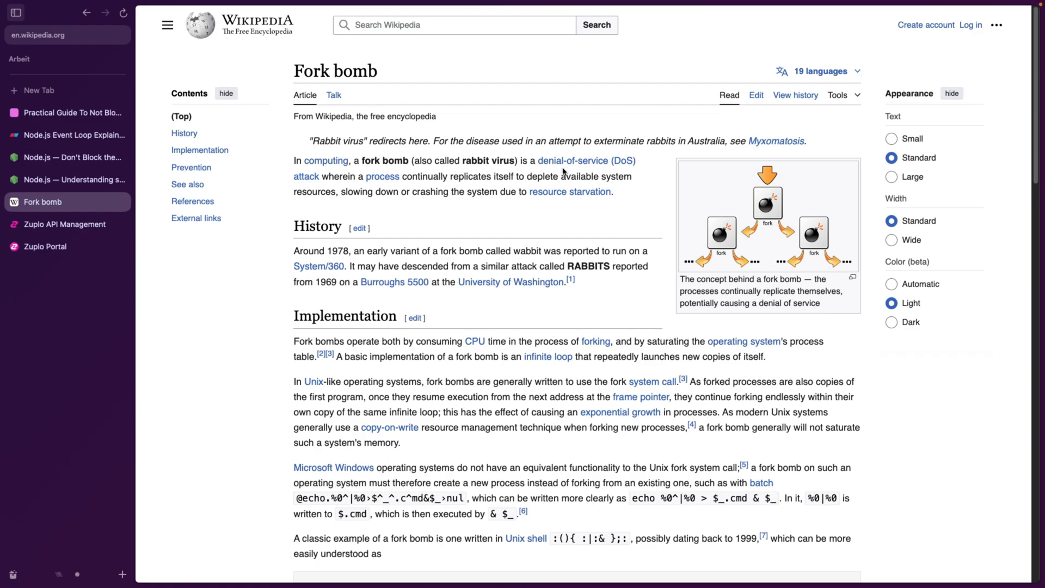
pyautogui.moveTo(698, 234)
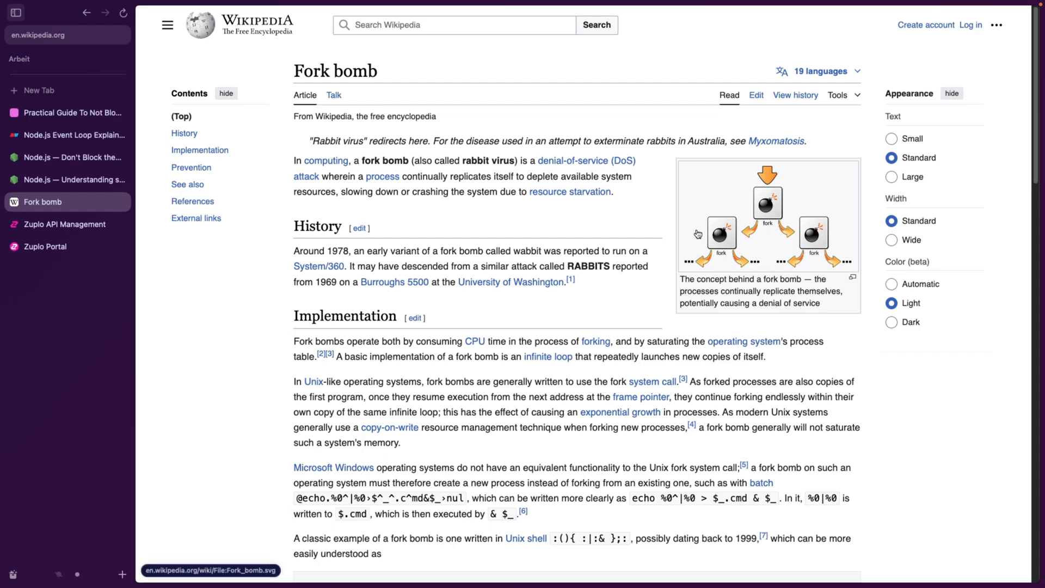
pyautogui.moveTo(517, 220)
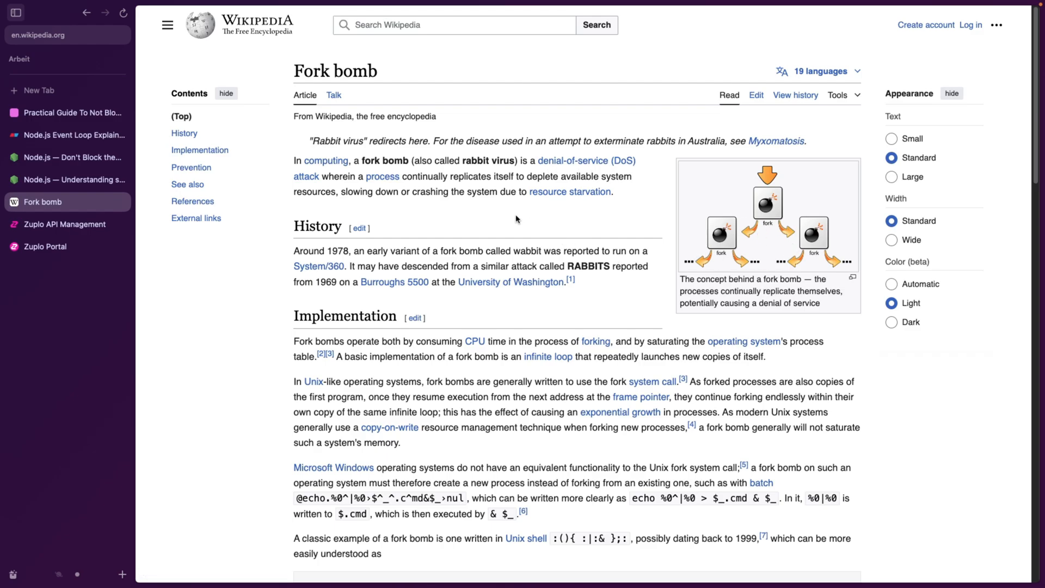
pyautogui.moveTo(65, 134)
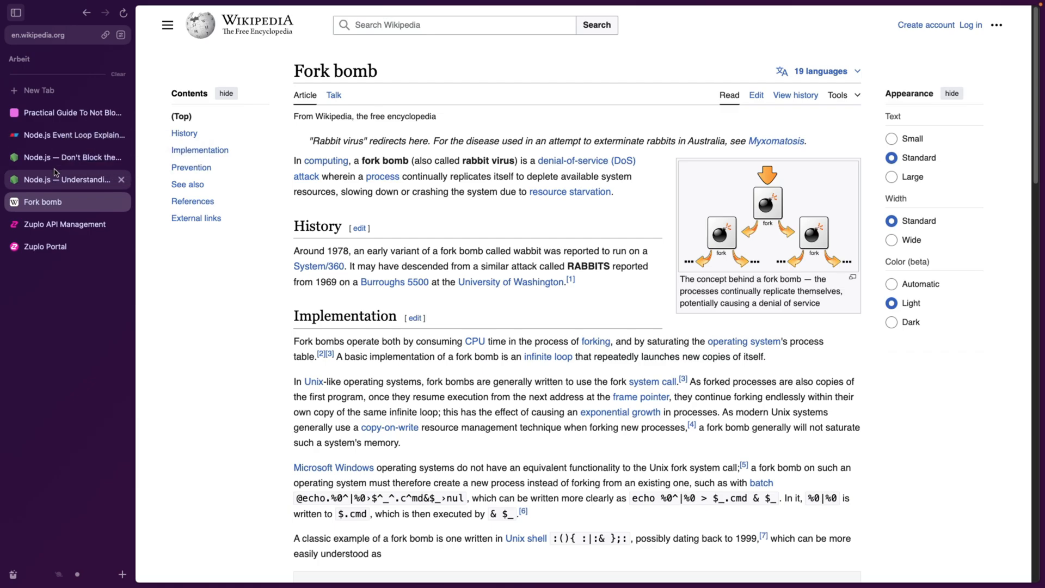
# Step: Reopen the 'Don't Block the Event Loop' guide and scroll to 'Blocking the Event Loop: JSON DOS'
pyautogui.click(73, 157)
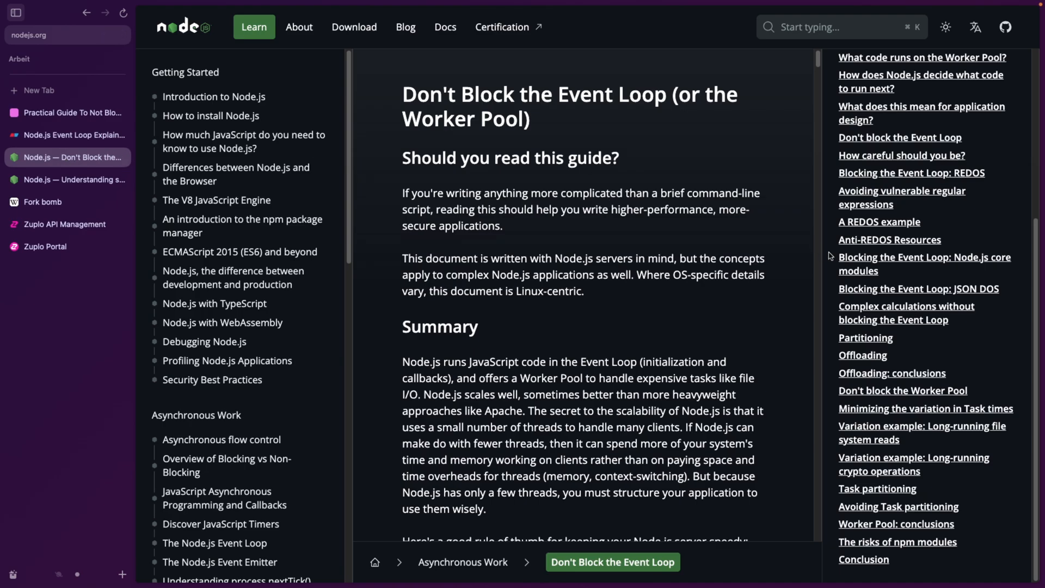
pyautogui.moveTo(890, 223)
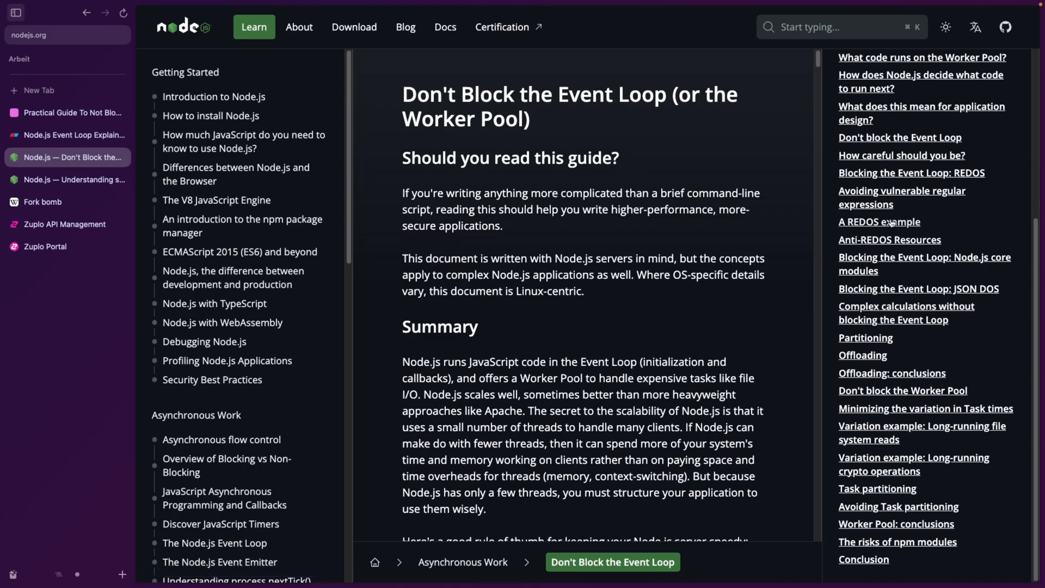
pyautogui.scroll(-3)
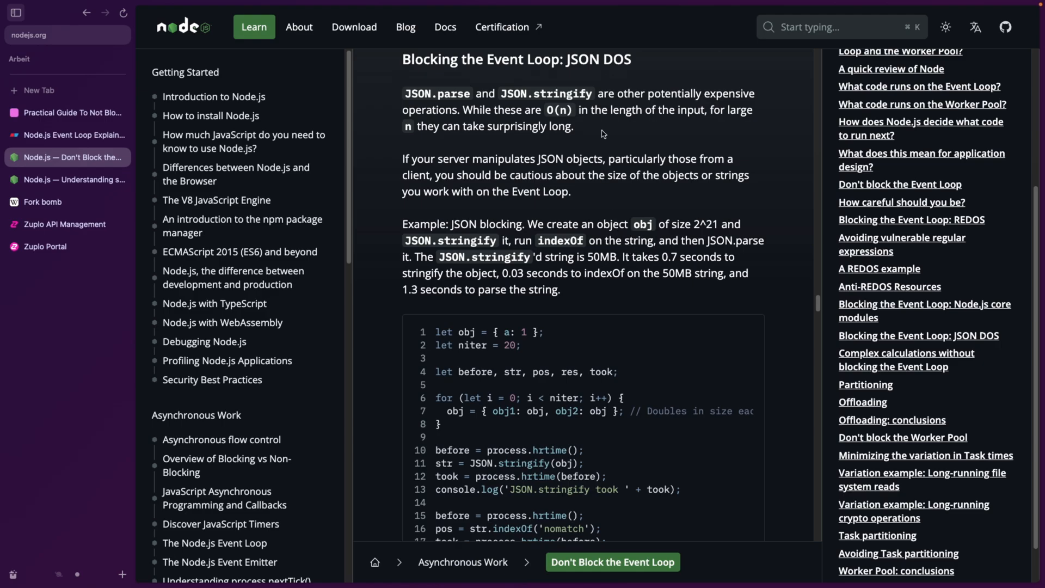
pyautogui.moveTo(602, 131)
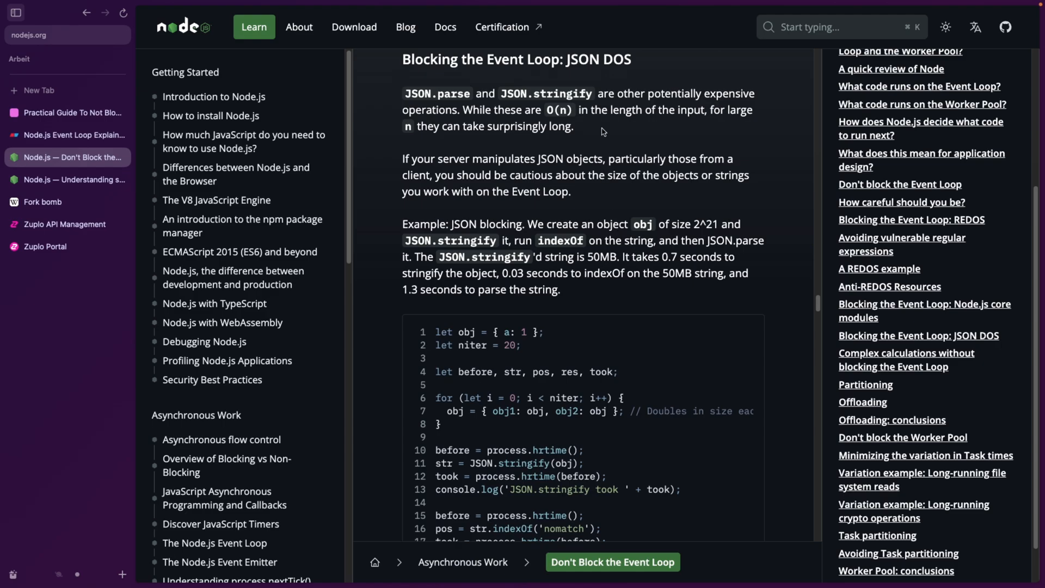